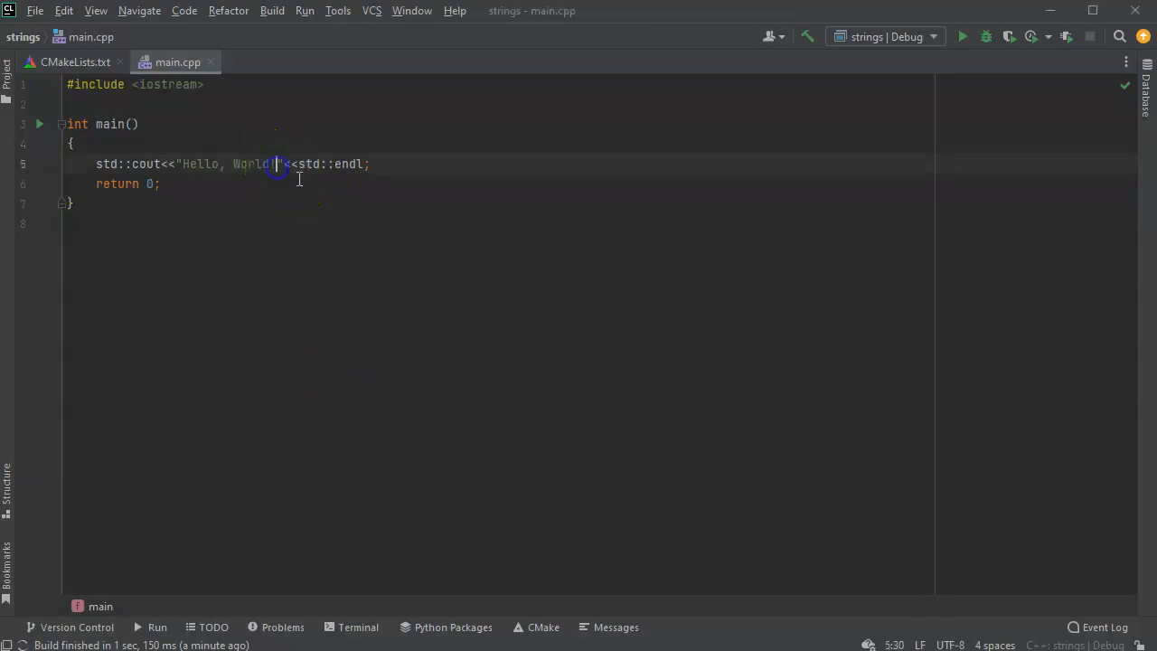
# Step: Replace the "Hello, World!" greeting with "Enter two words." and add a blank line above it
pyautogui.press('BackSpace')
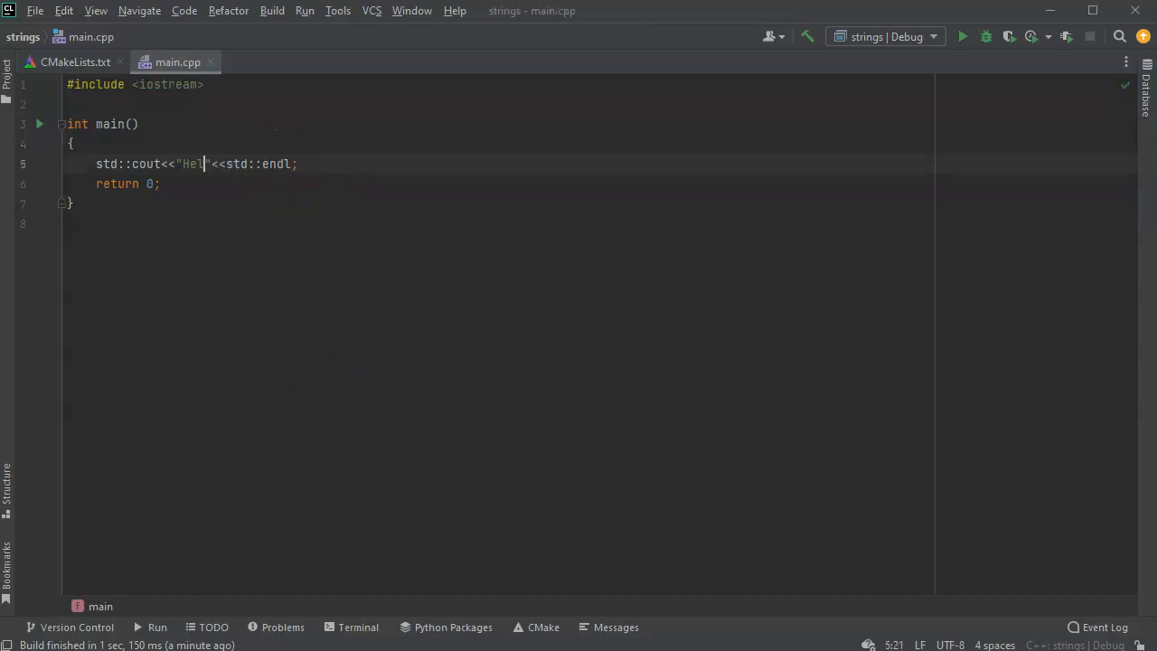
pyautogui.press('BackSpace')
pyautogui.write('Enter ')
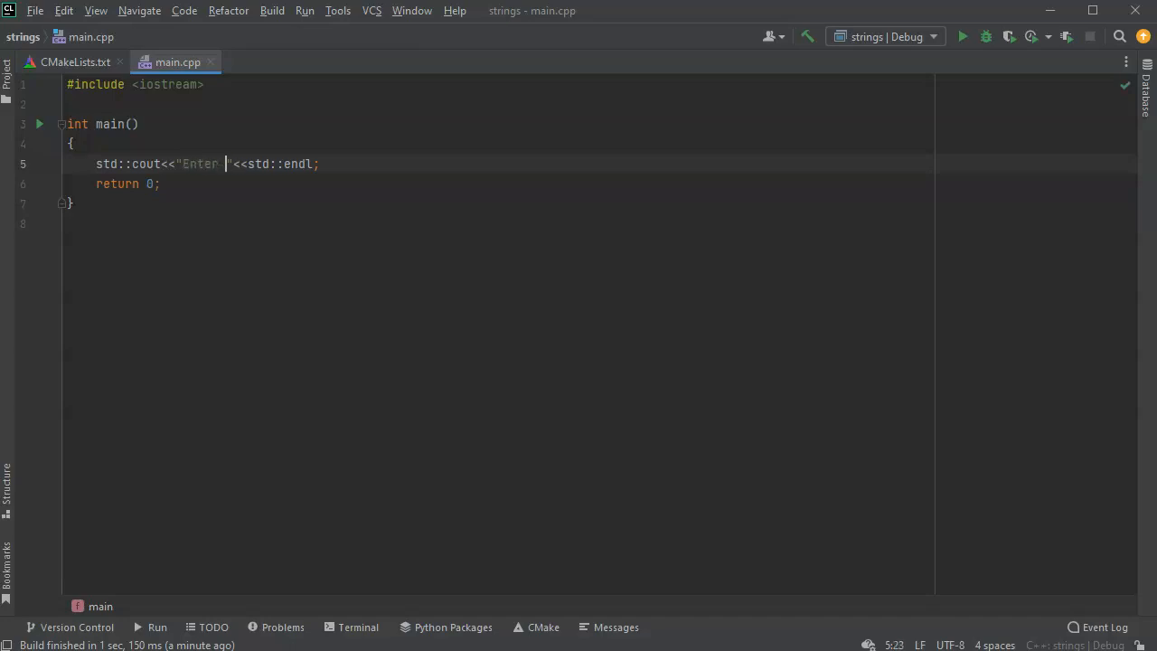
pyautogui.write('two words.')
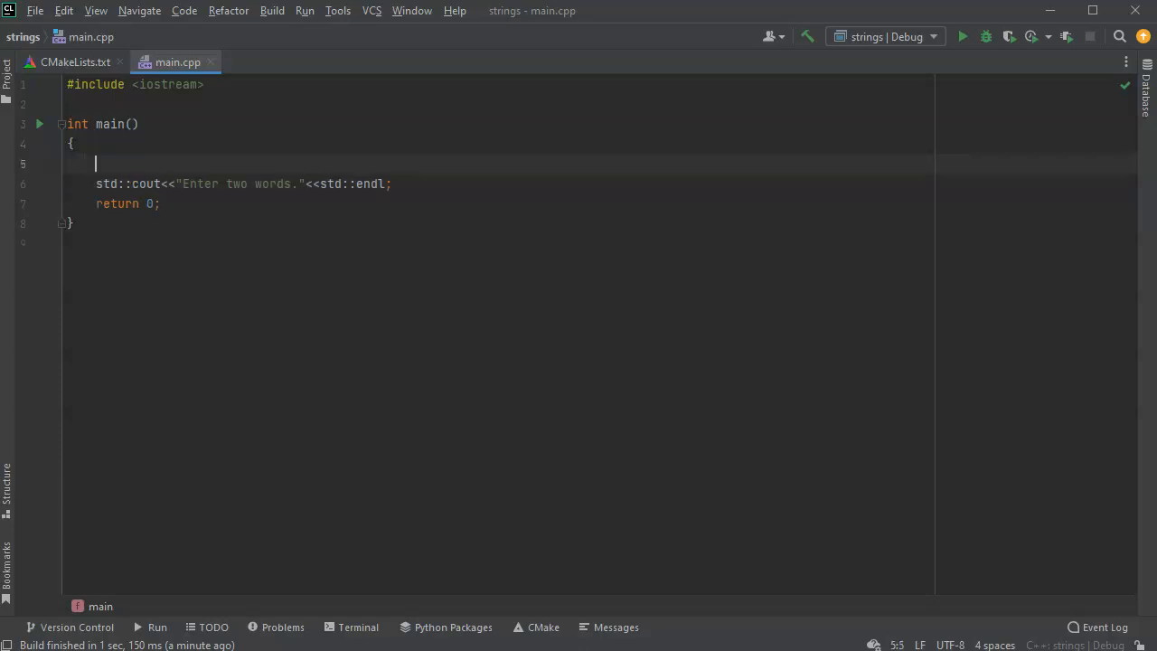
# Step: Declare std::string str1; and std::string str2; above the prompt, adding a line after it
pyautogui.write('std::s')
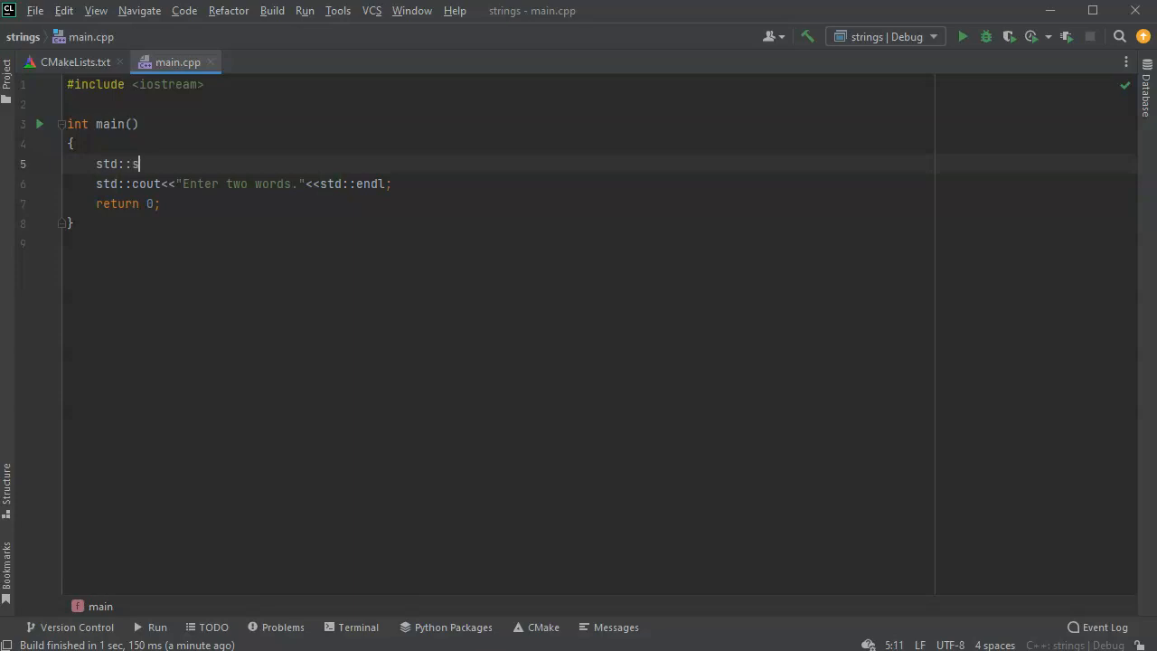
pyautogui.write('tring str1;')
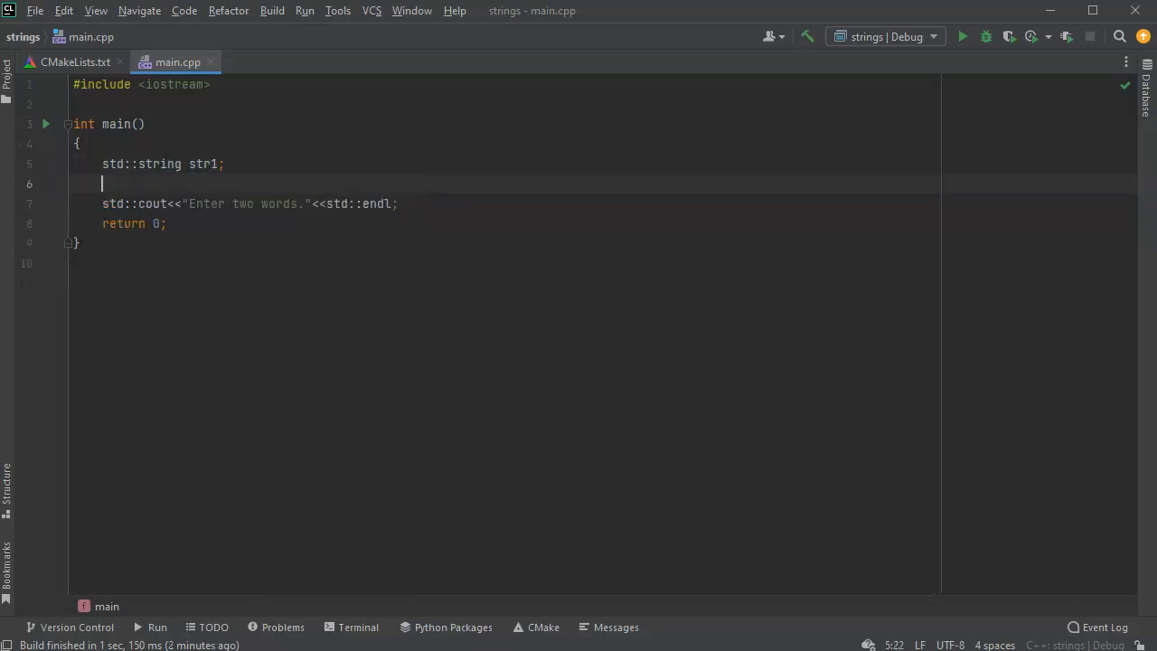
pyautogui.write('std')
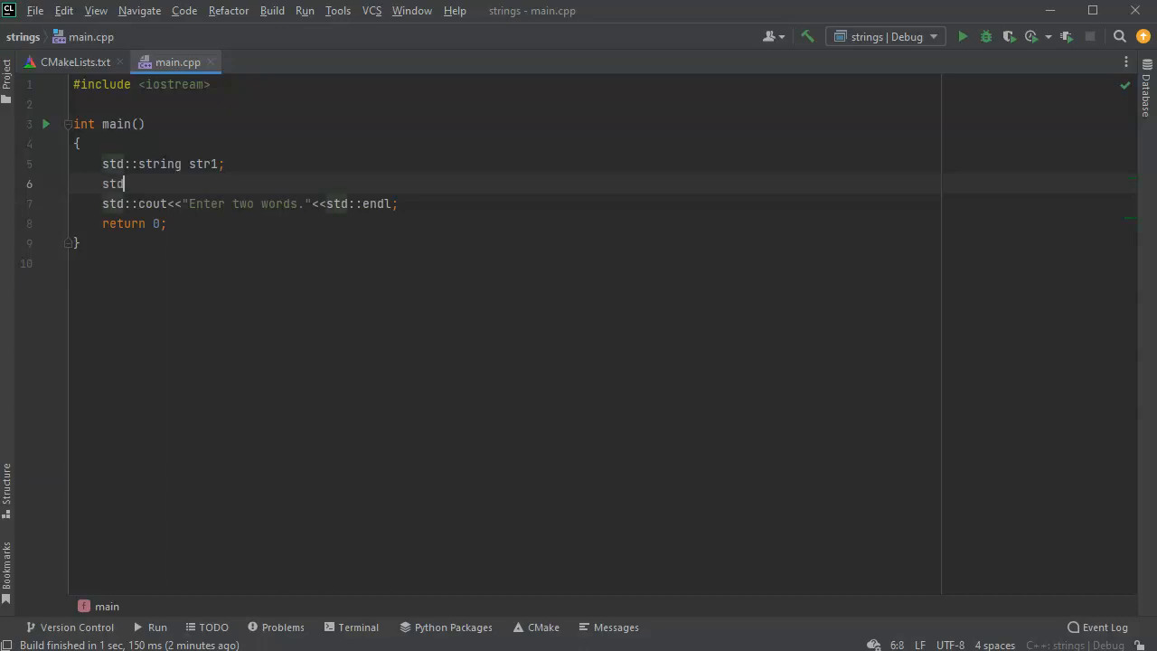
pyautogui.write('::string')
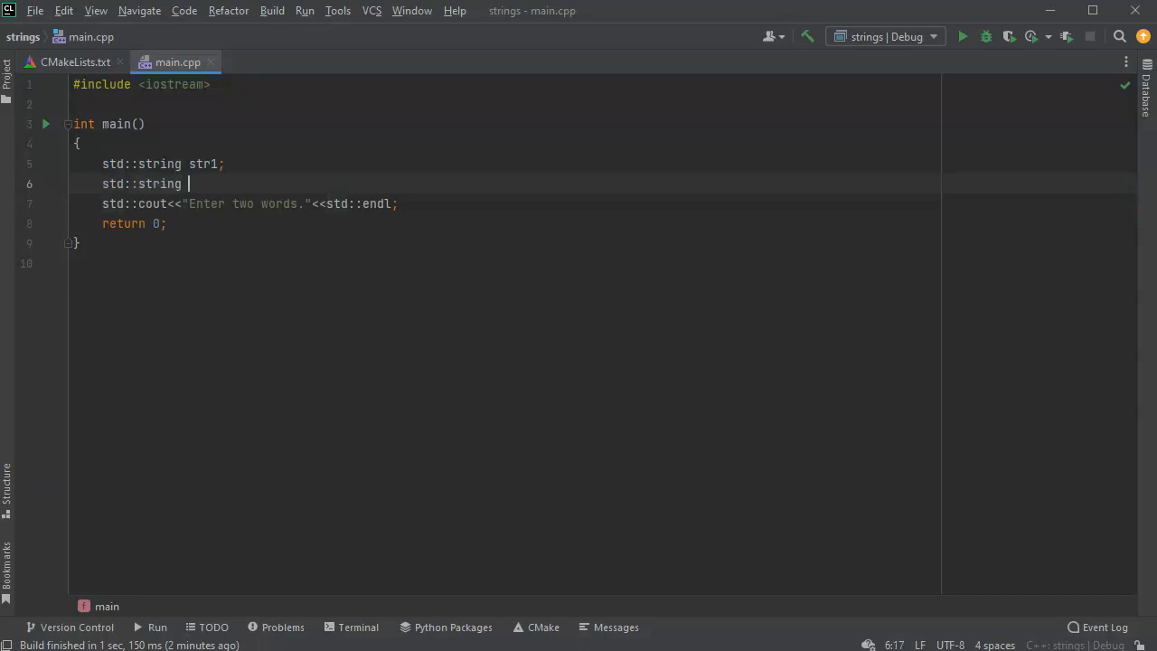
pyautogui.write('str2;')
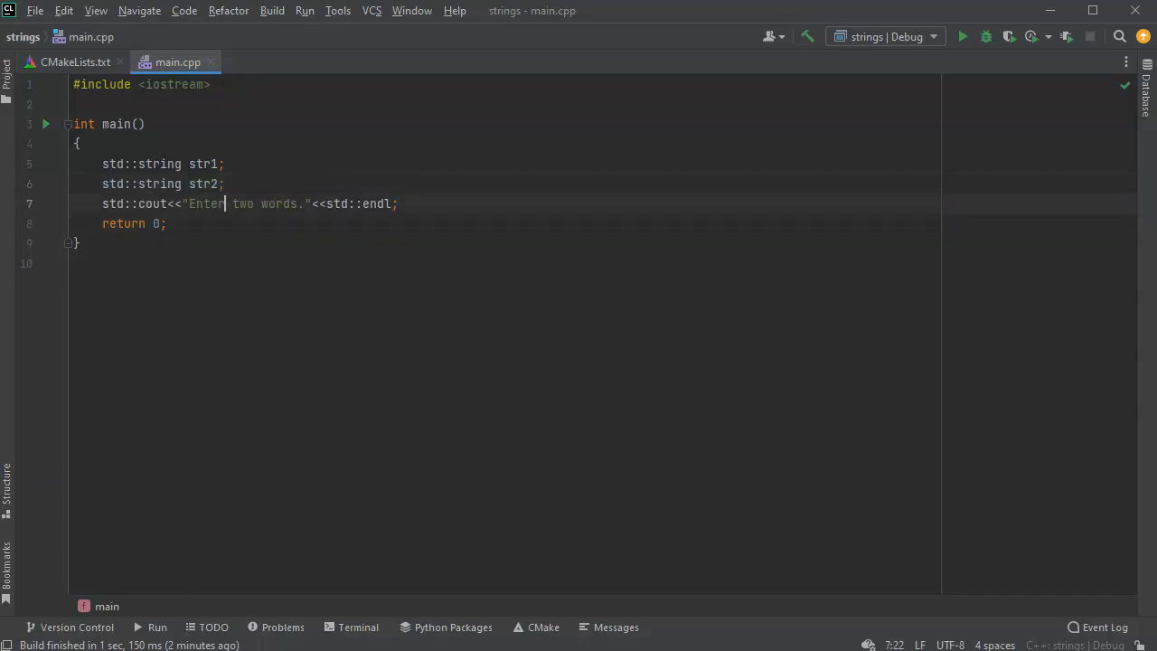
pyautogui.press('Enter')
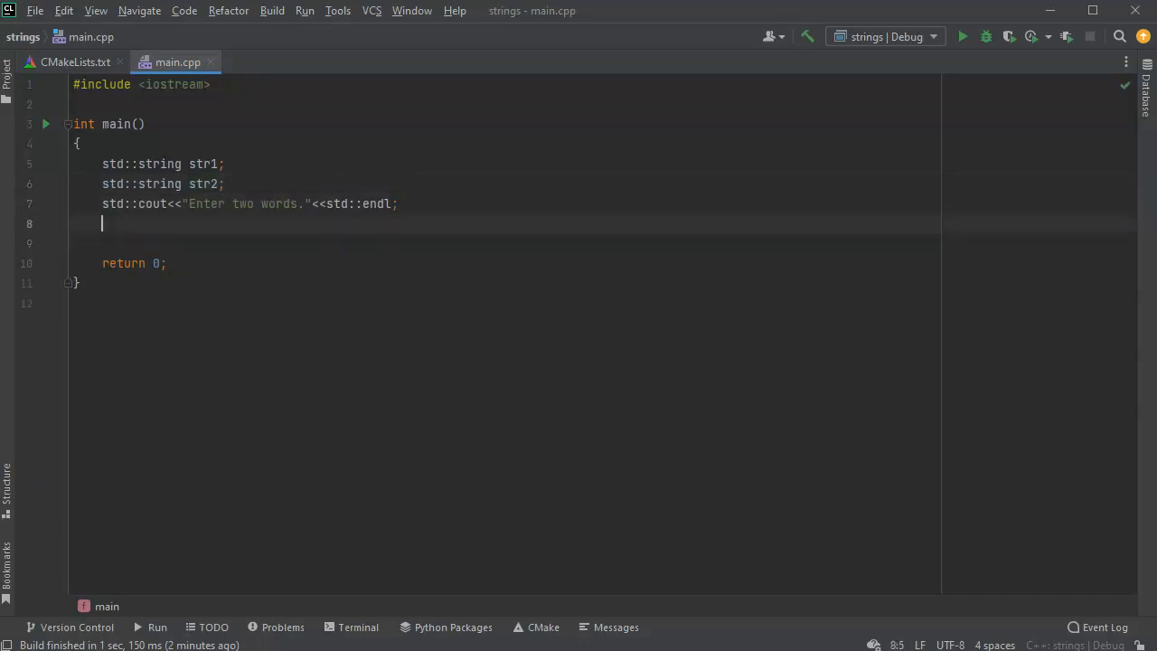
# Step: Read the words with std::cin >> str1; and std::cin >> str2; after the prompt
pyautogui.write('std::')
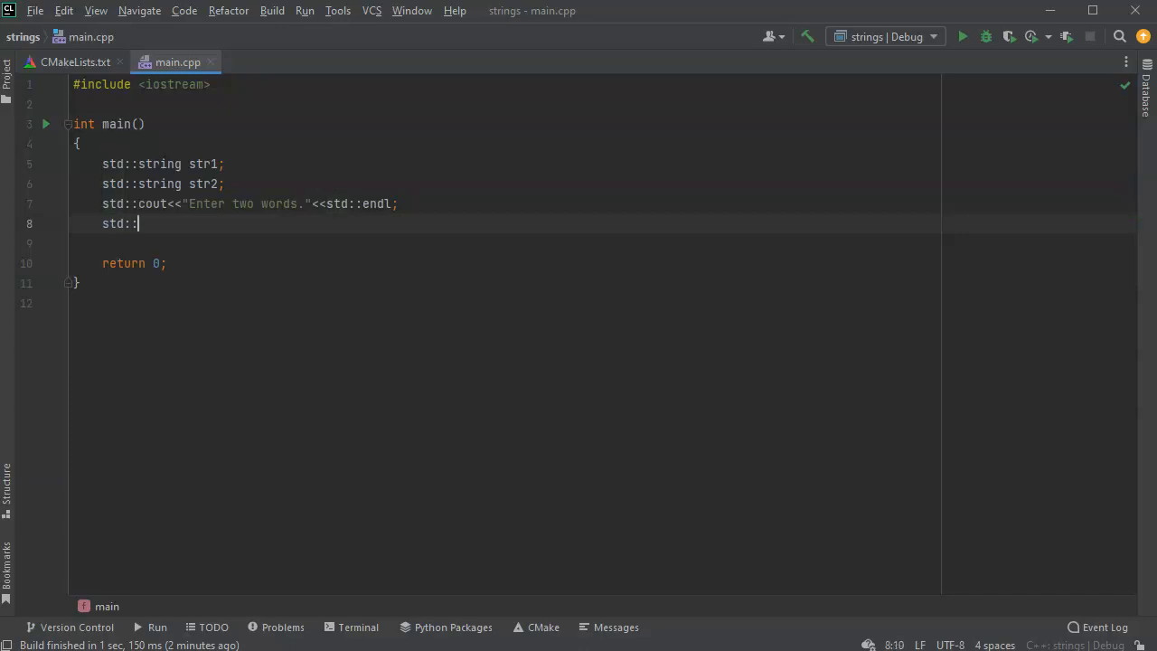
pyautogui.write('cin')
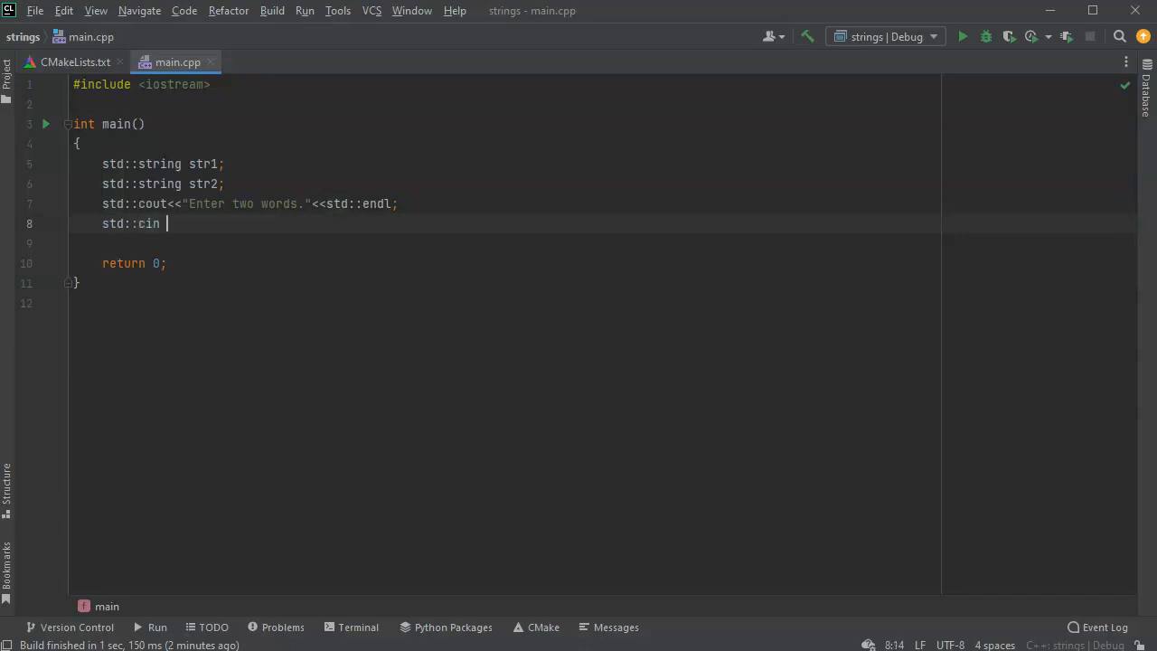
pyautogui.write('>>')
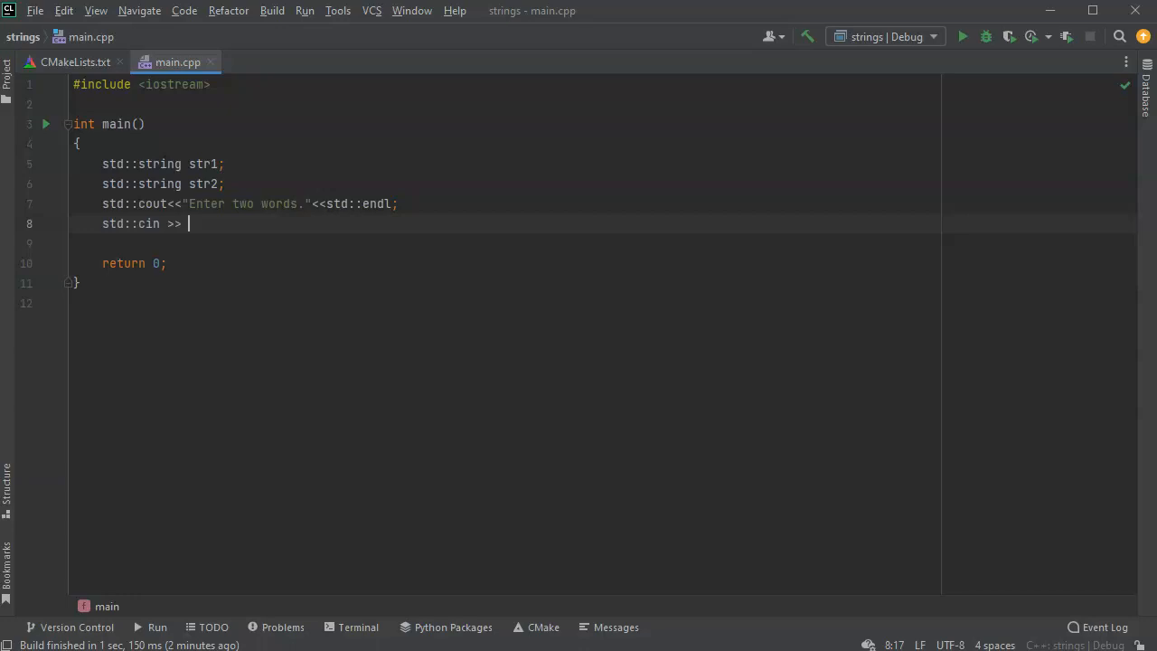
pyautogui.write('str1')
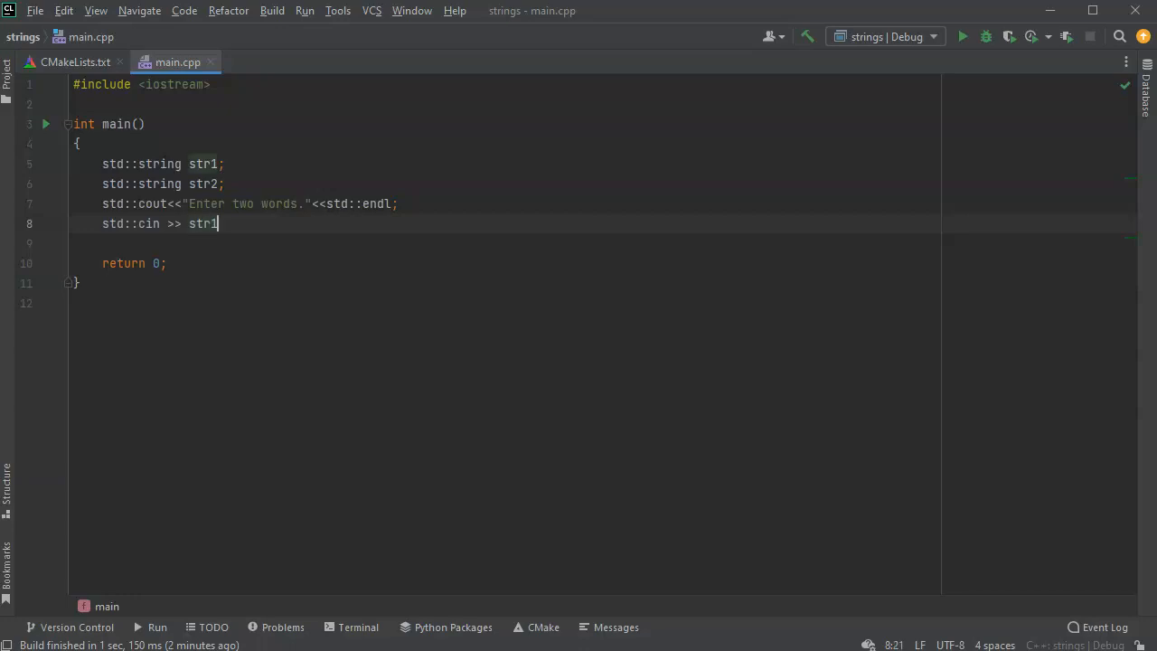
pyautogui.write(';')
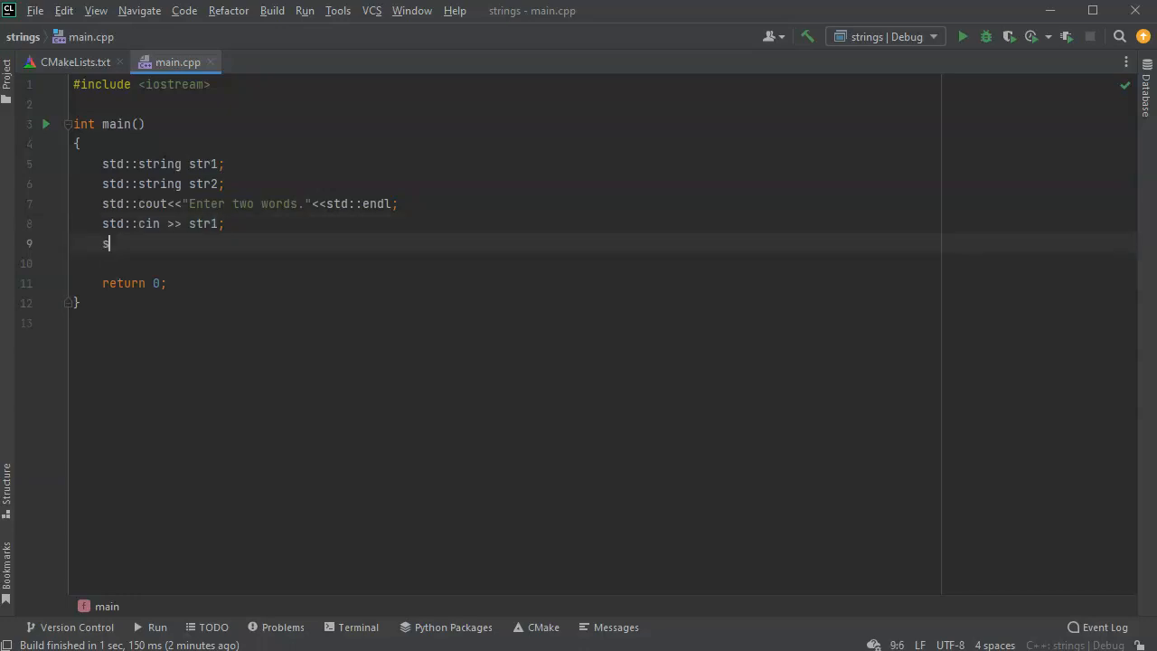
pyautogui.write('td::cin')
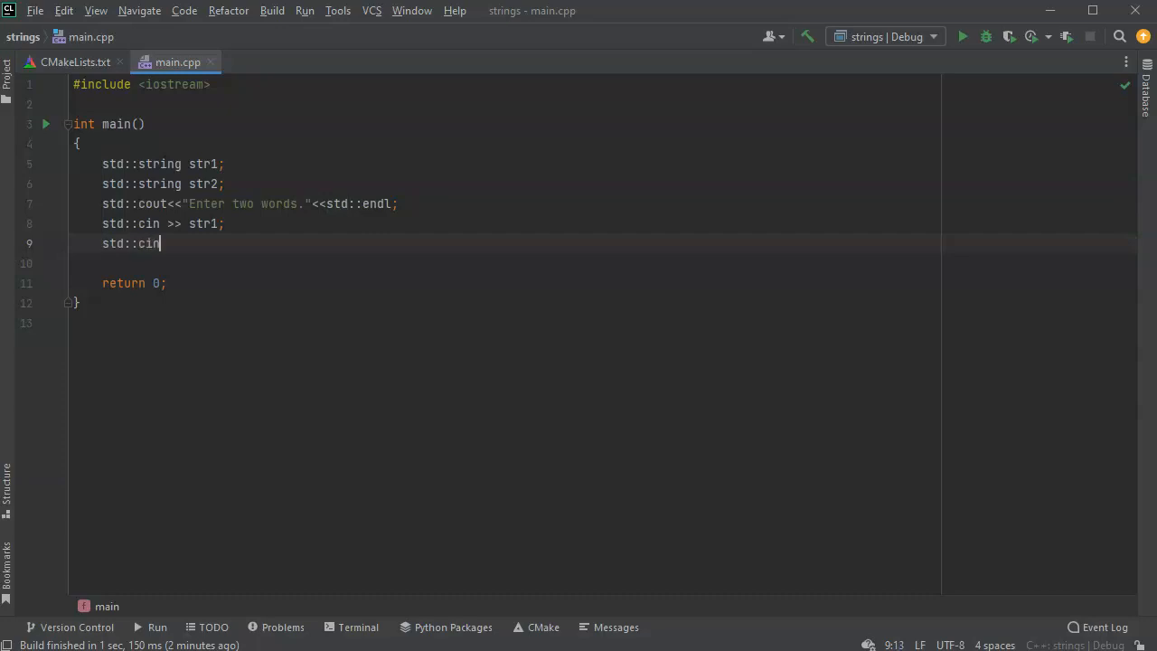
pyautogui.write('>> s')
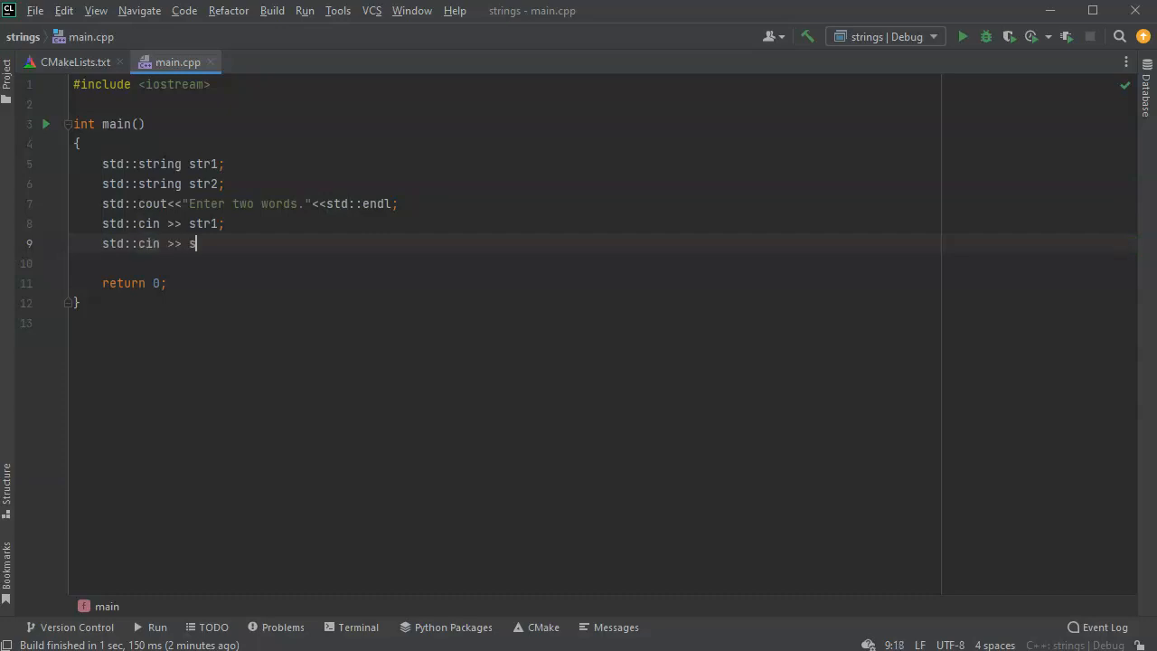
pyautogui.write('tr2;')
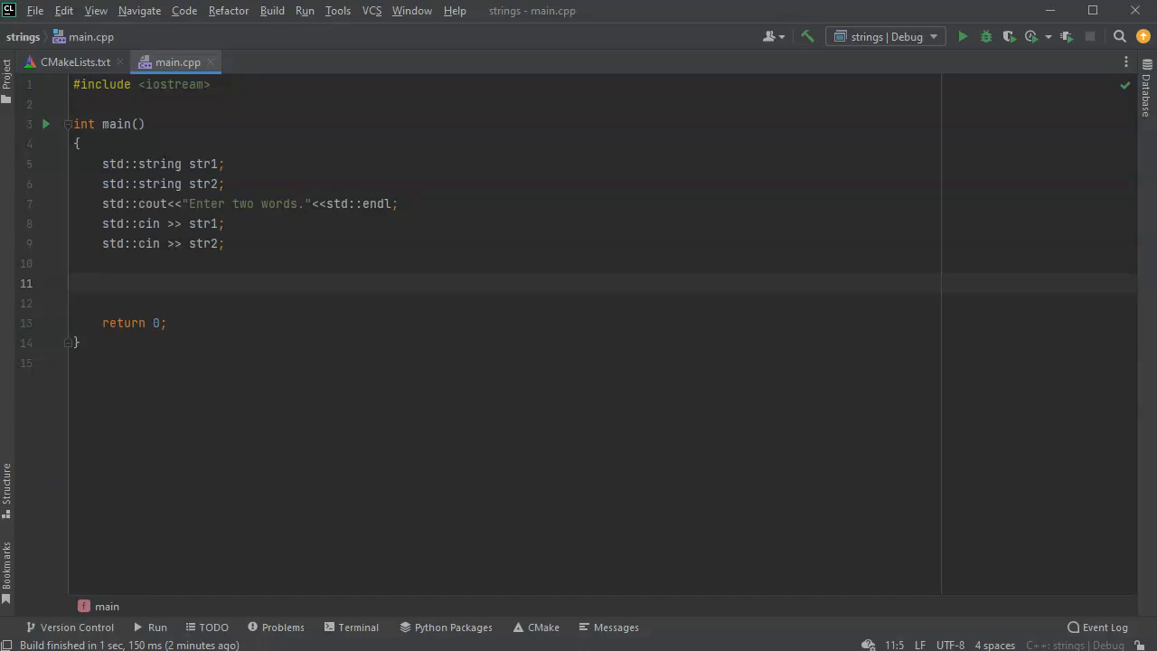
# Step: Add the condition if (str1.compare(str2) == 0) { with an opening brace
pyautogui.write('if')
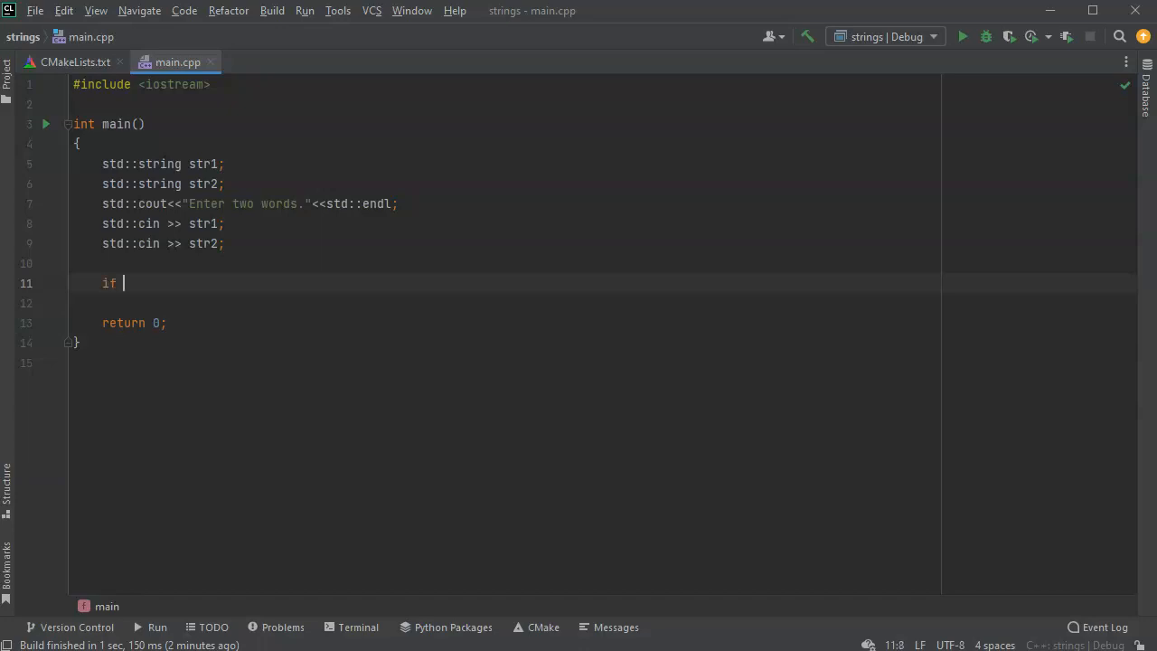
pyautogui.write('(str')
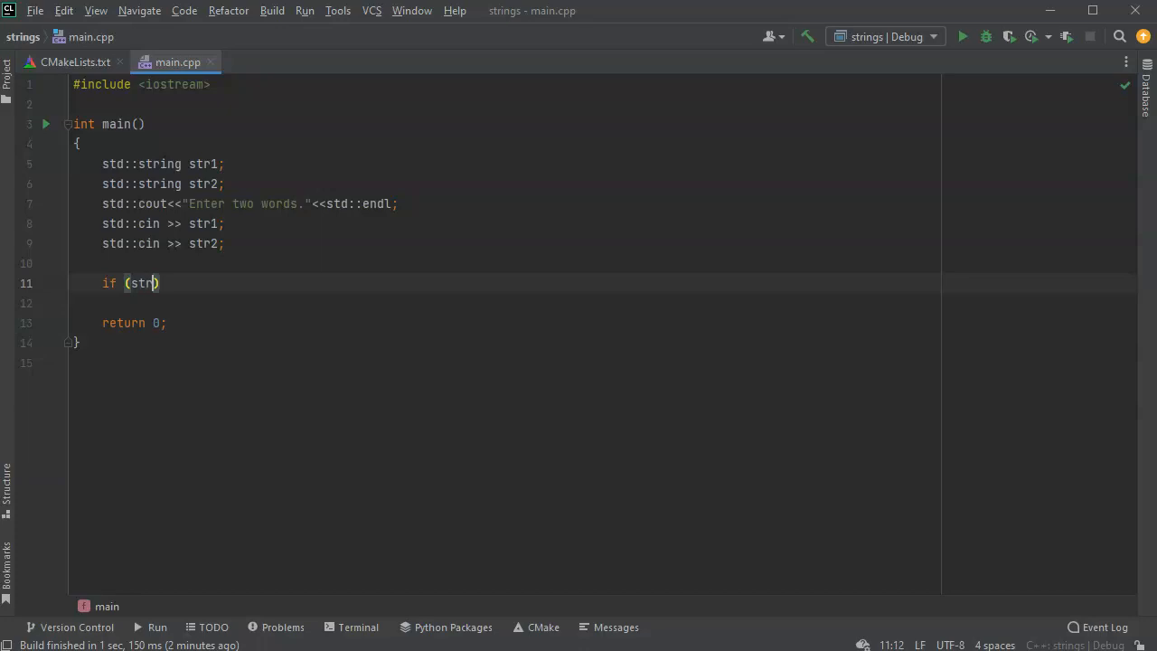
pyautogui.write('1')
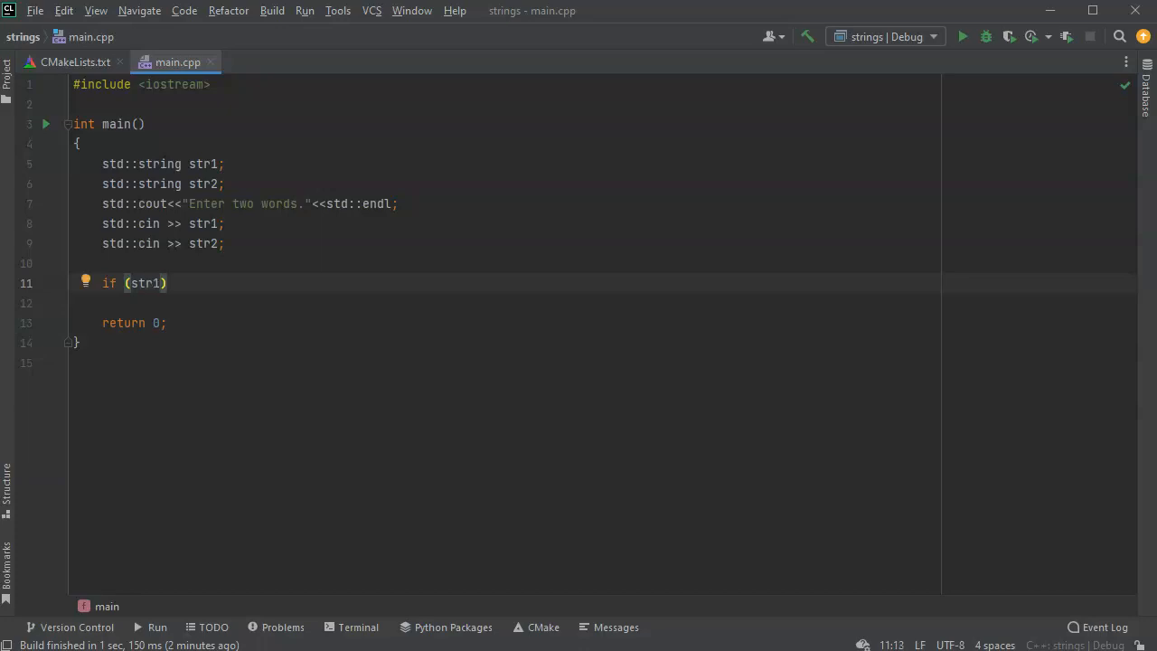
pyautogui.write('.compa')
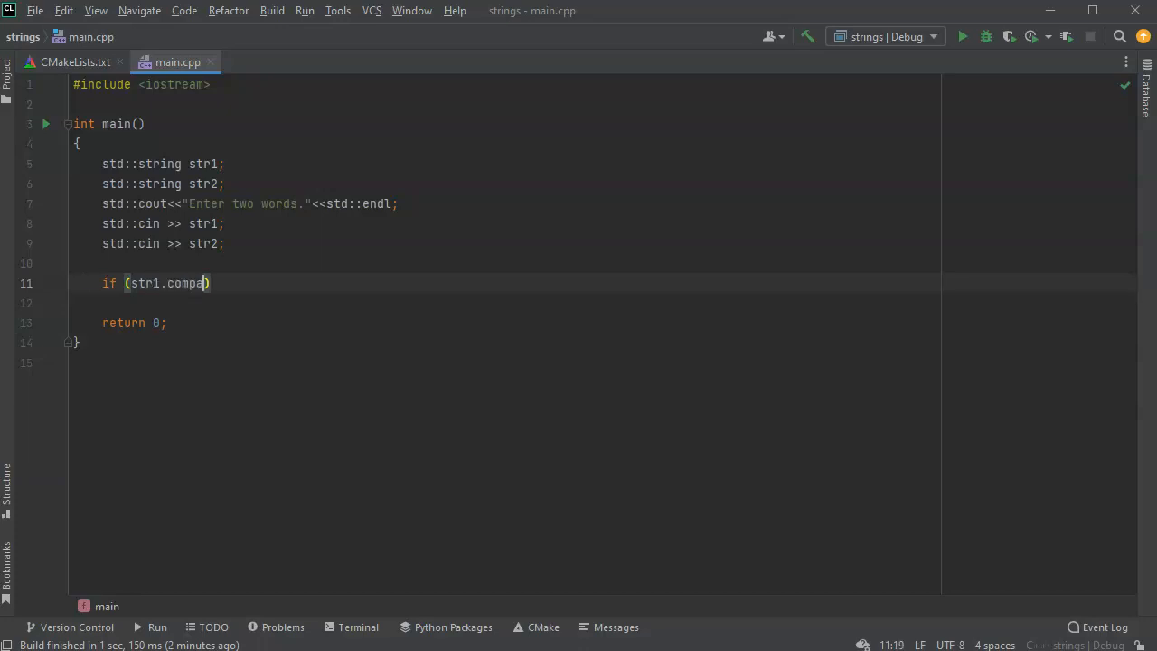
pyautogui.write('re(sd')
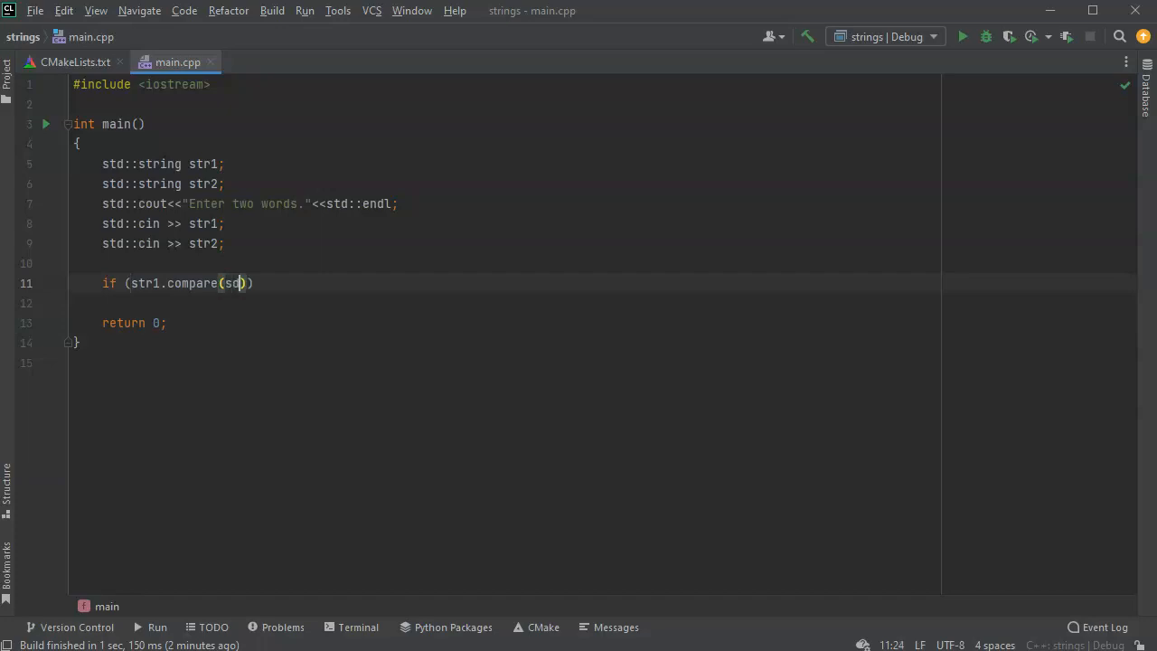
pyautogui.write('tr')
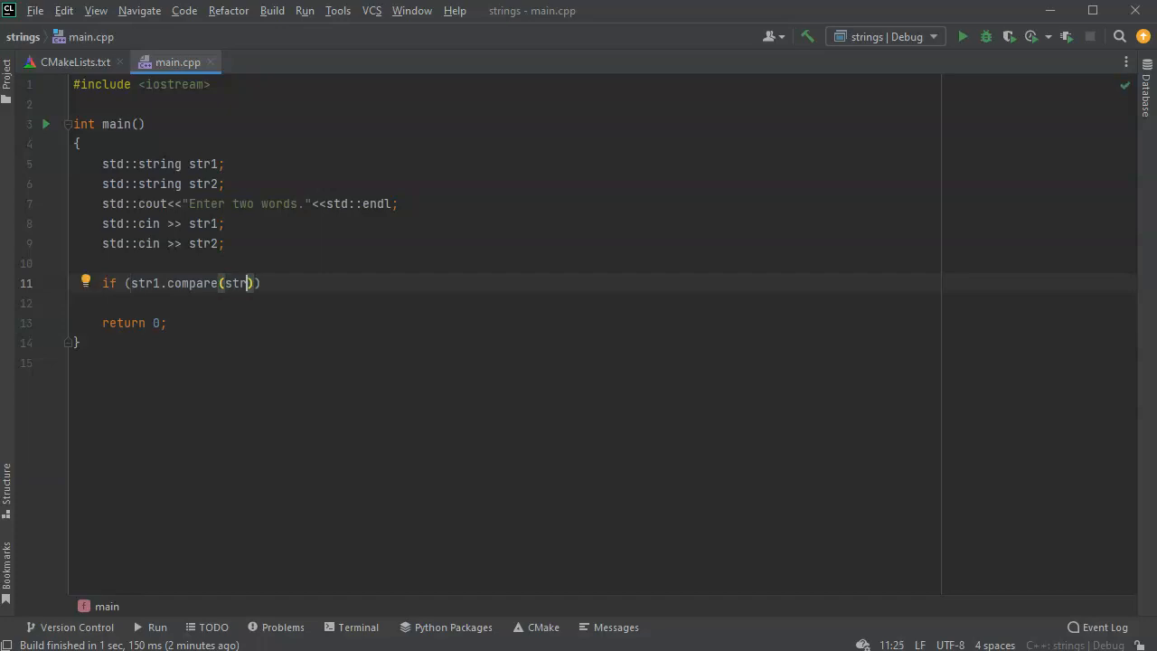
pyautogui.write('2)')
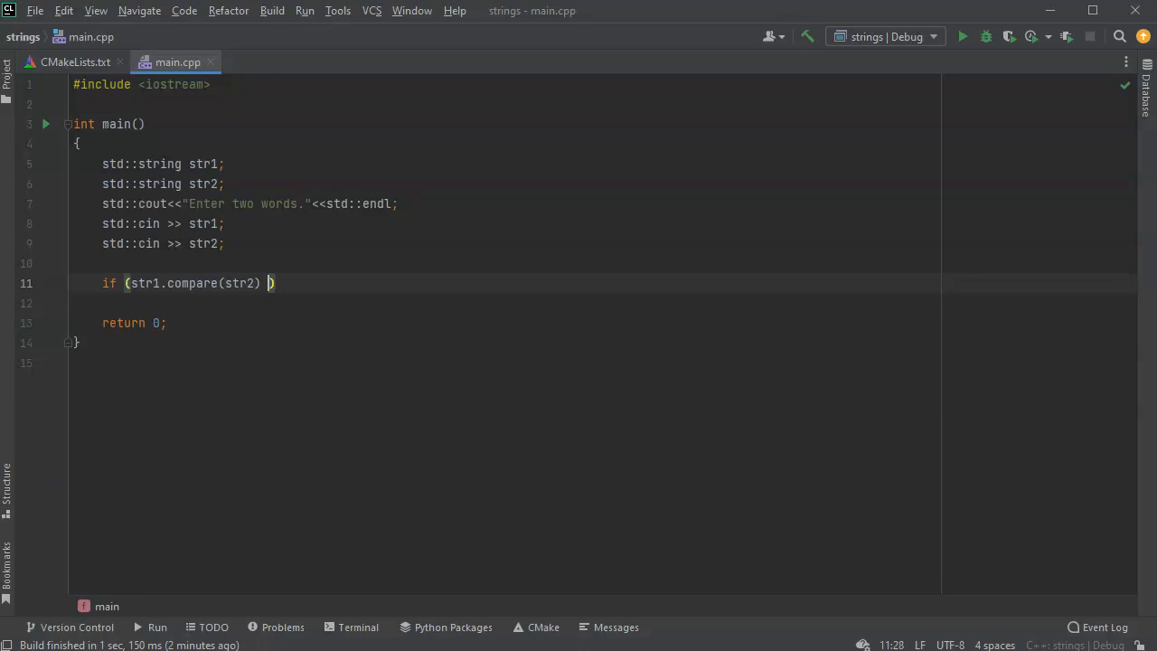
pyautogui.write('== 0')
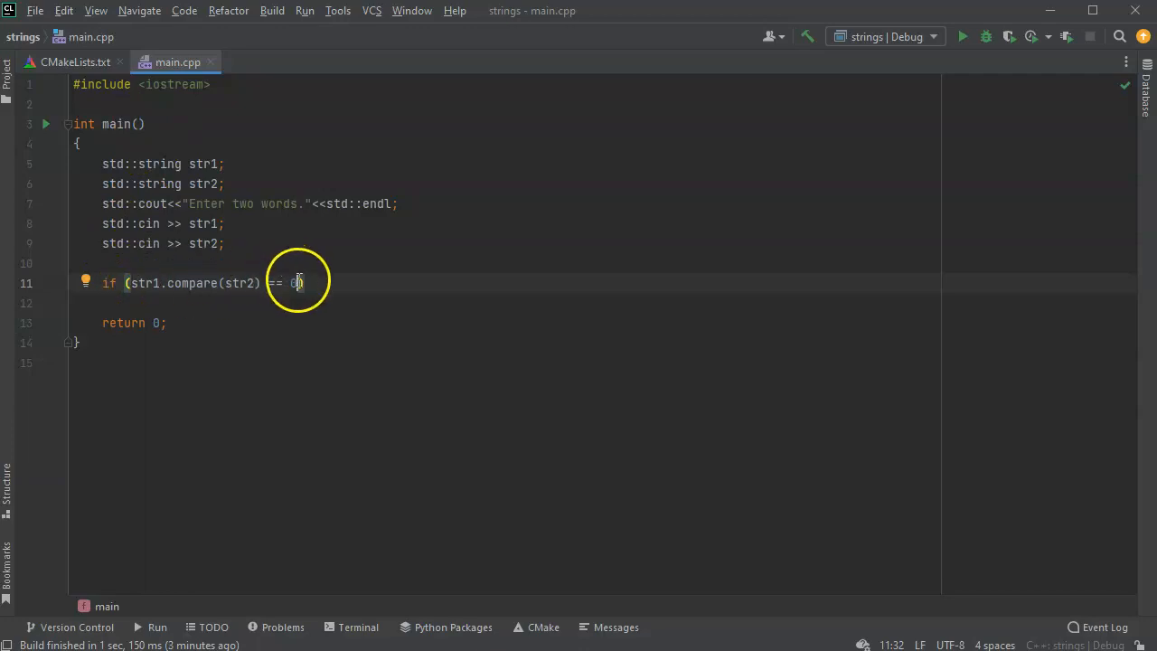
pyautogui.write(')')
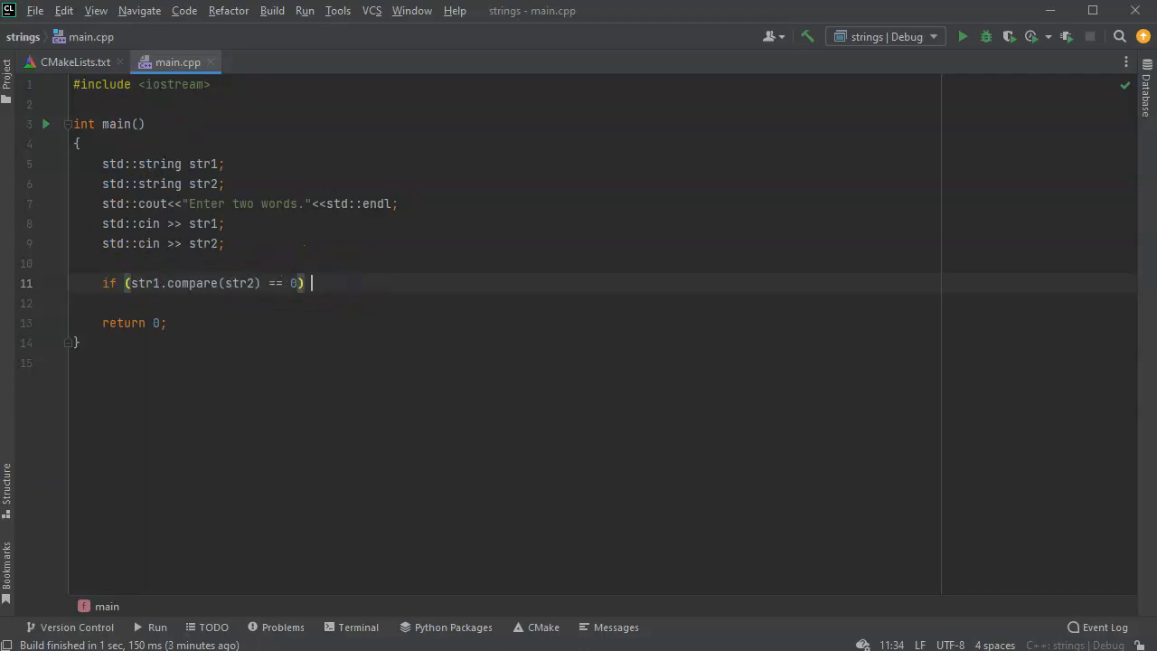
pyautogui.write('{')
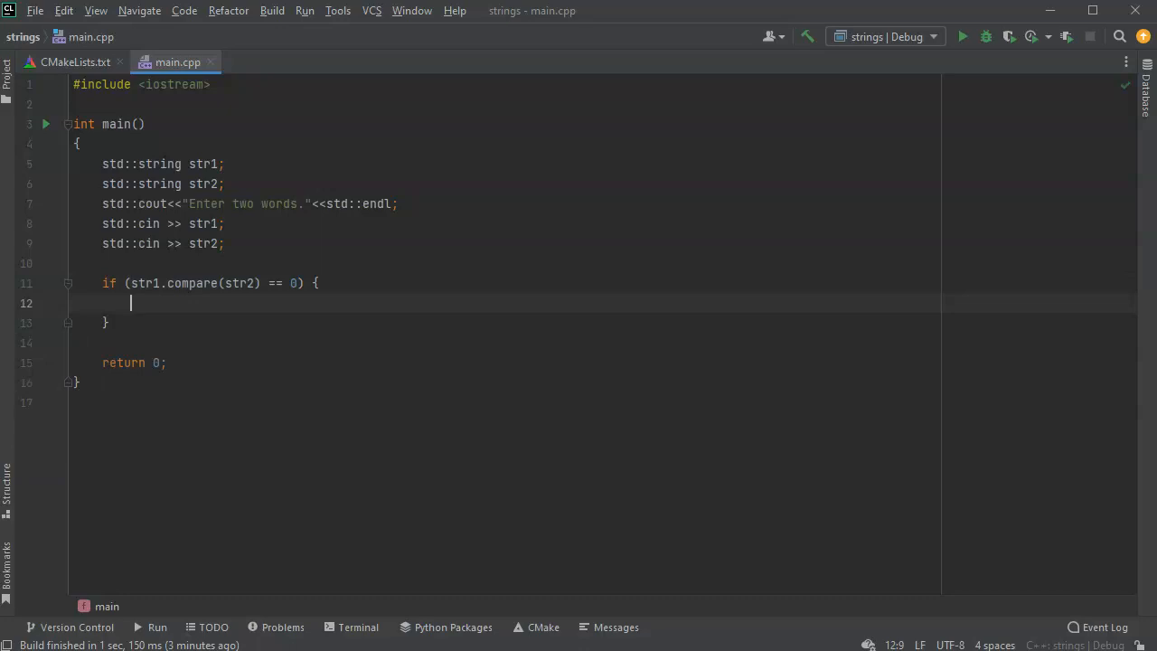
# Step: Inside the if block write std::cout << str1 << "=" << str2 << std::endl
pyautogui.write('cout')
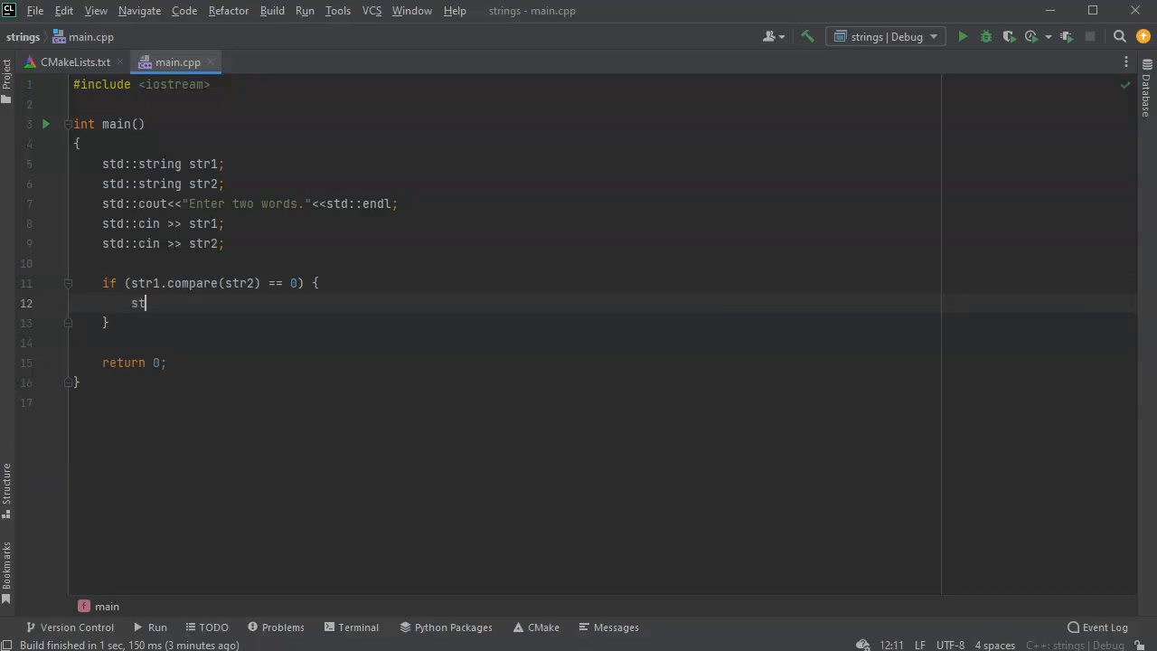
pyautogui.write('d::cout <<')
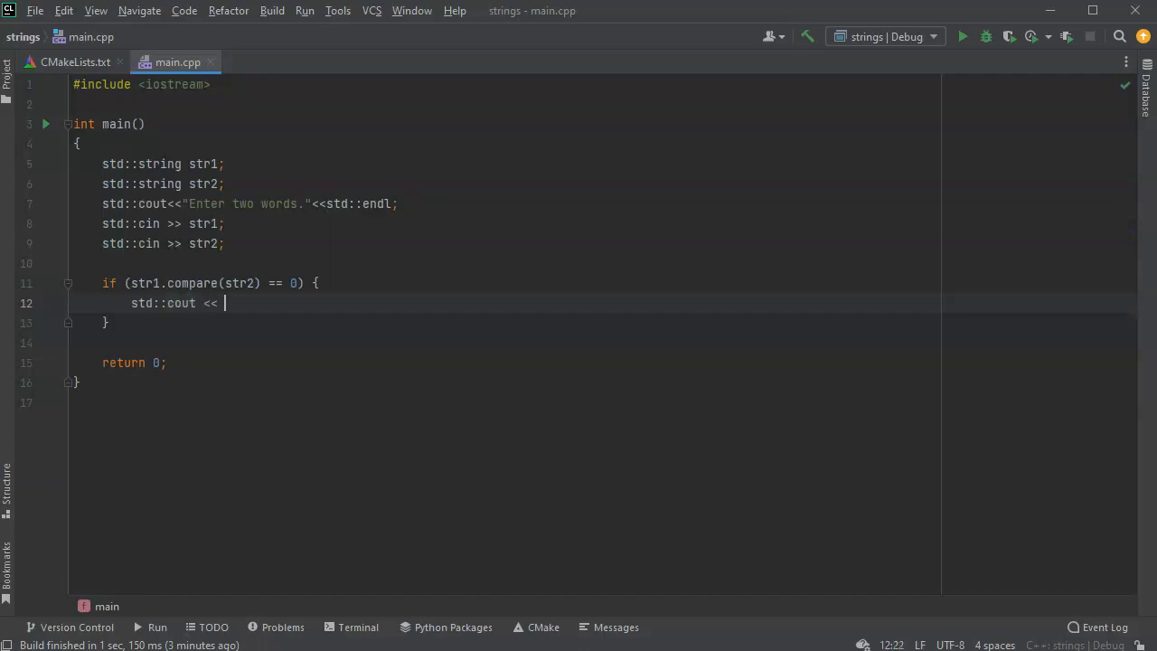
pyautogui.write('"String"')
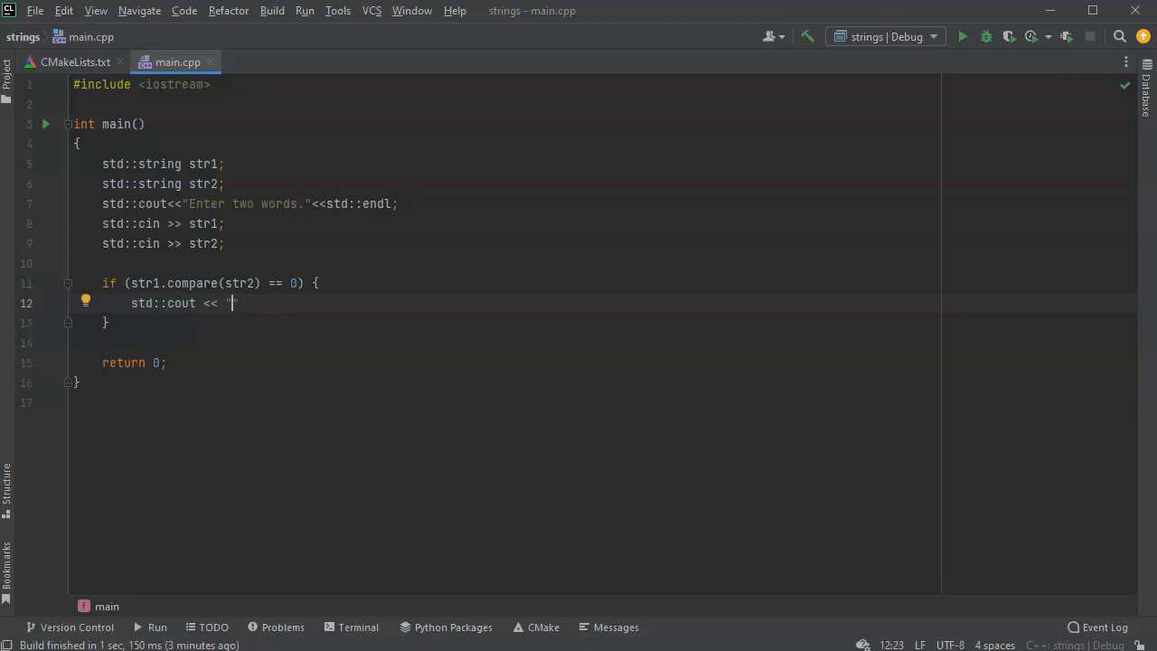
pyautogui.write('s')
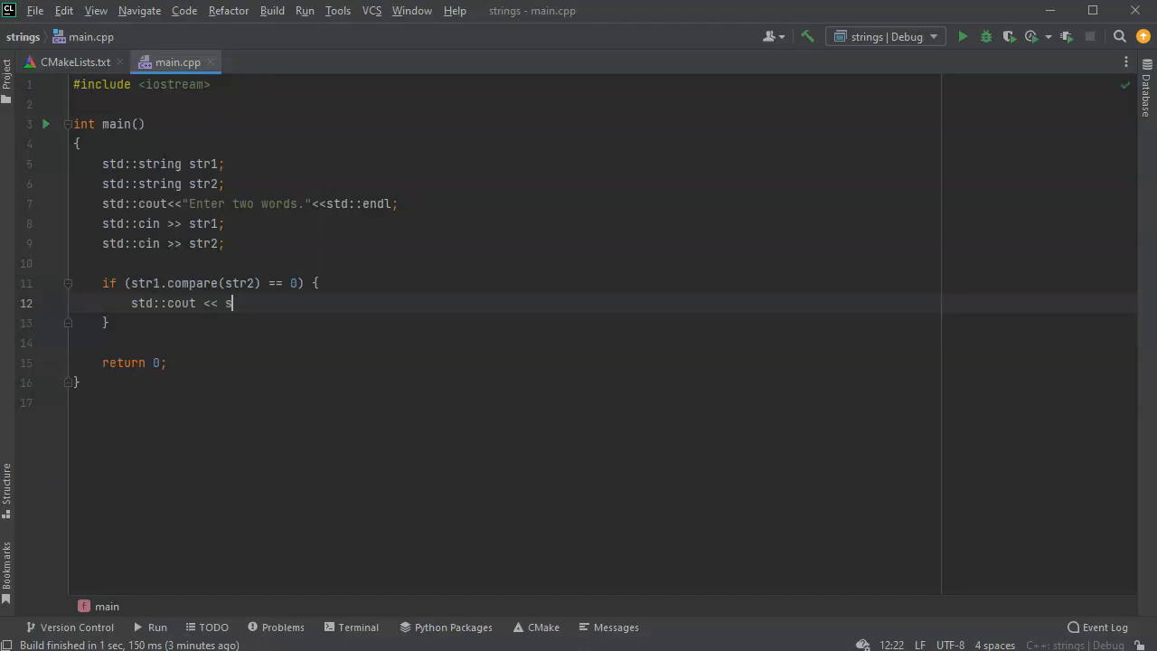
pyautogui.write('tr1')
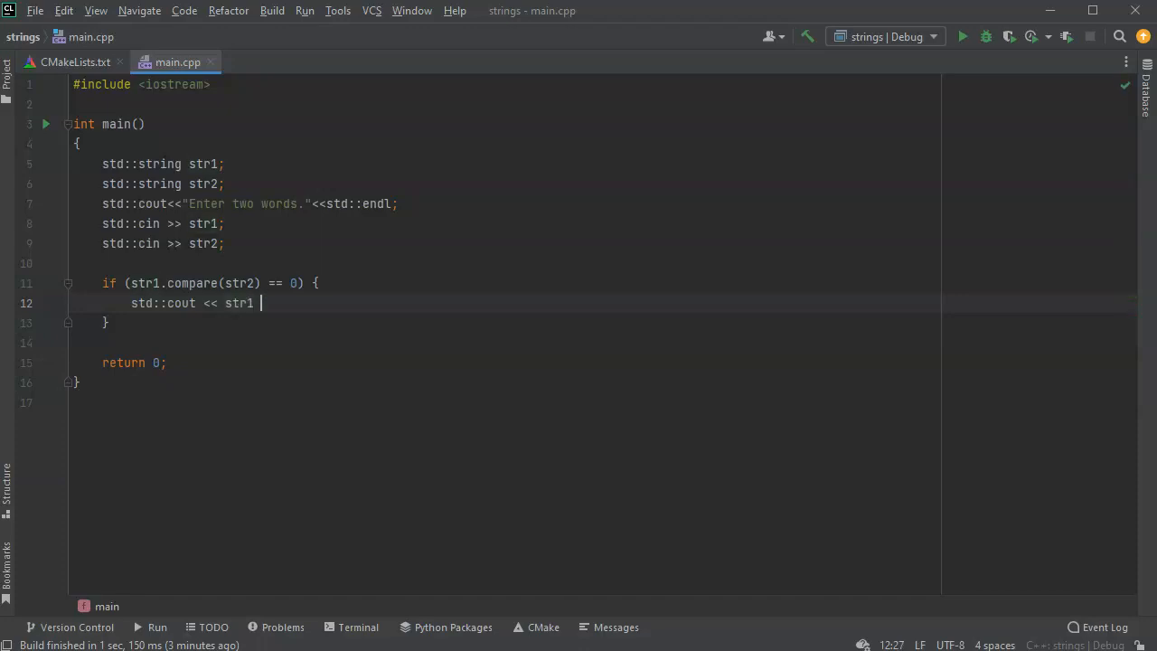
pyautogui.write('<< "=')
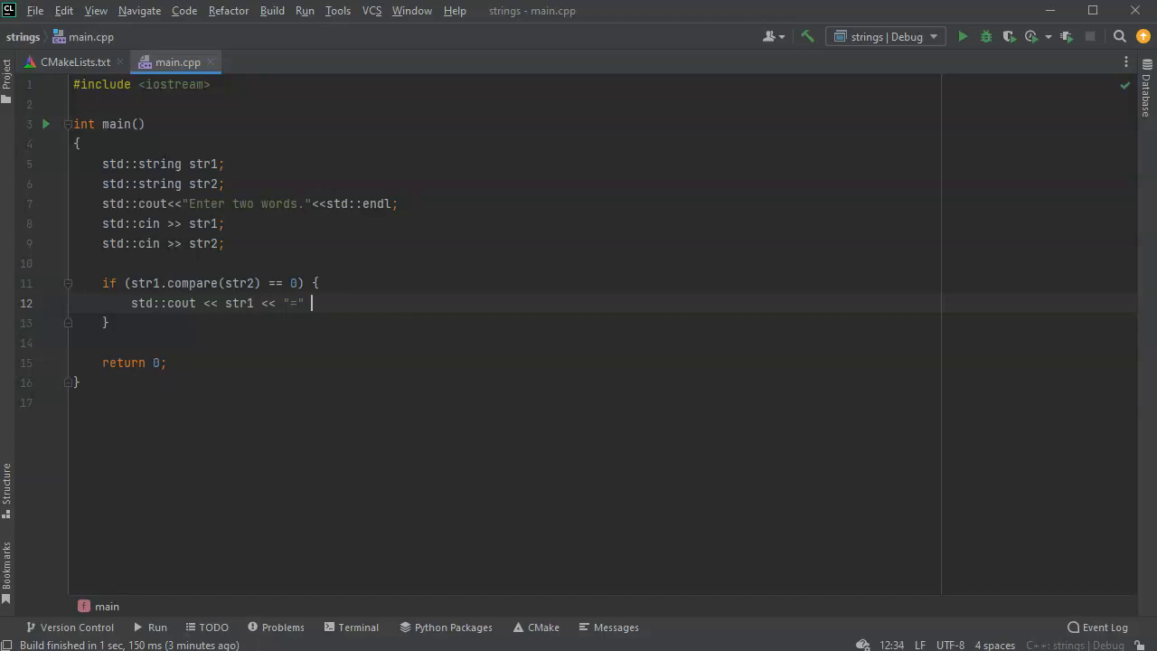
pyautogui.write('<< str')
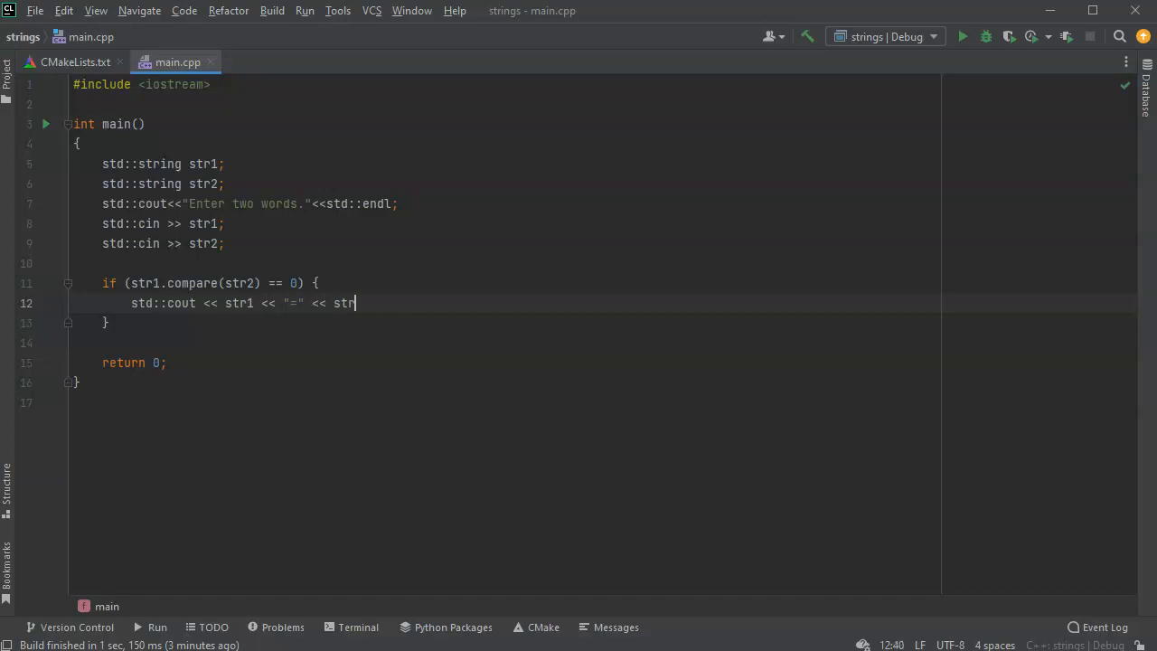
pyautogui.write('2 <<')
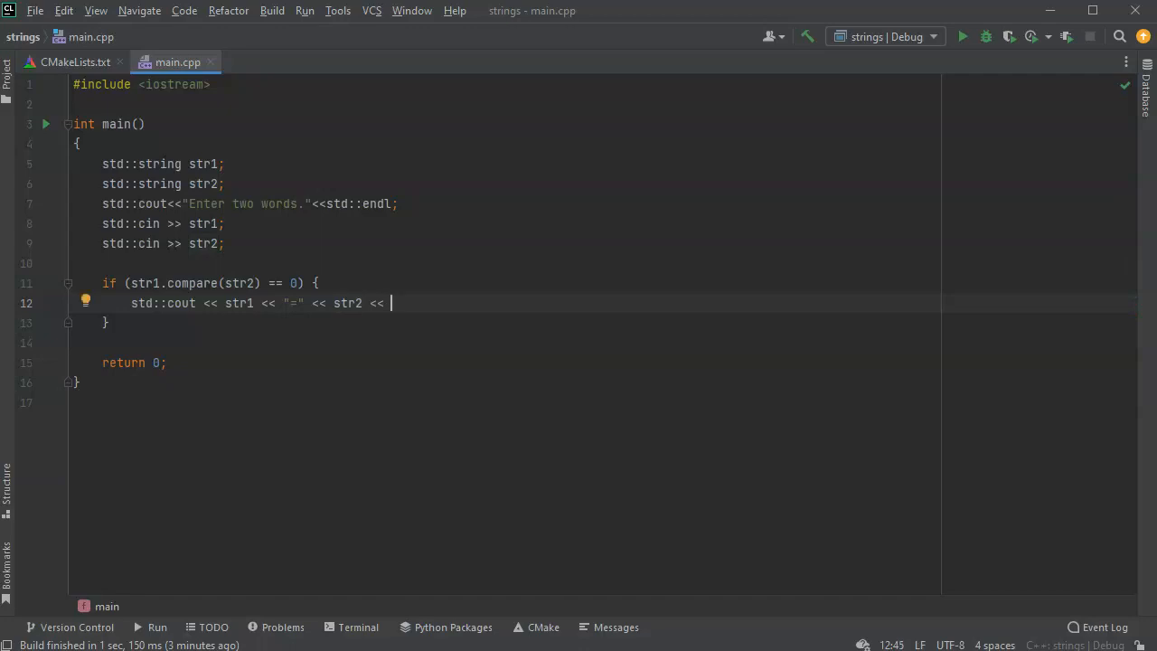
pyautogui.write('std')
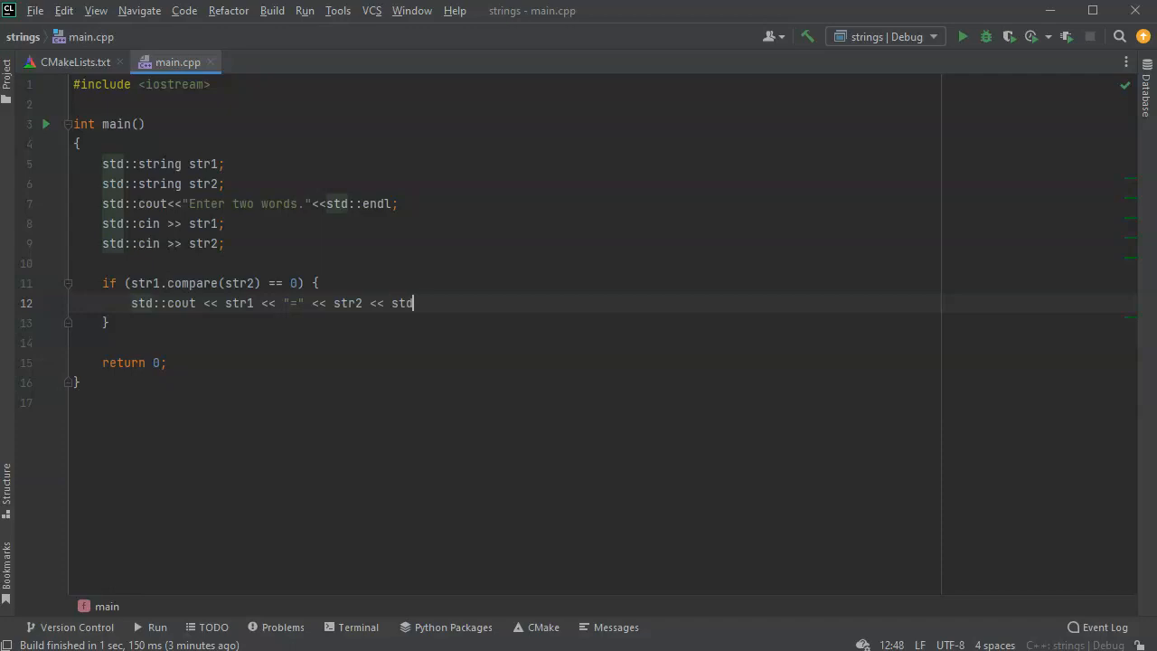
pyautogui.write('::')
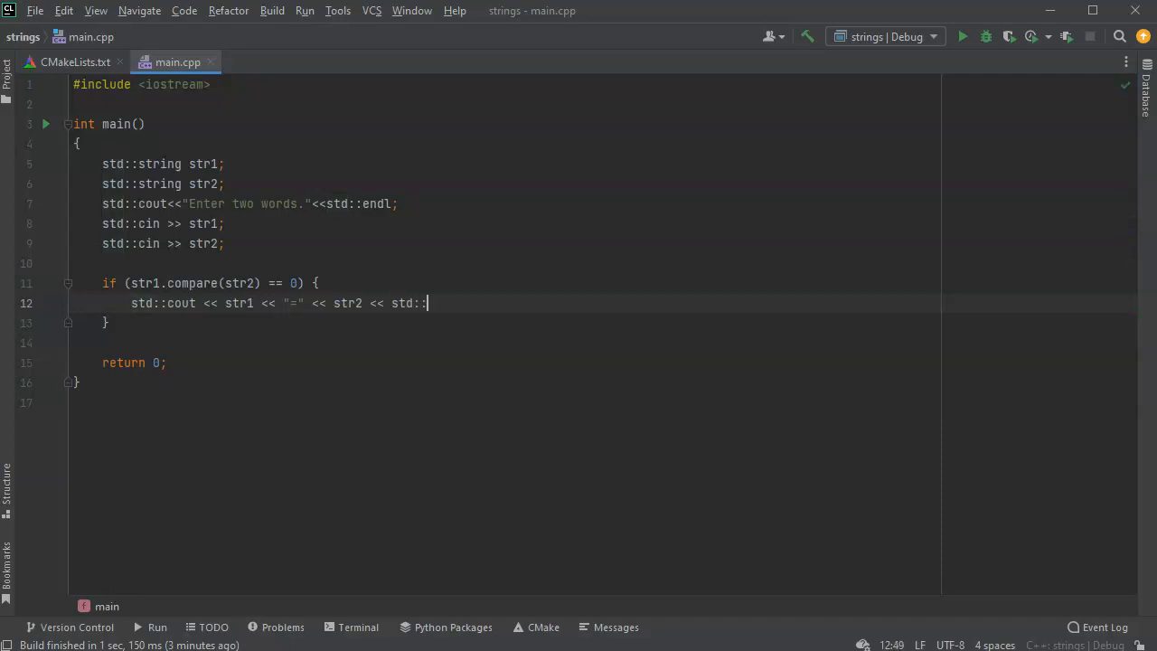
# Step: Finish the endl; statement, run 'strings' and enter apple, printing apple=apple
pyautogui.write('endl;')
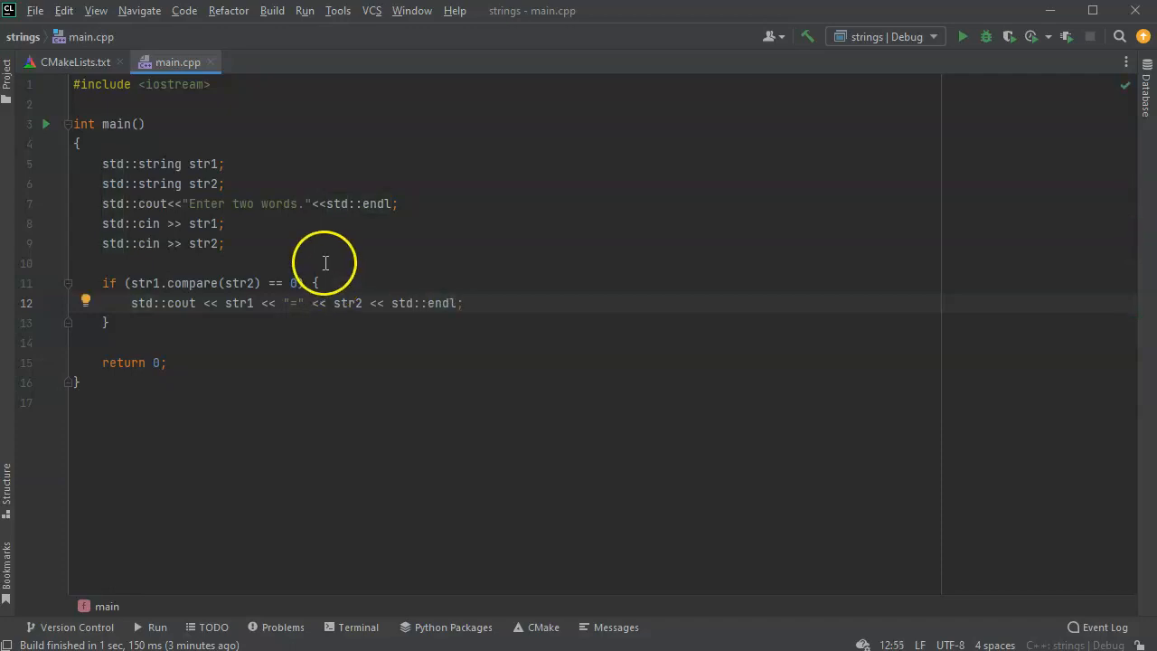
pyautogui.click(304, 11)
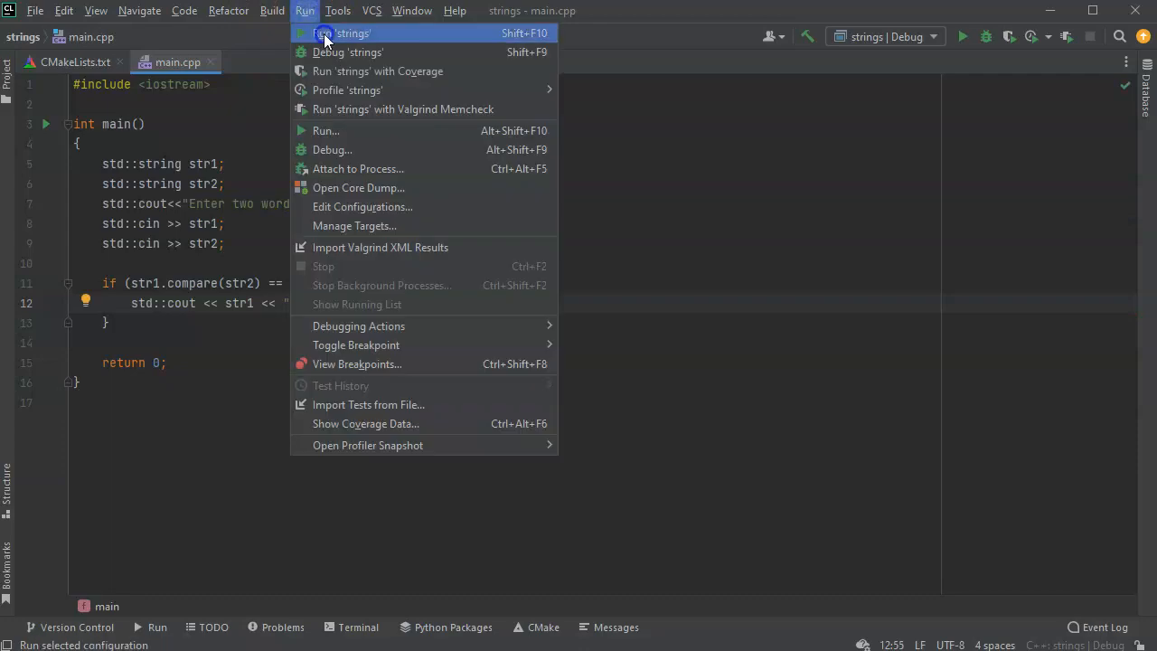
pyautogui.click(341, 33)
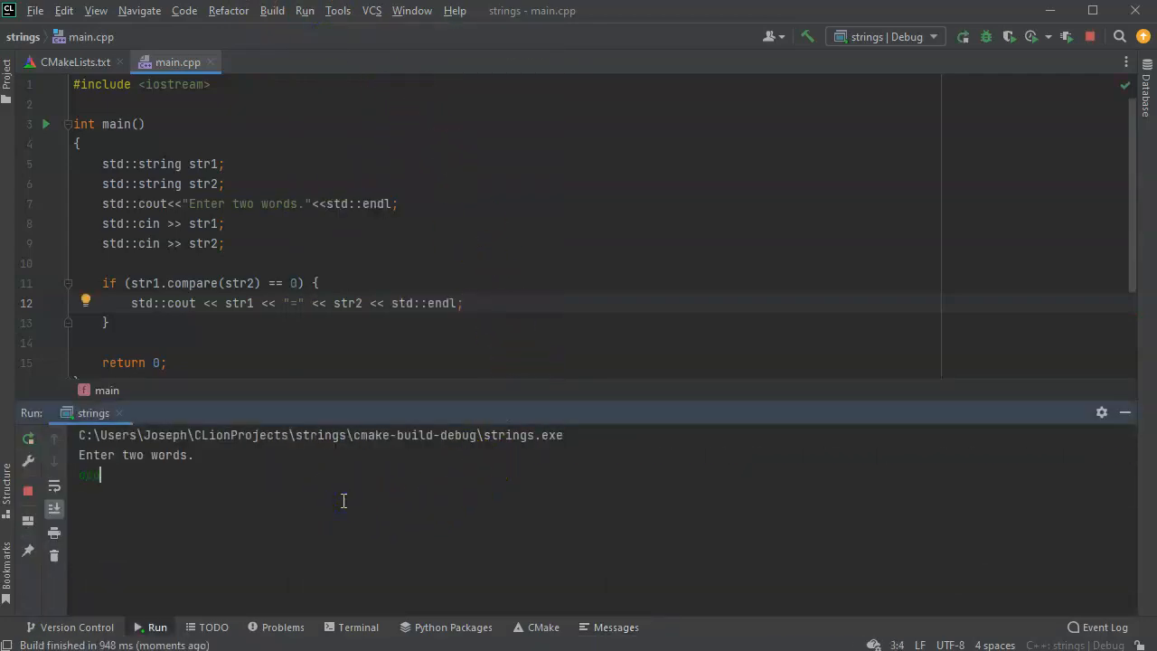
pyautogui.write('apple')
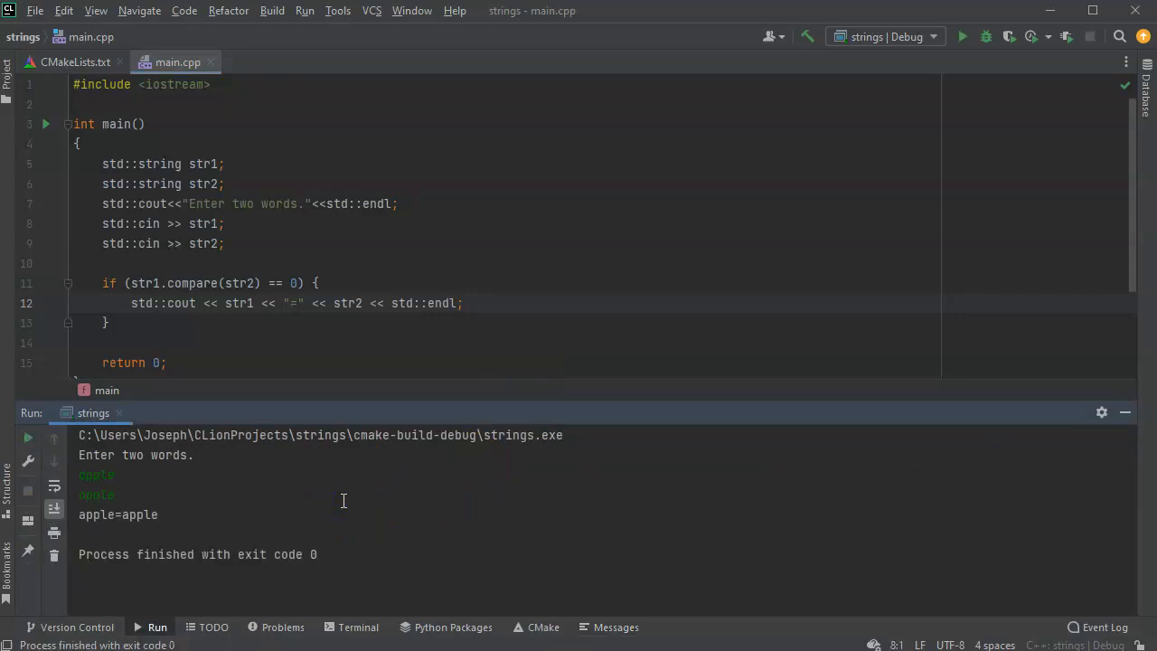
pyautogui.moveTo(304, 16)
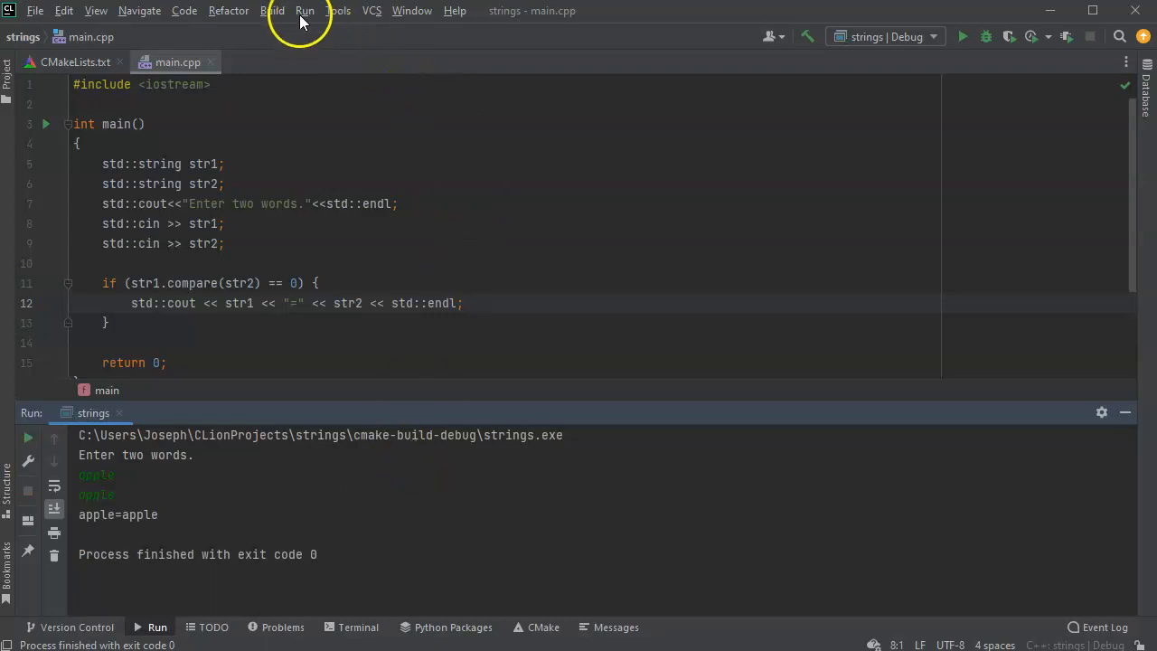
# Step: Run the program a second time from the Run menu and enter apple again
pyautogui.click(962, 36)
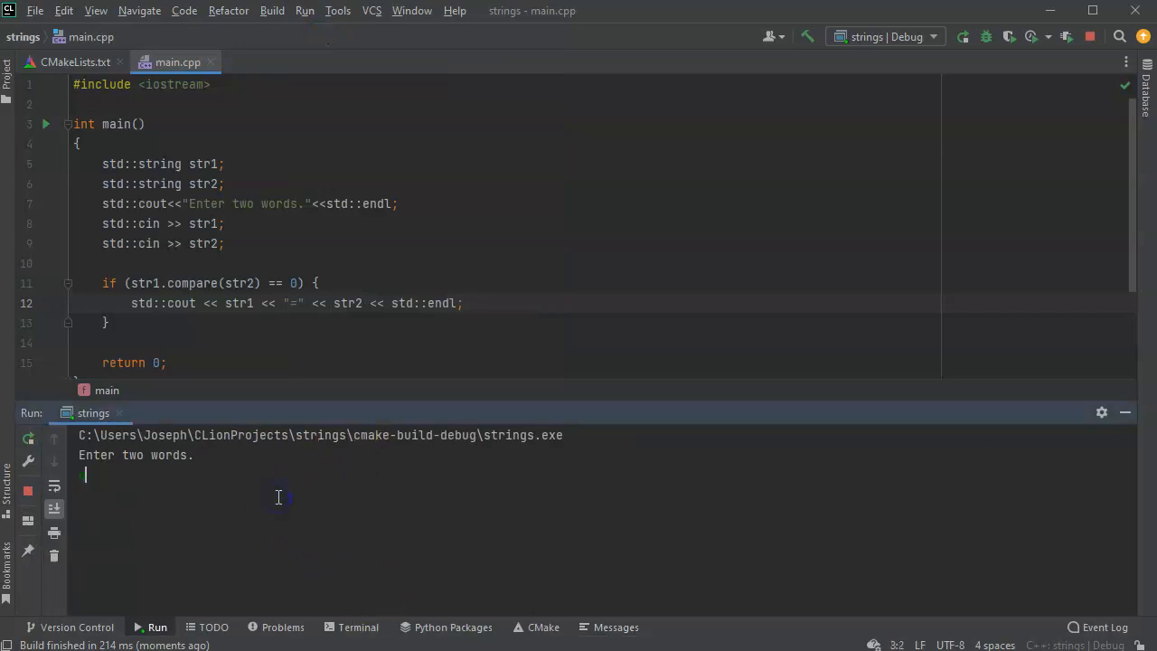
pyautogui.write('apple')
pyautogui.write('banana')
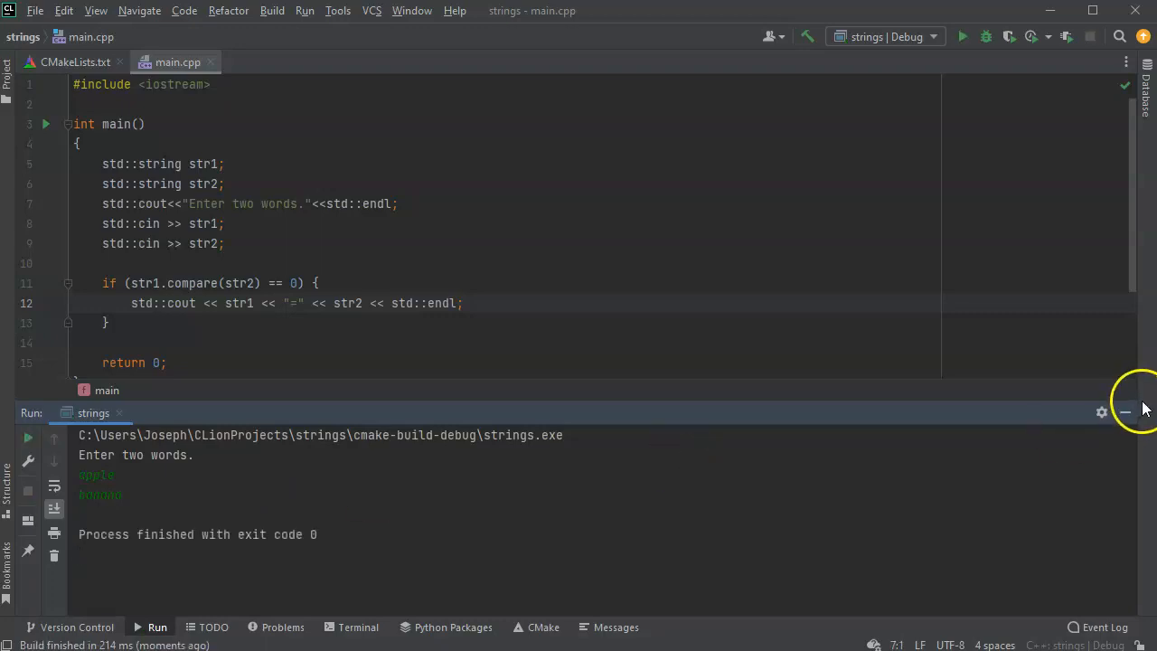
# Step: Close the run output and add else if (str1.compare(str2) < 0) after the if block
pyautogui.click(1124, 412)
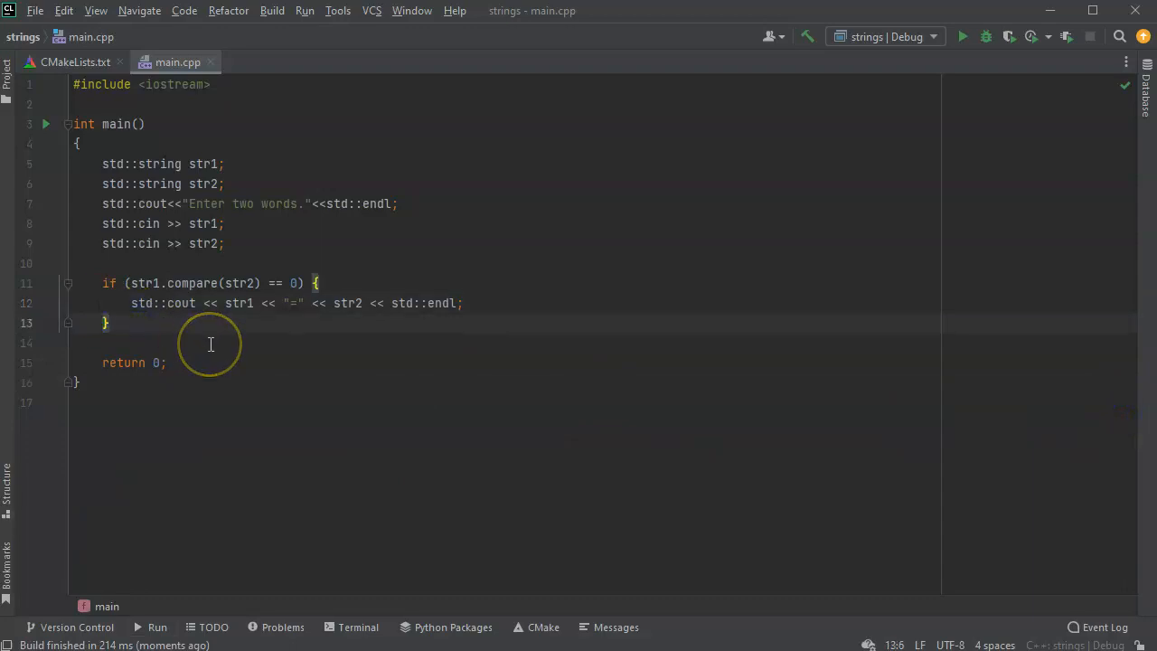
pyautogui.write('else if')
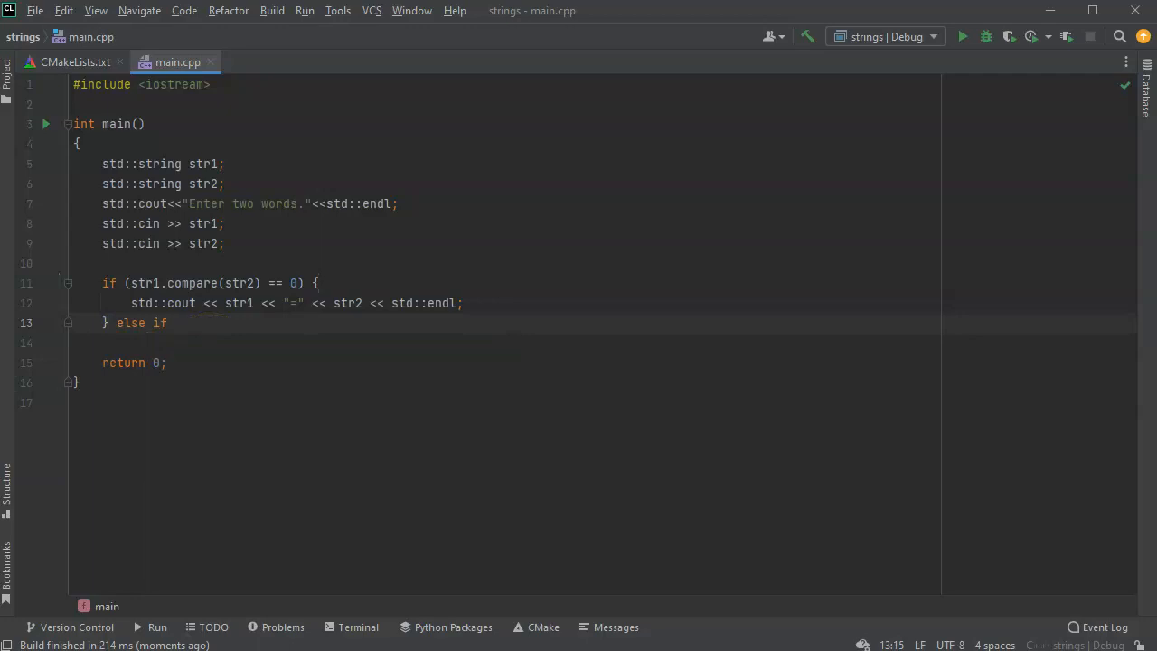
pyautogui.write('(str1.')
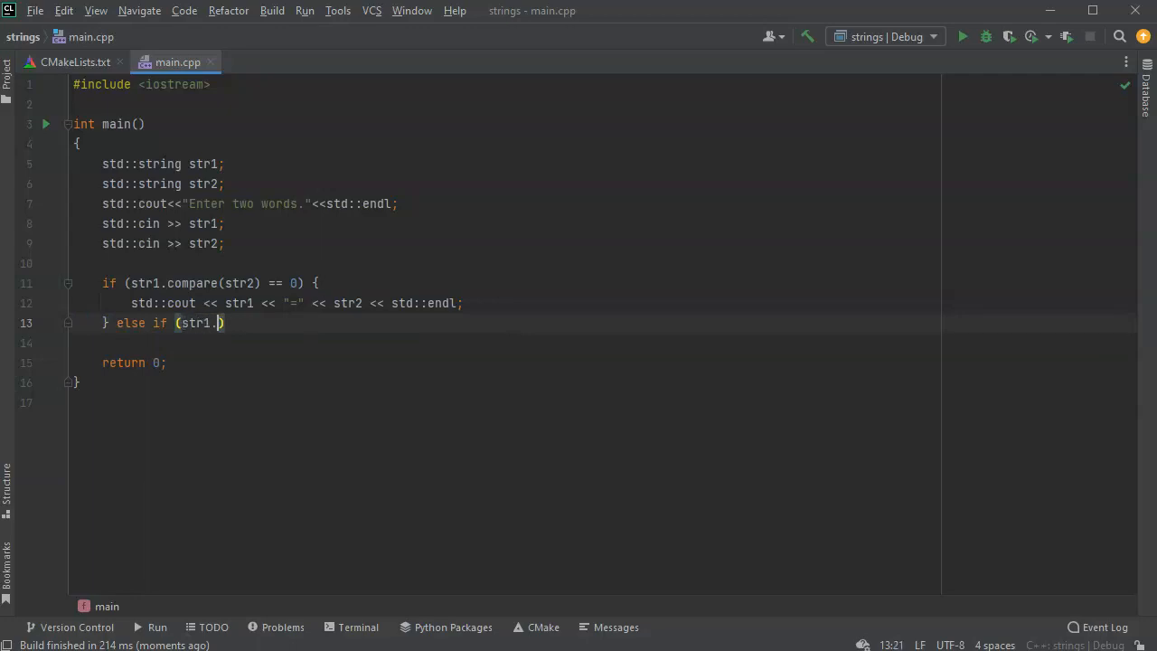
pyautogui.write('compare(a')
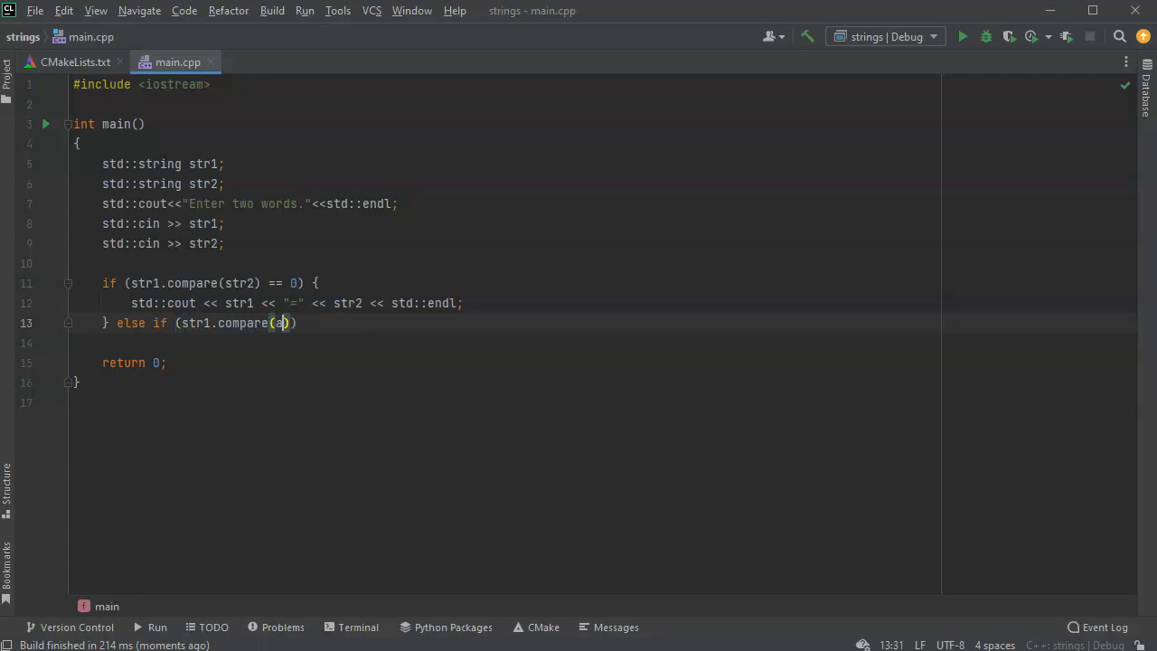
pyautogui.write('tr2')
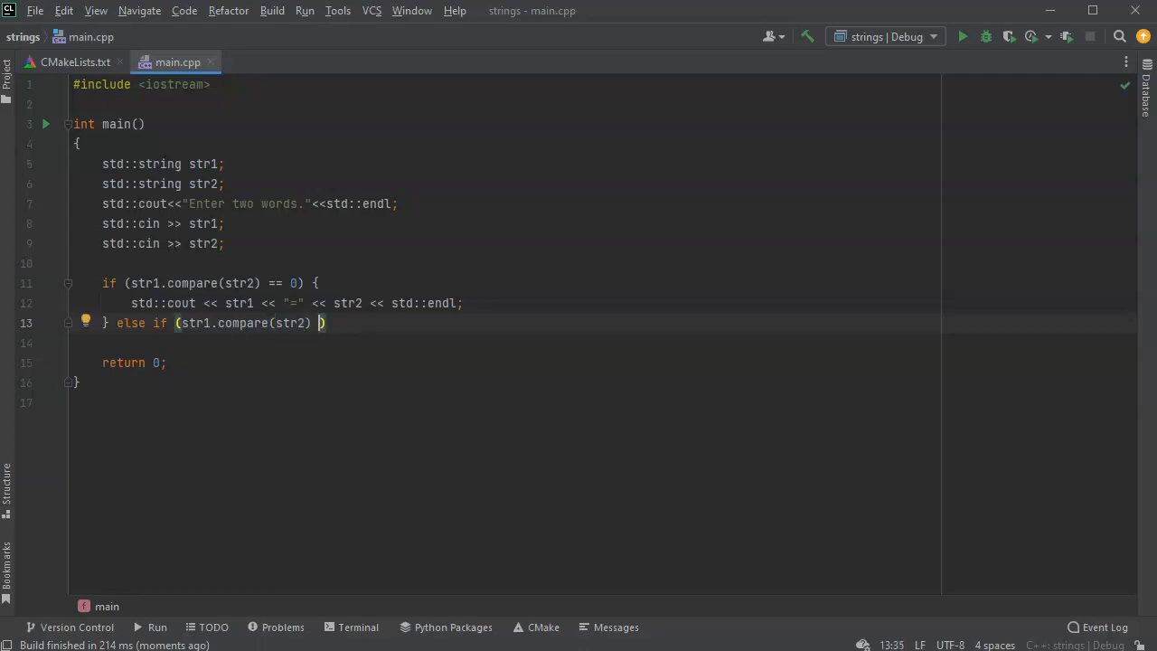
pyautogui.write('< 0')
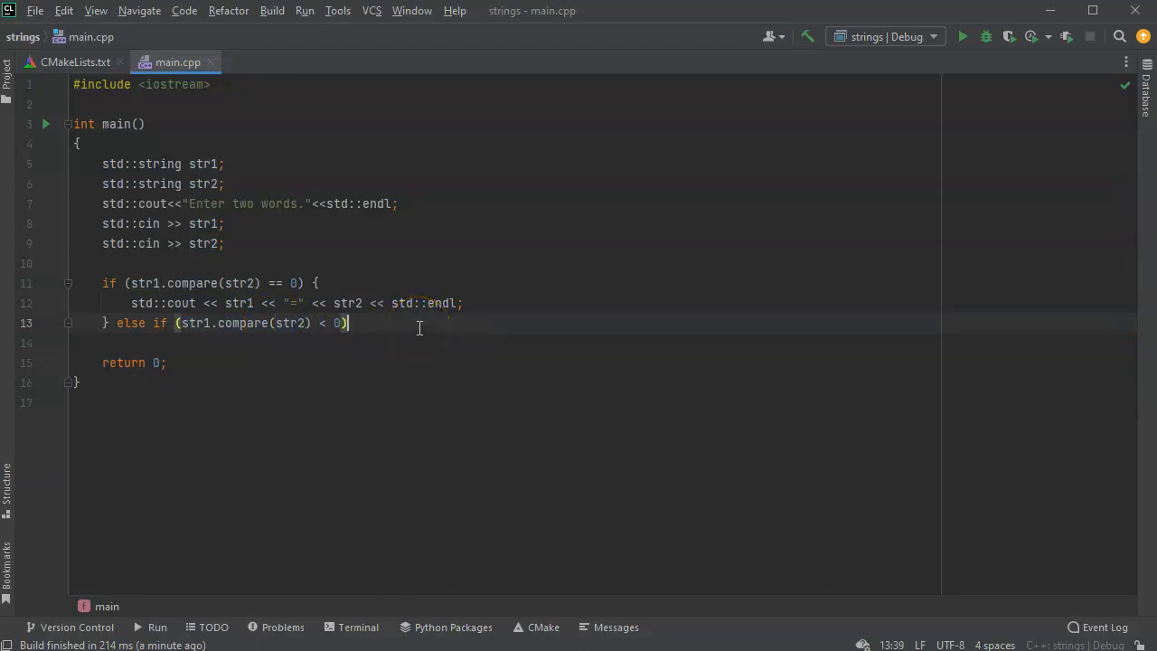
# Step: In the else-if body write std::cout << str1 << "<" << str2 << std::endl;
pyautogui.write('{')
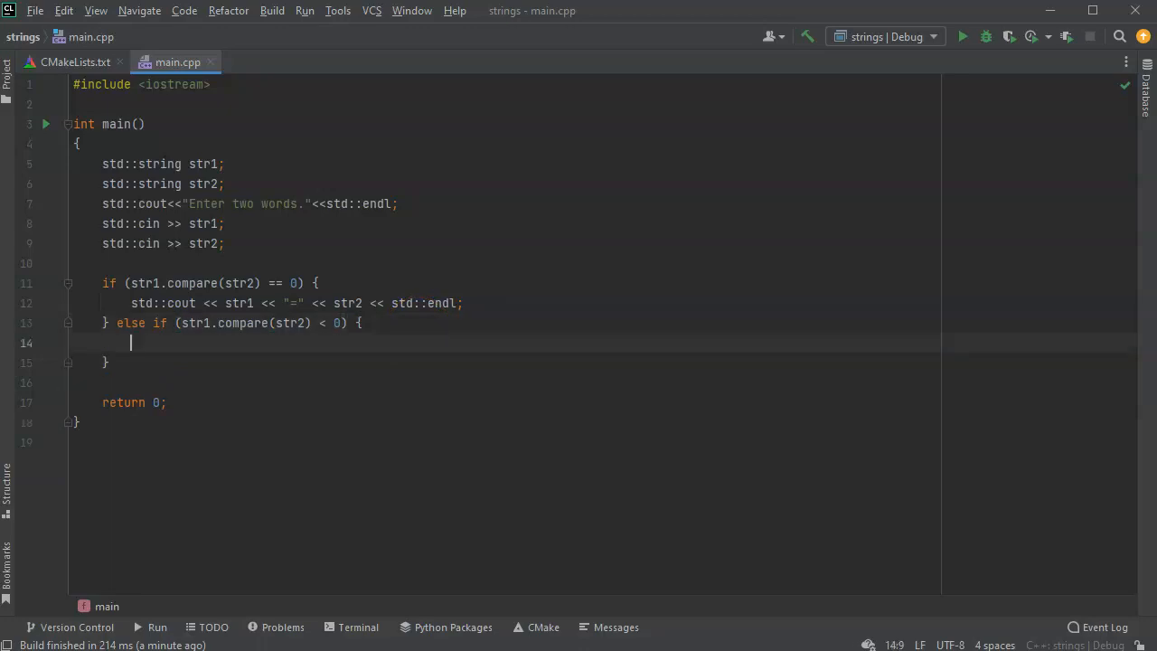
pyautogui.write('std')
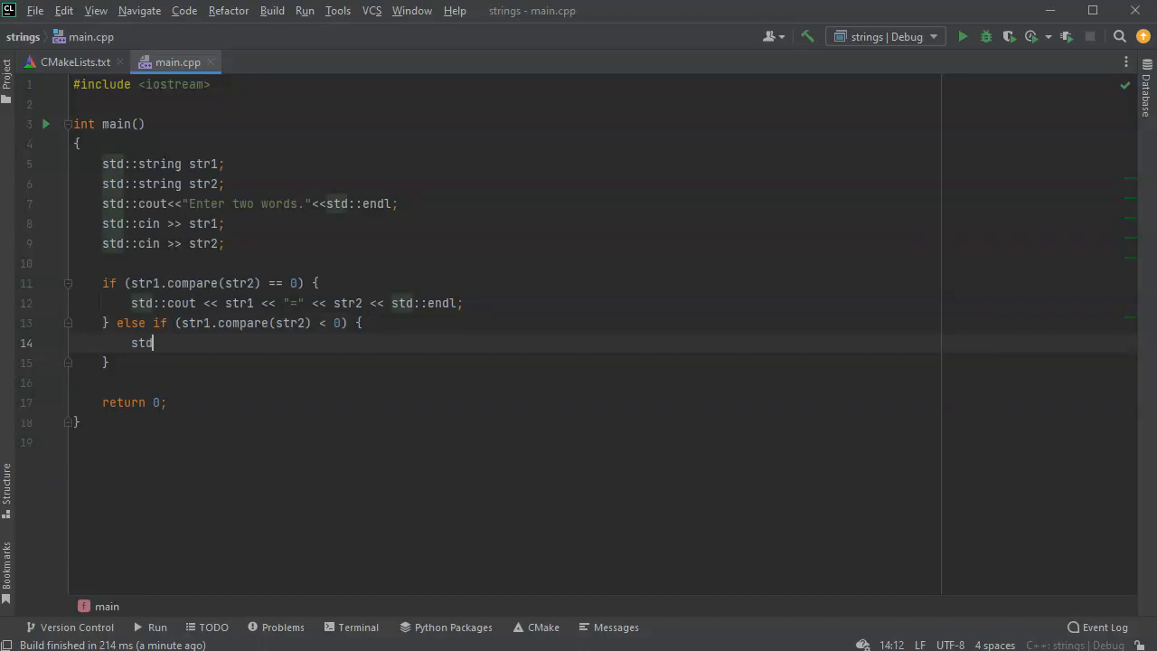
pyautogui.write('::cout')
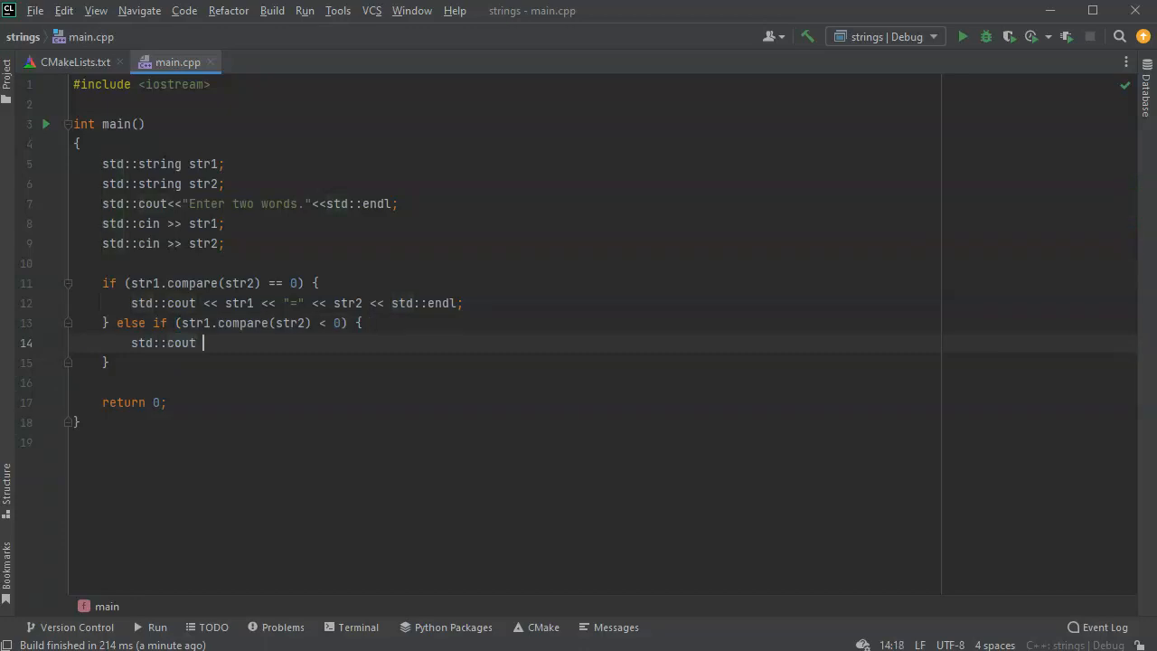
pyautogui.write('<<')
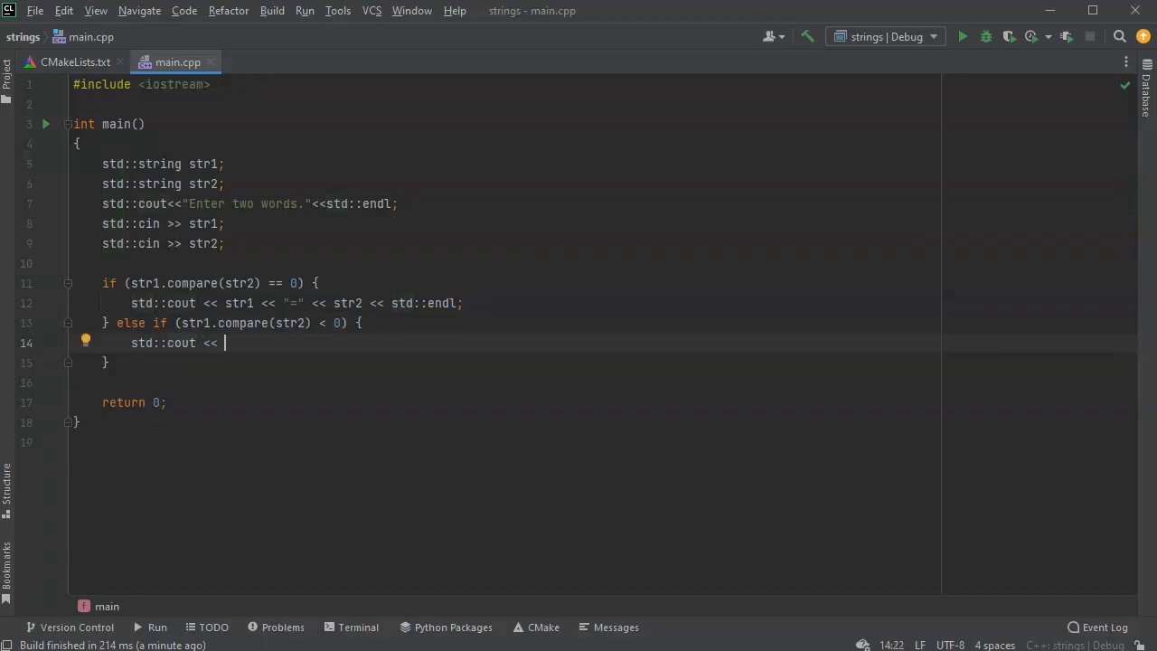
pyautogui.write('str')
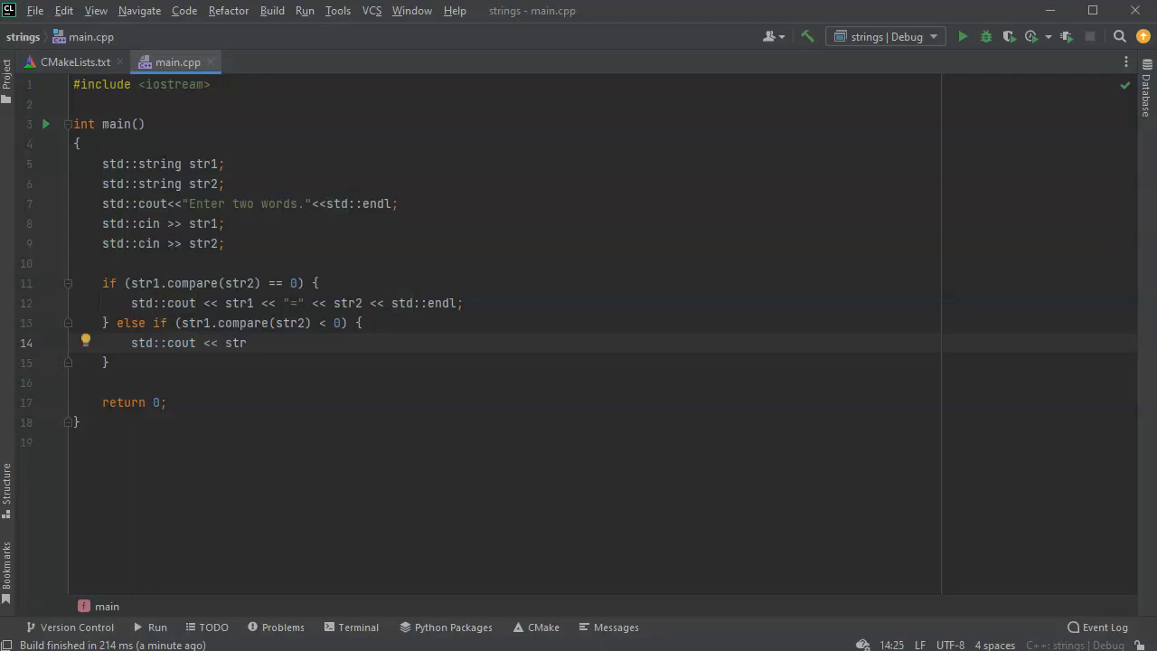
pyautogui.write('1')
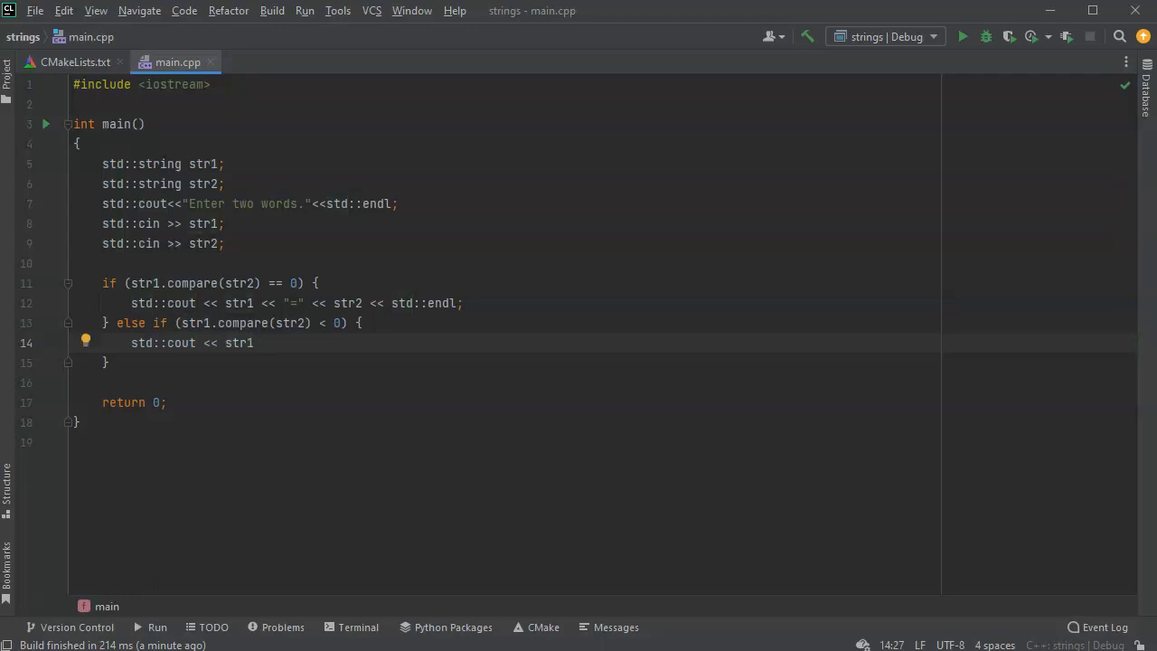
pyautogui.write('<< "<"')
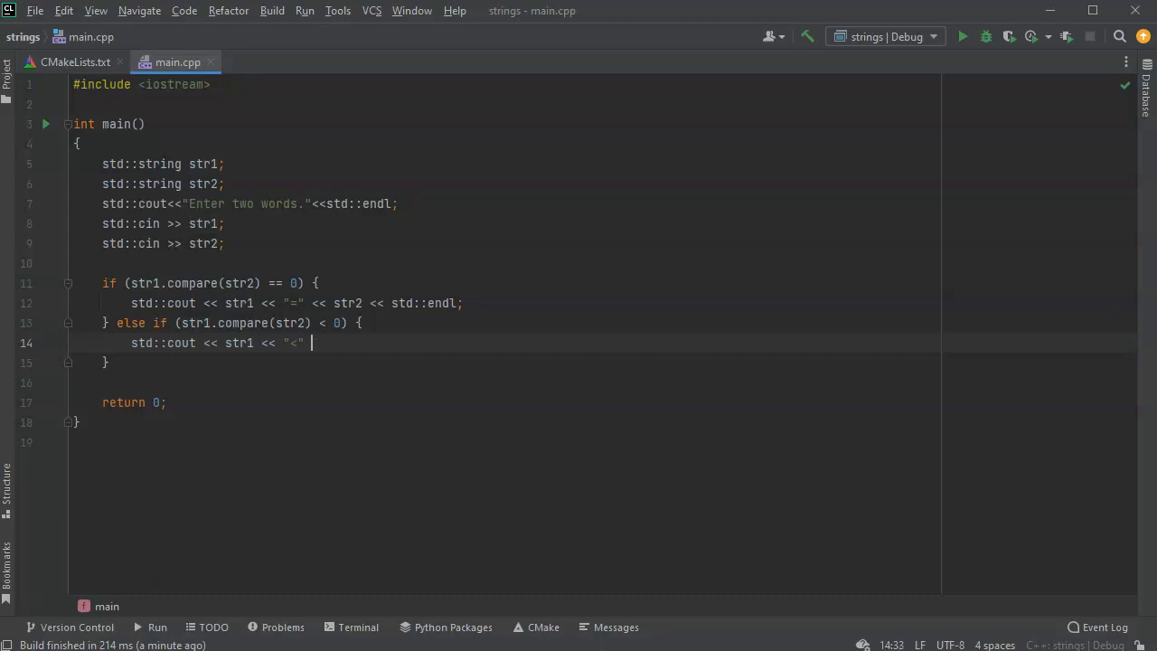
pyautogui.write('<< str')
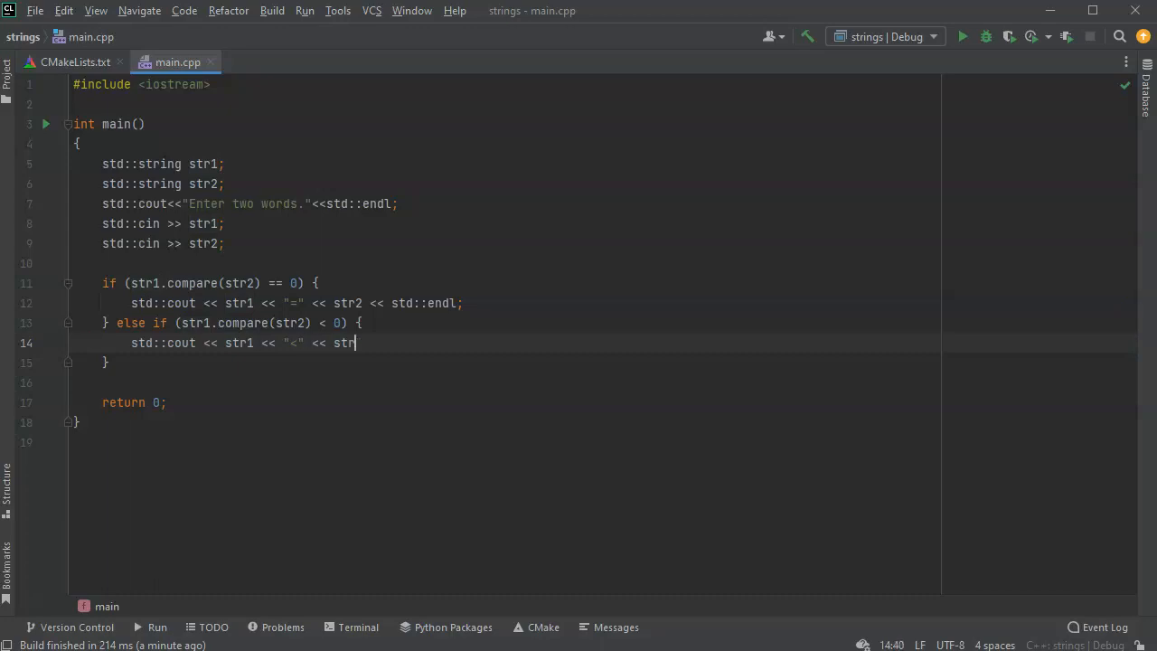
pyautogui.write('2 << std')
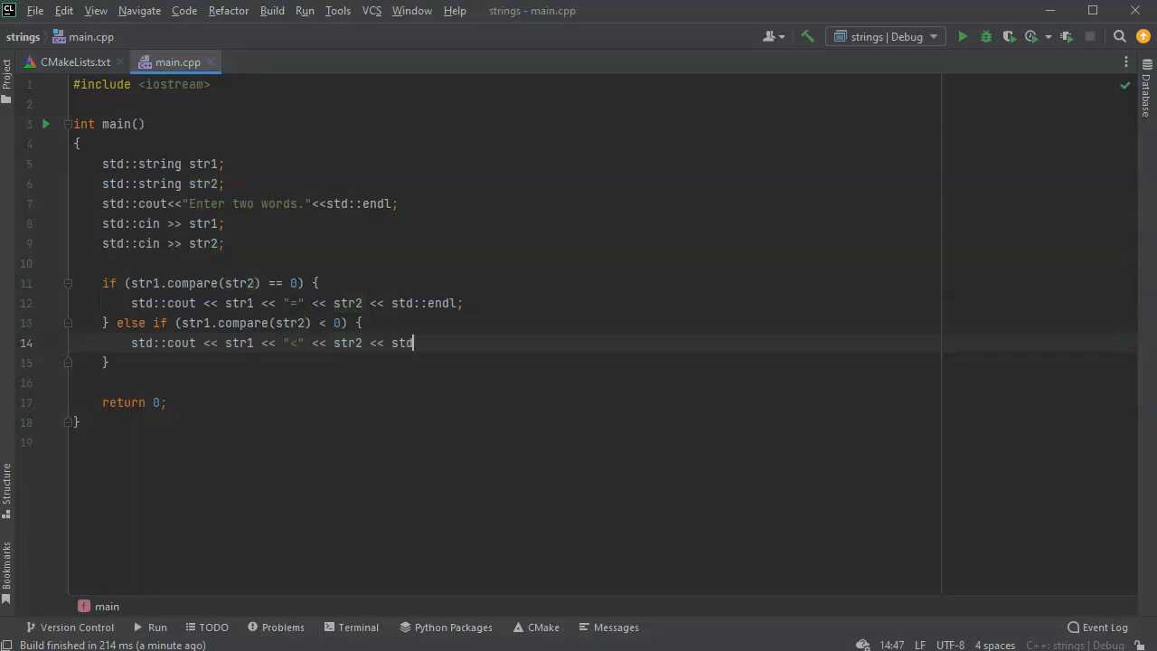
pyautogui.write('::endl;')
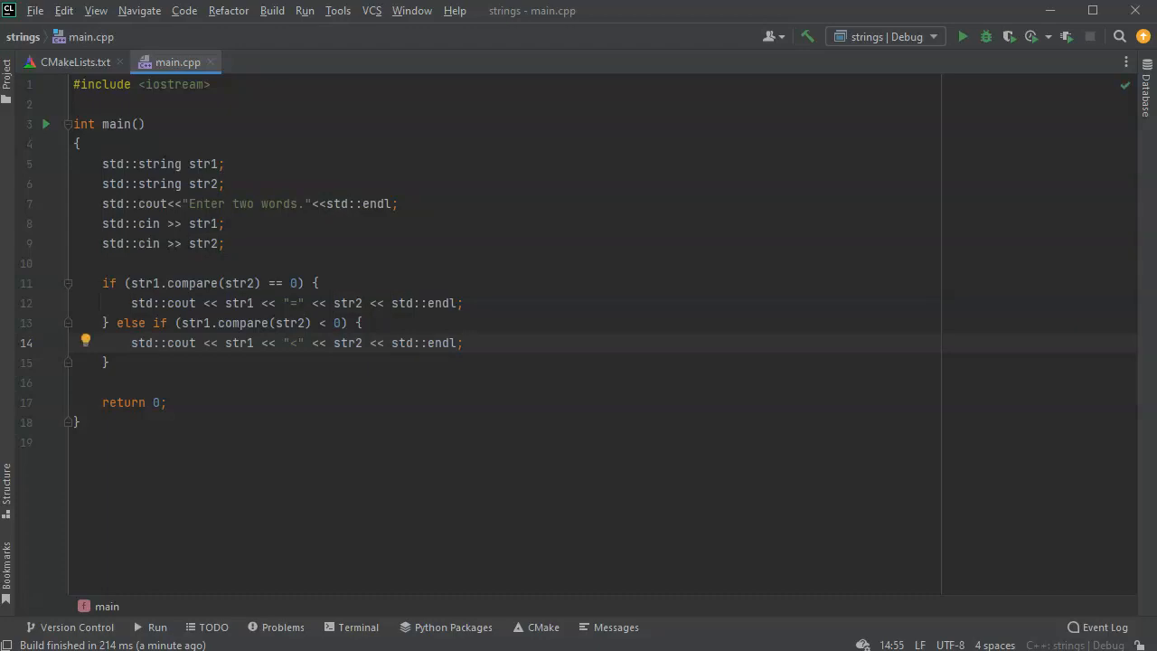
pyautogui.moveTo(314, 72)
pyautogui.write('apple')
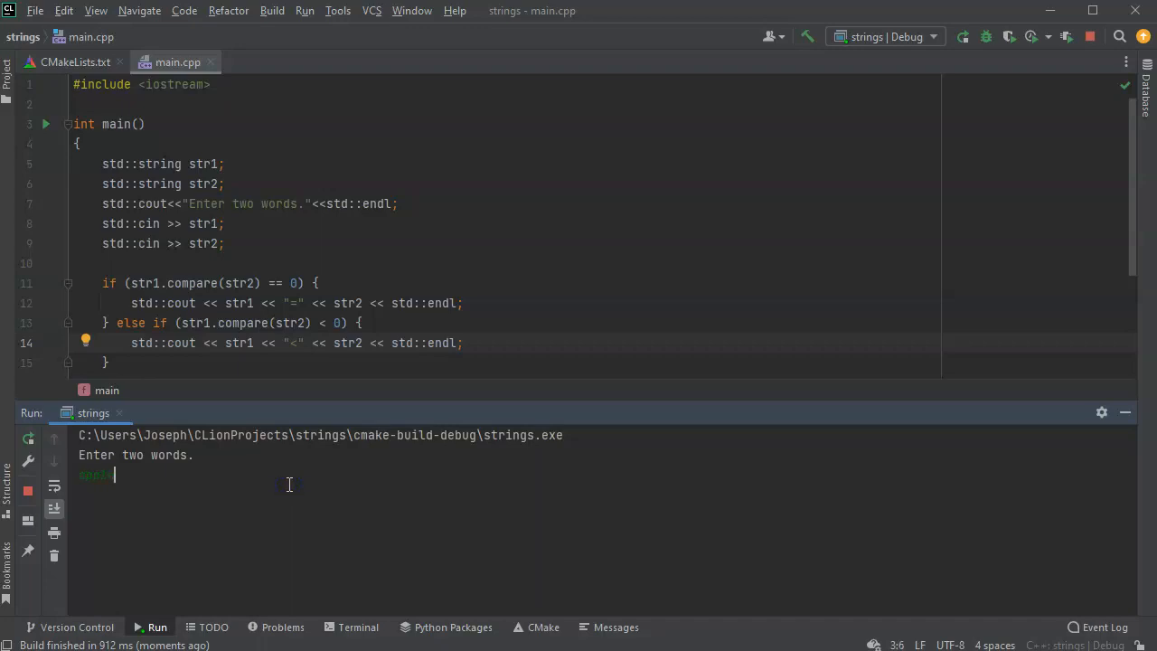
# Step: Test-run with apple and banana, printing apple<banana, then run again entering banana and apple
pyautogui.write('banana')
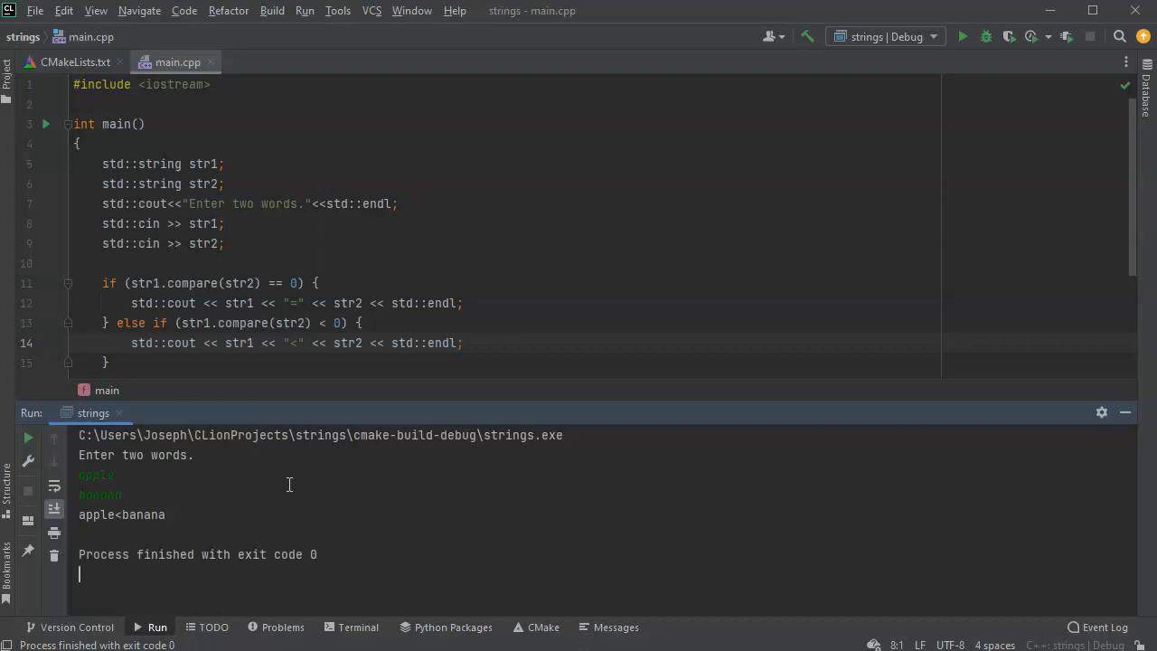
pyautogui.moveTo(267, 111)
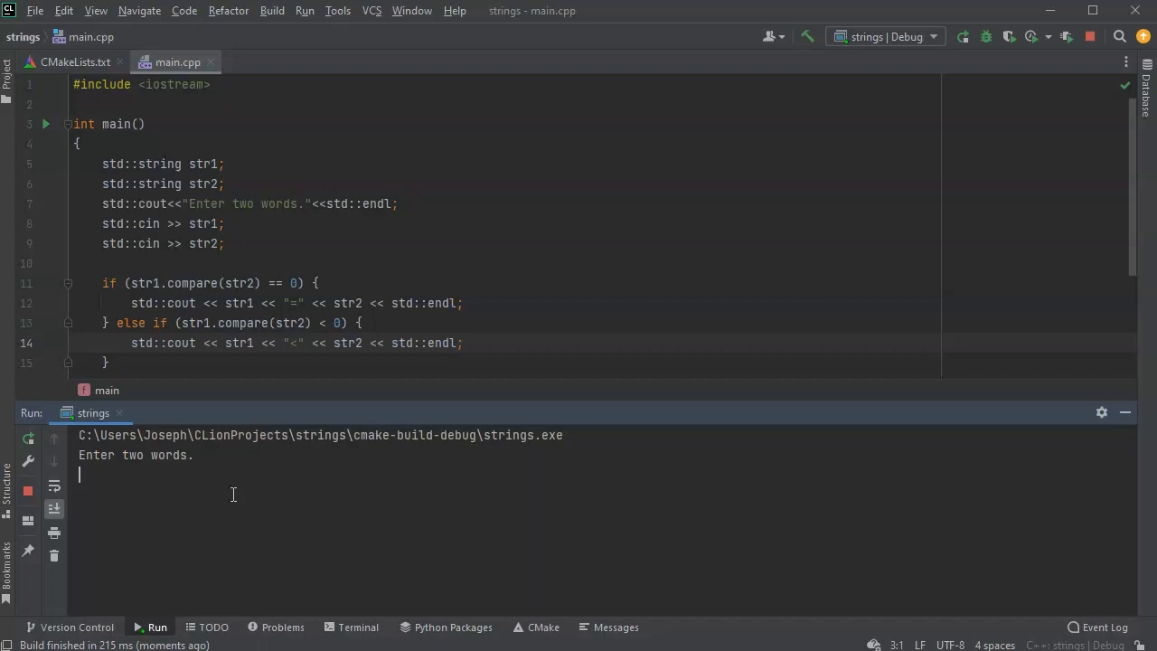
pyautogui.write('banana')
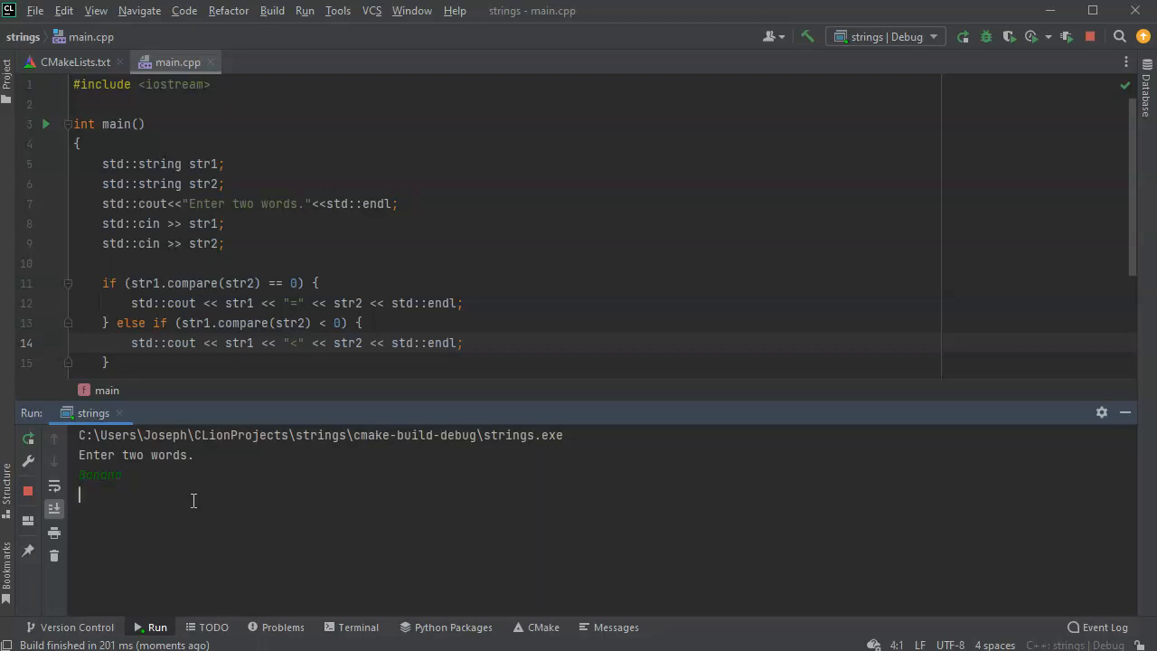
pyautogui.write('apple')
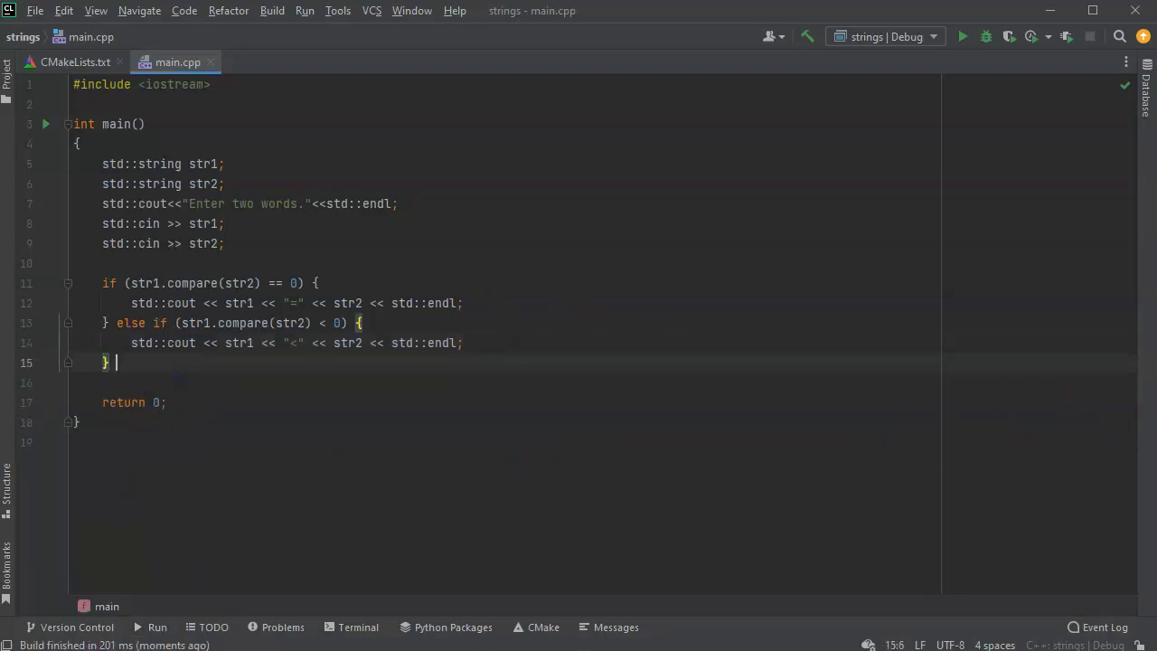
# Step: Add a final else branch printing std::cout << str1 << ">" << str2 << std::endl;
pyautogui.write('else')
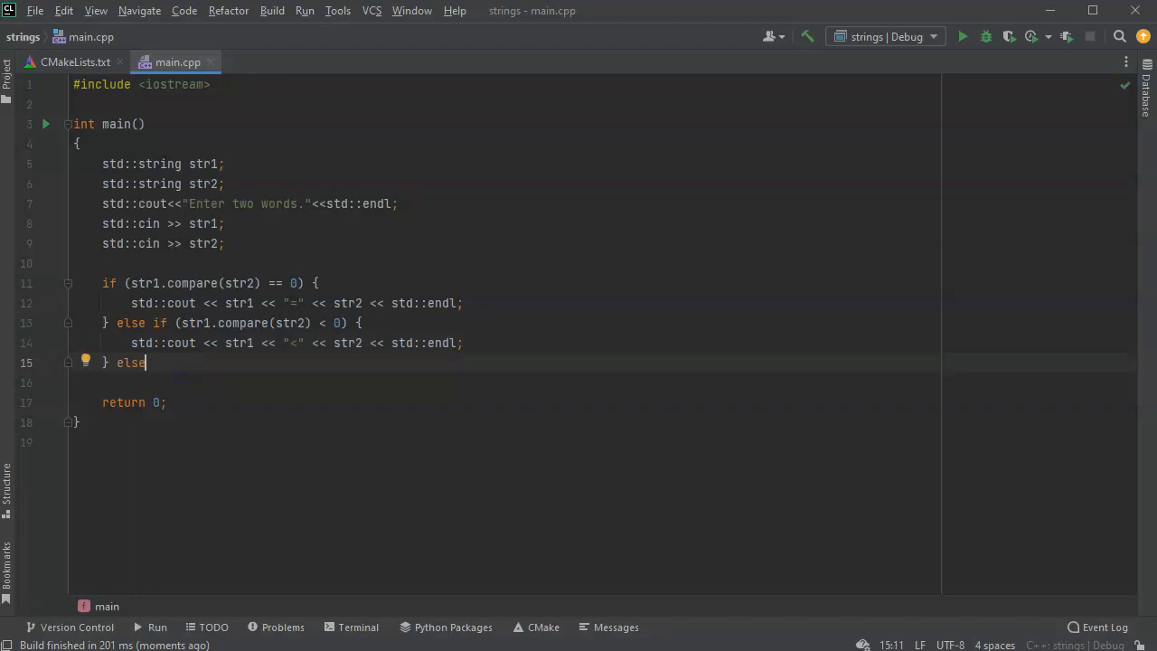
pyautogui.write('{')
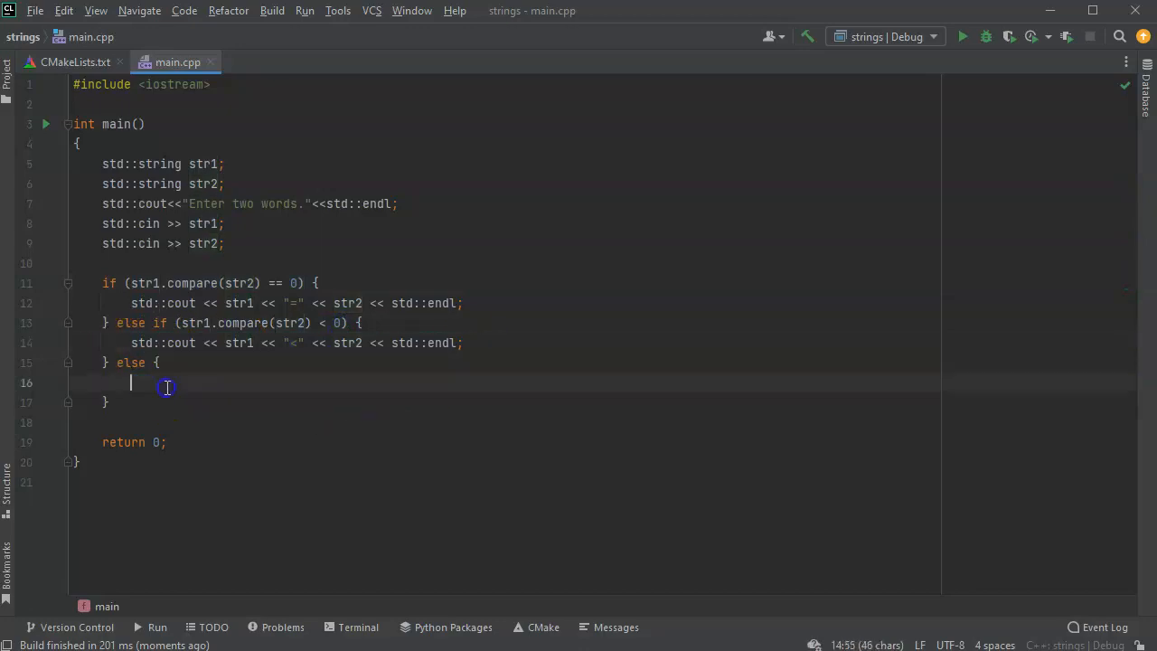
pyautogui.write('std::cout << str1 << ">" << str2 << std::endl;')
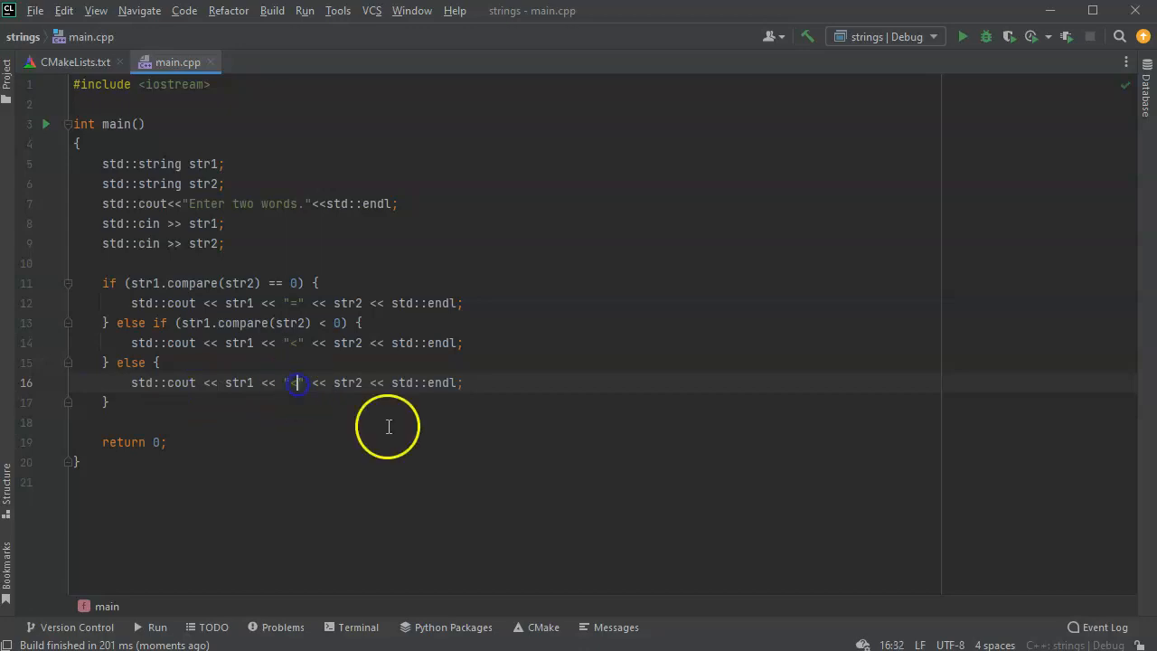
pyautogui.write('>')
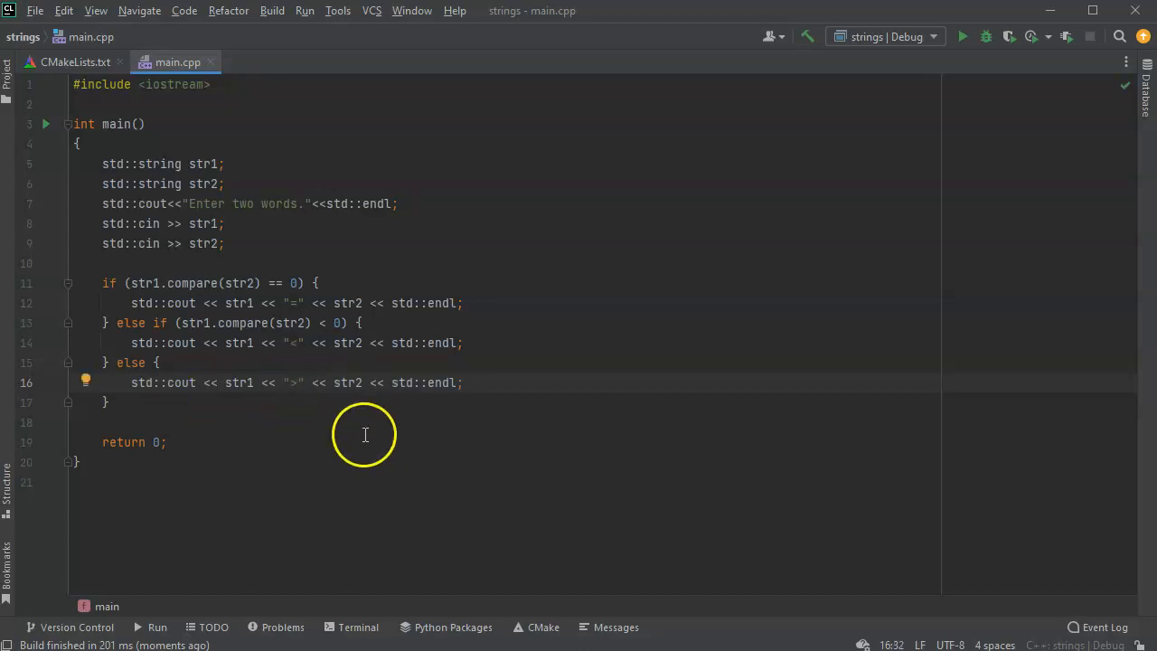
pyautogui.moveTo(304, 11)
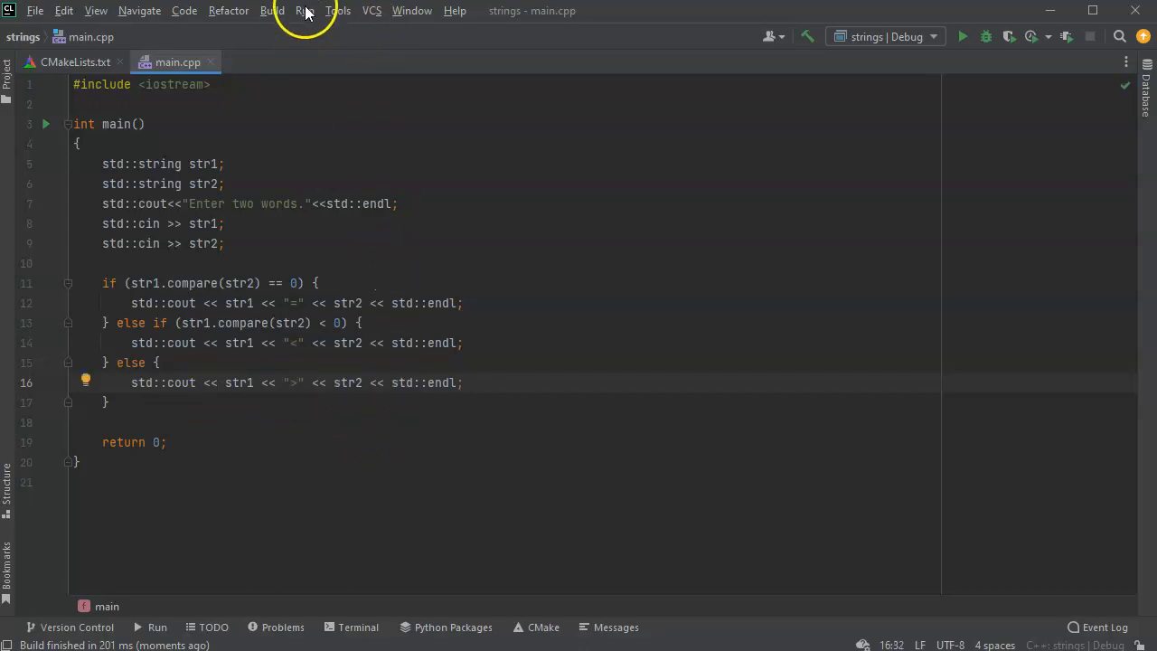
# Step: Run strings with inputs apple and Banana, getting apple>Banana, and inspect Banana in the output
pyautogui.click(271, 11)
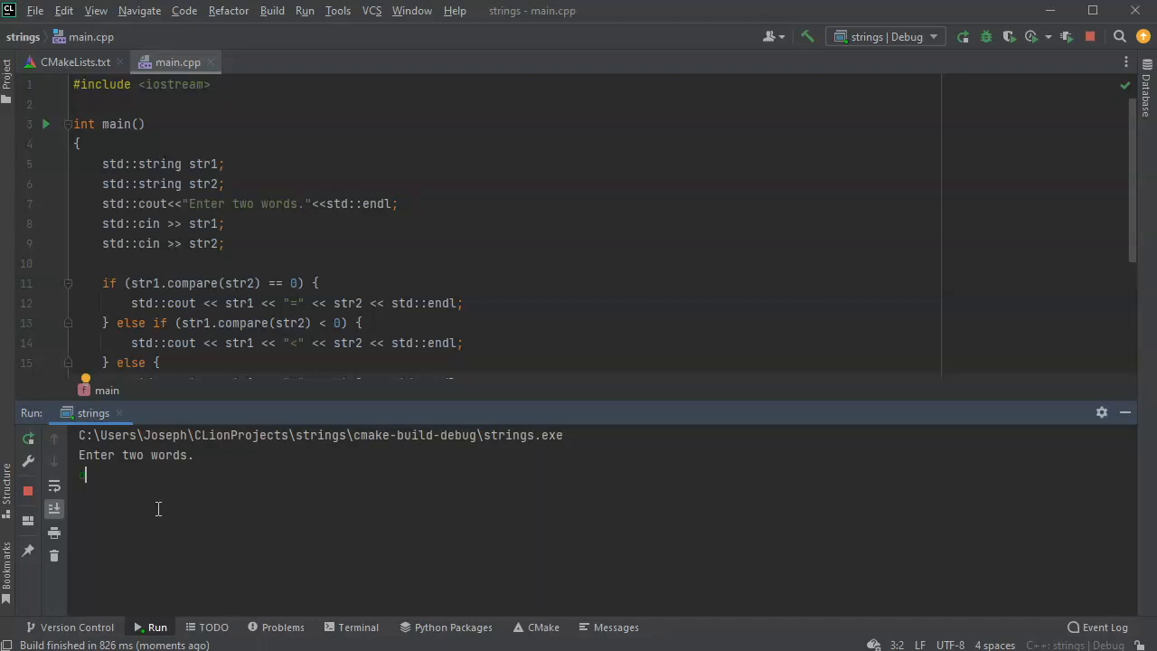
pyautogui.write('apple')
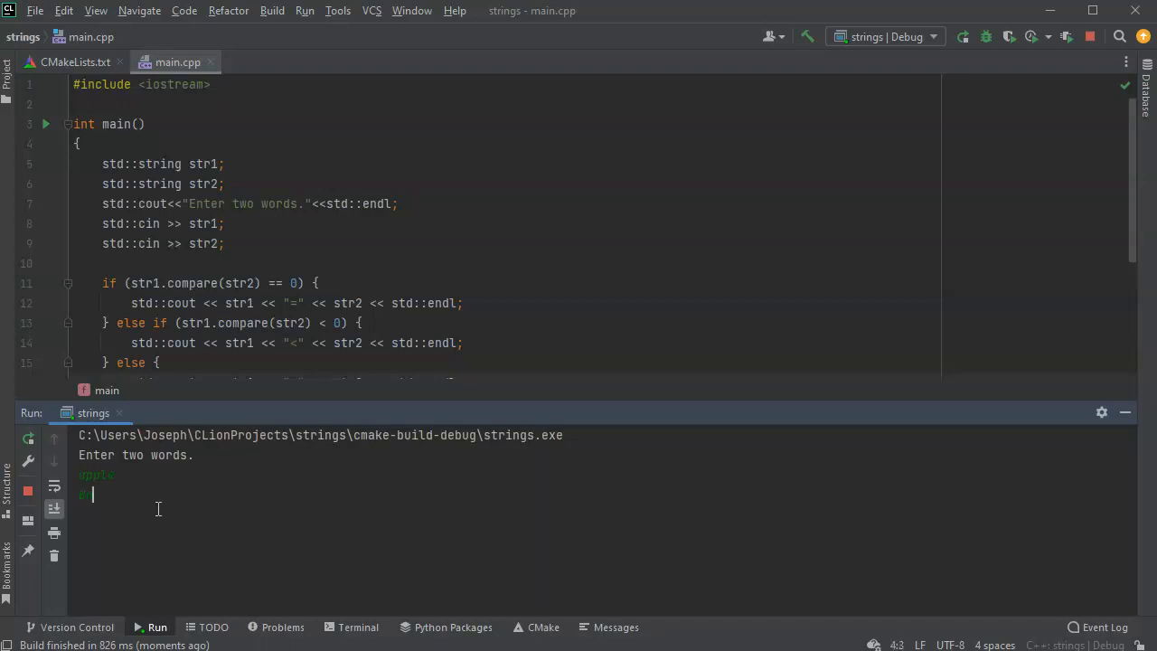
pyautogui.write('Banana')
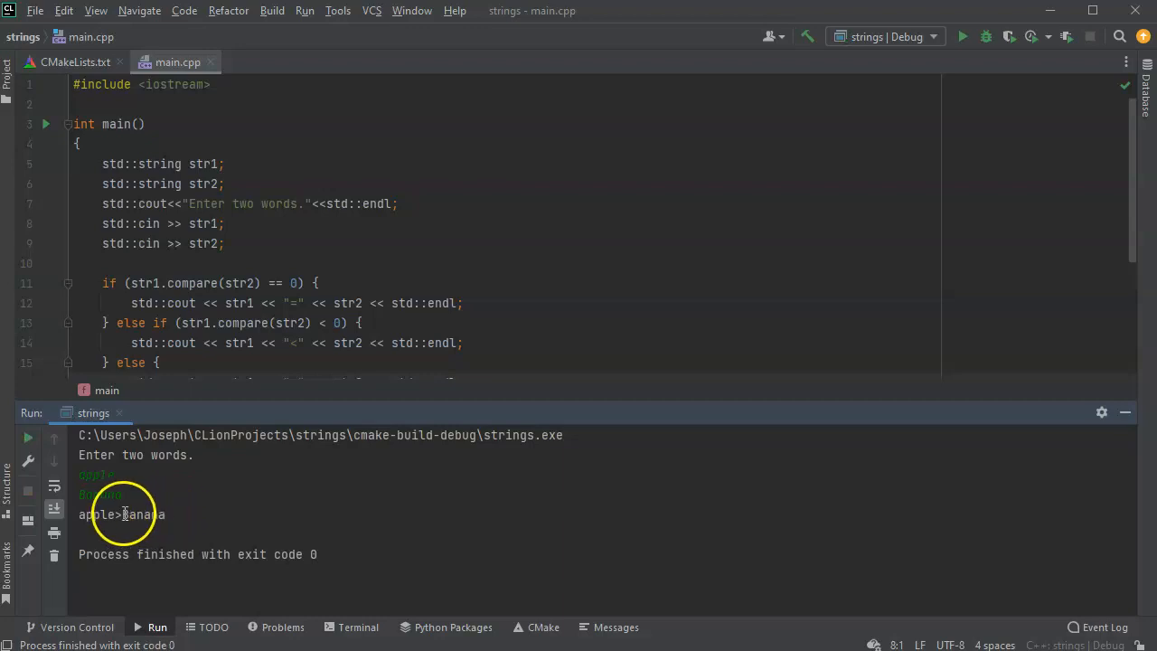
pyautogui.doubleClick(141, 513)
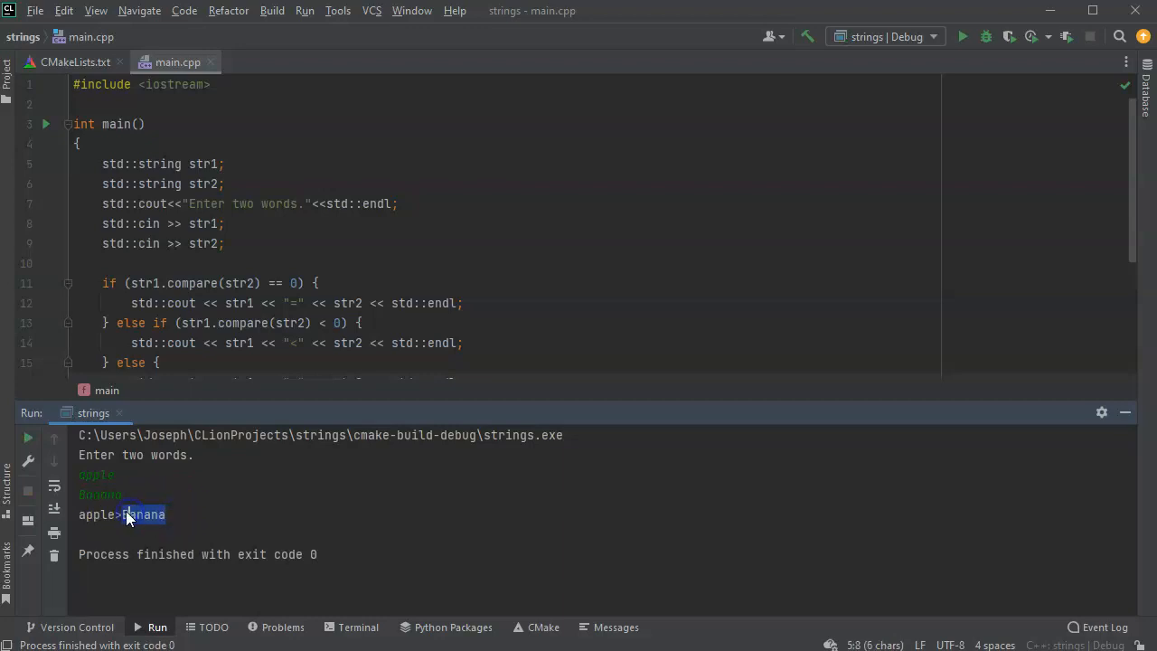
pyautogui.click(94, 514)
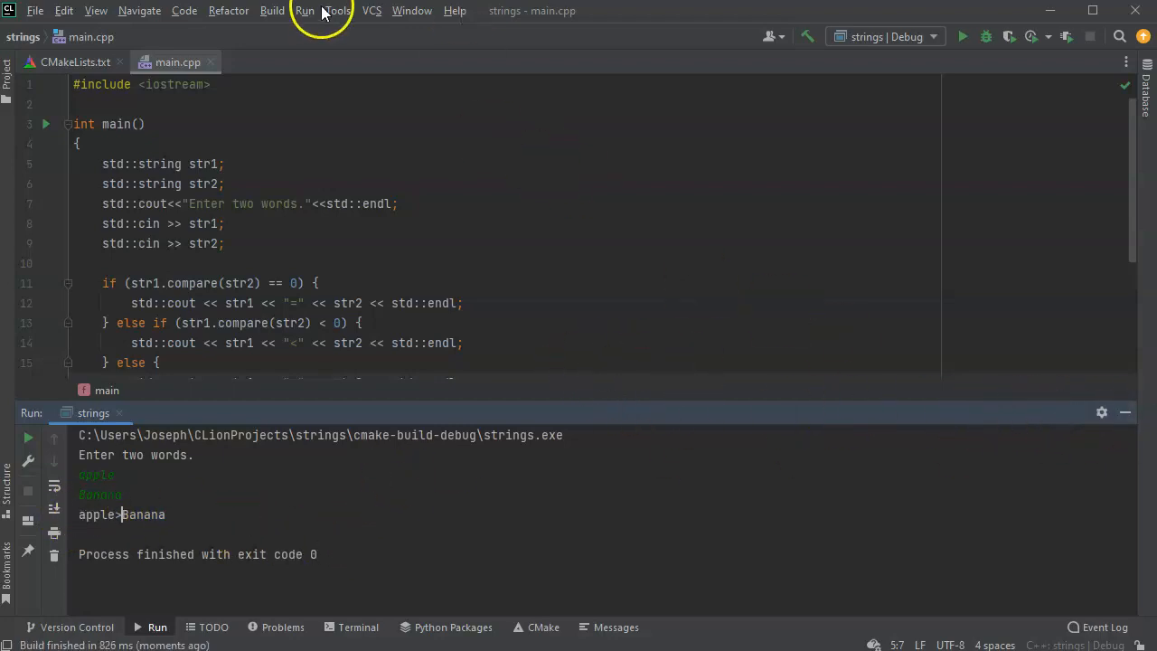
# Step: Rerun the program and submit 123 as input in the console
pyautogui.click(962, 36)
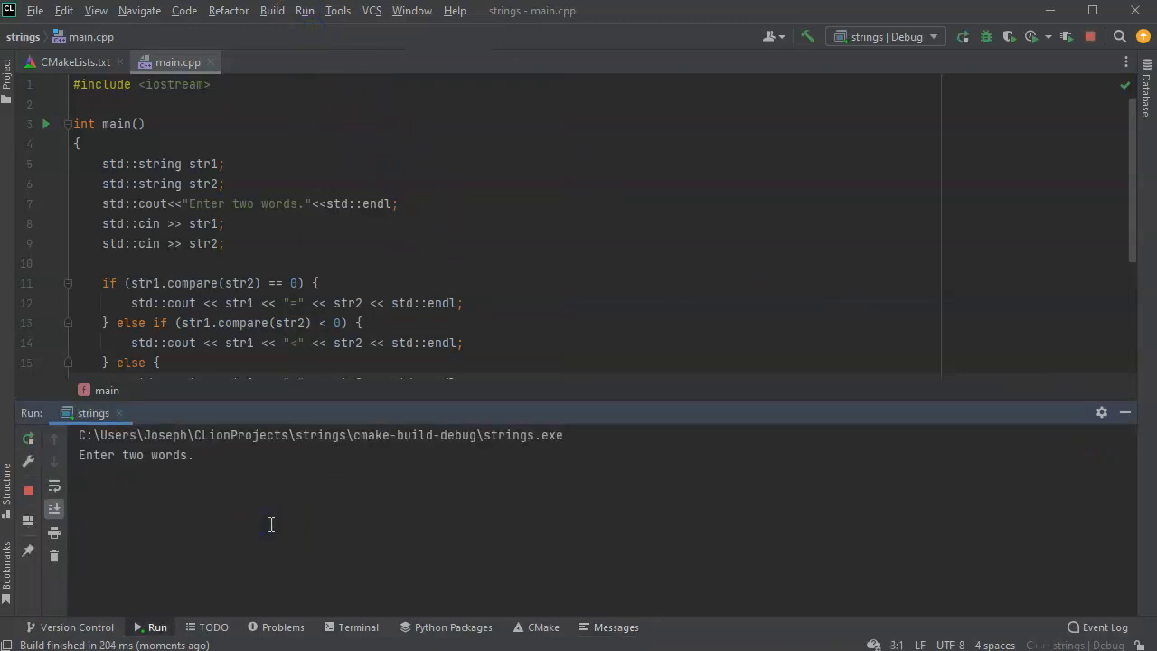
pyautogui.write('123')
pyautogui.write('000')
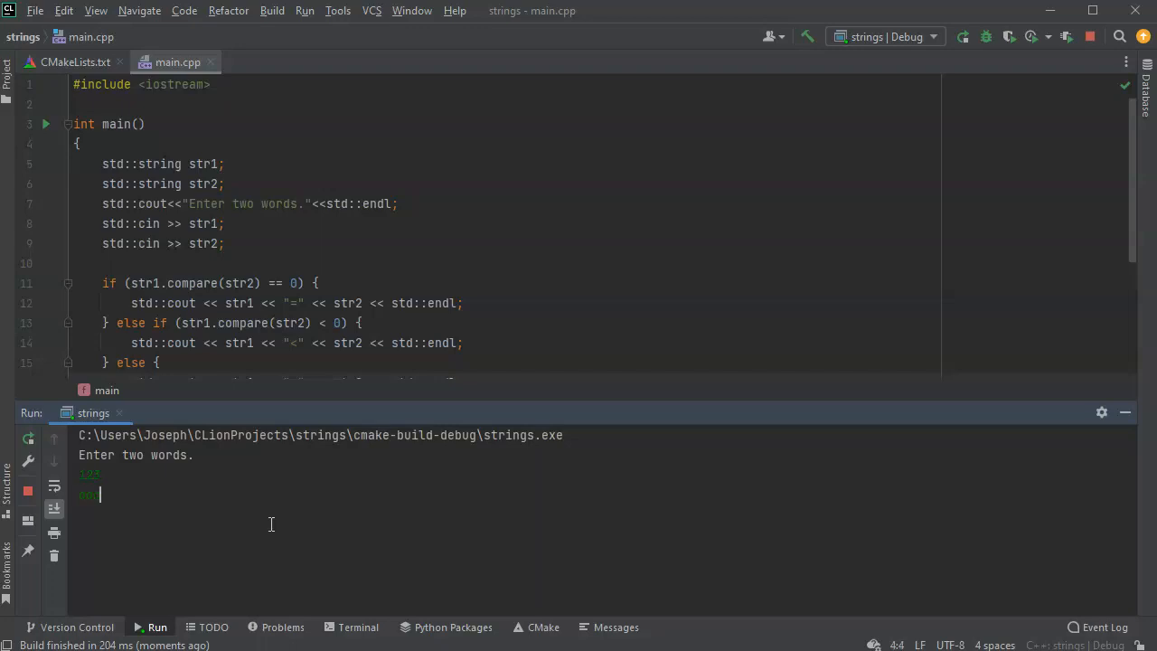
pyautogui.press('enter')
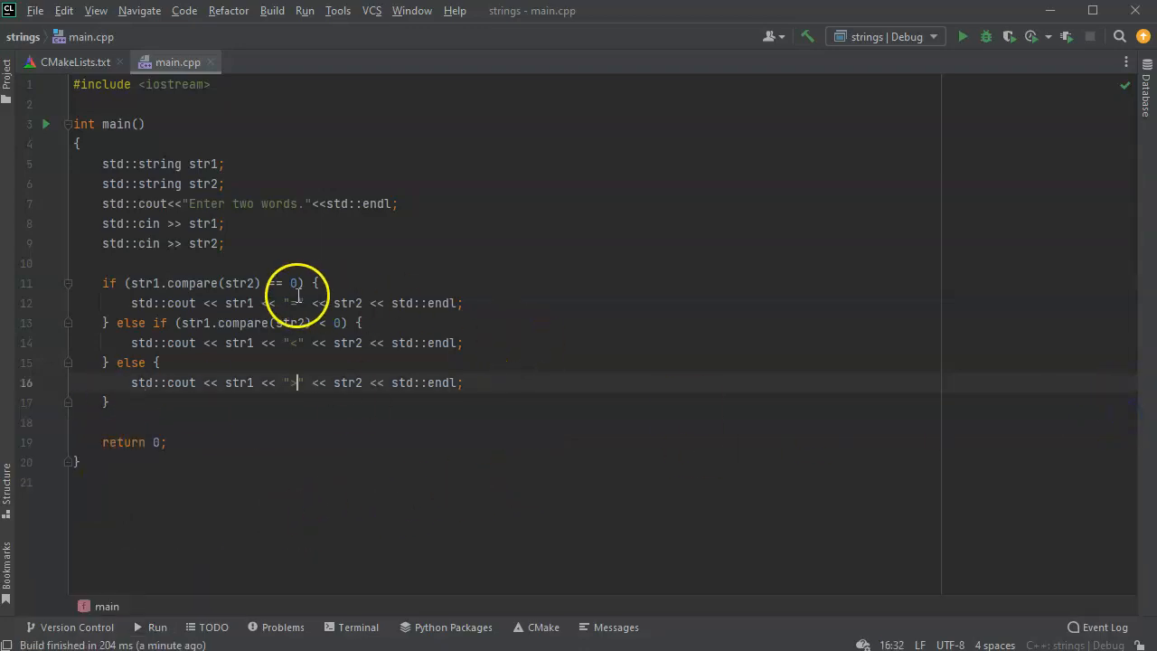
# Step: Run a numeric test with 12 and 123 printing 12.3<123, then rerun strings for new input
pyautogui.click(306, 11)
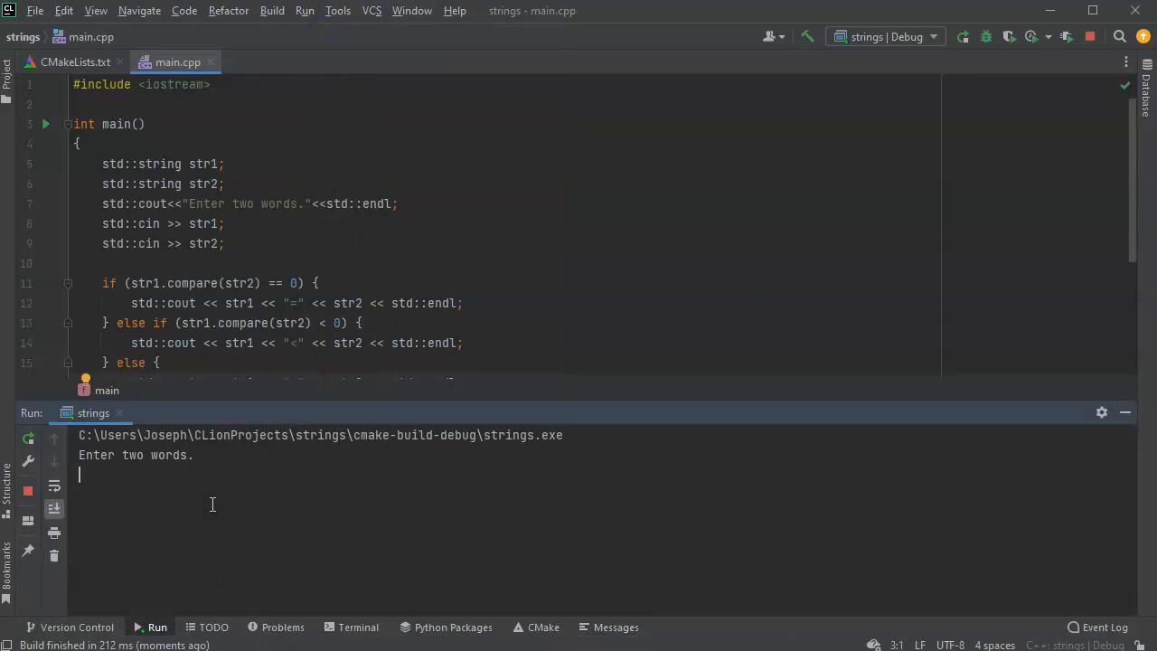
pyautogui.write('12 3')
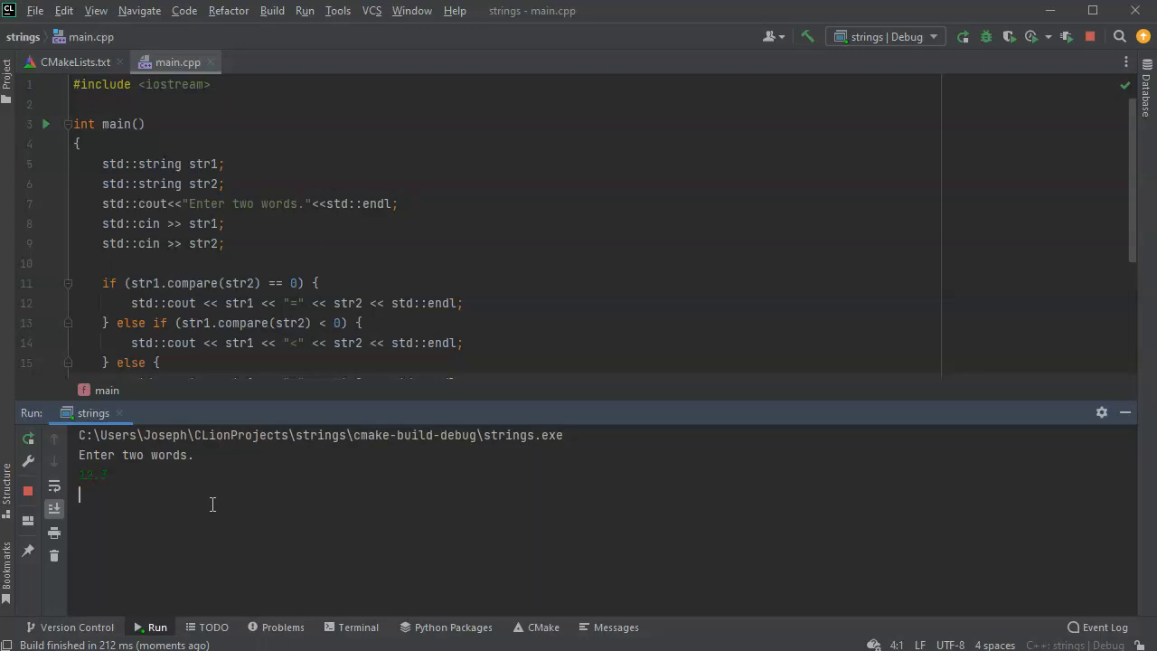
pyautogui.write('123')
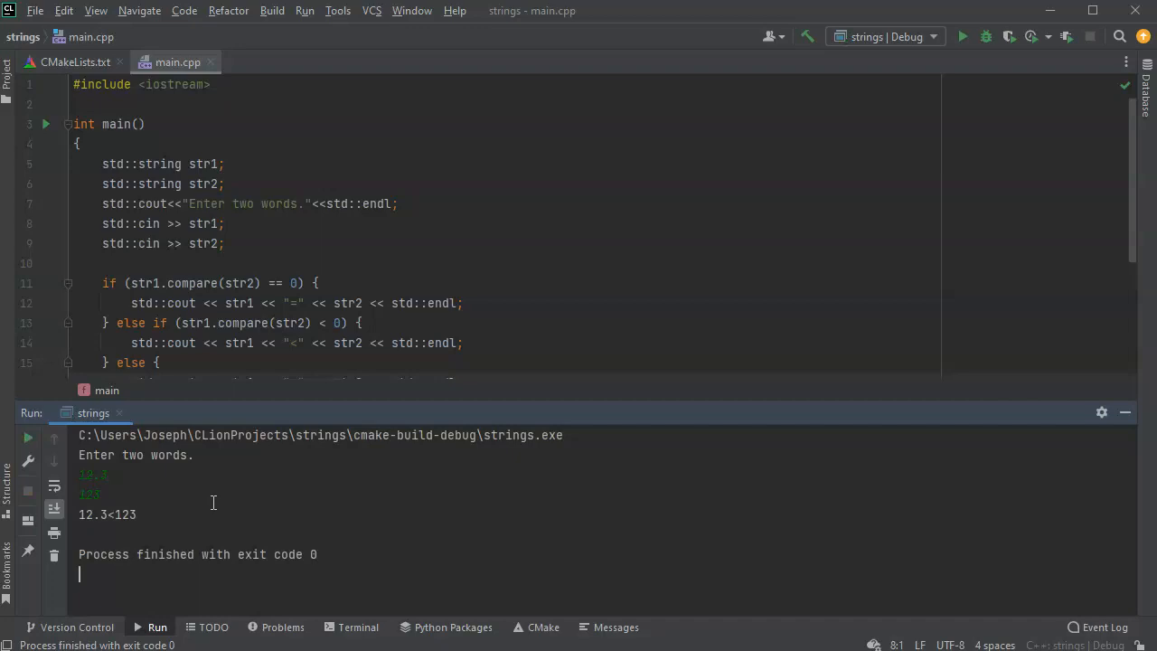
pyautogui.doubleClick(87, 513)
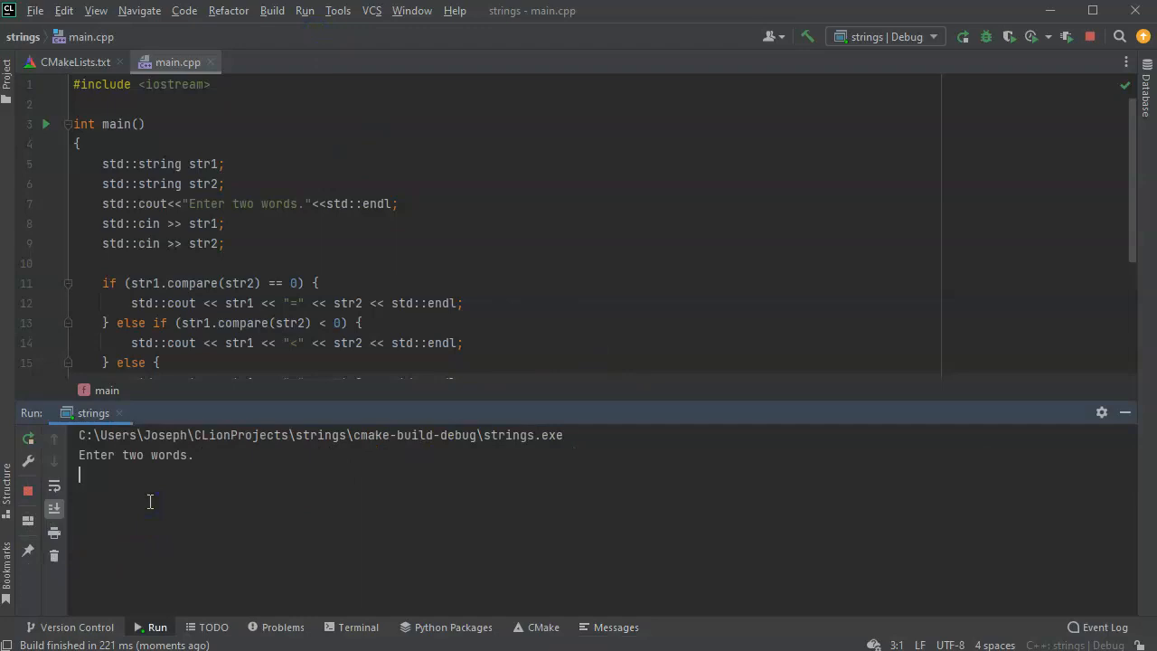
# Step: Enter 1.2 and 1d to get 1.2<1d, then place a blank line after the cin statements
pyautogui.write('1')
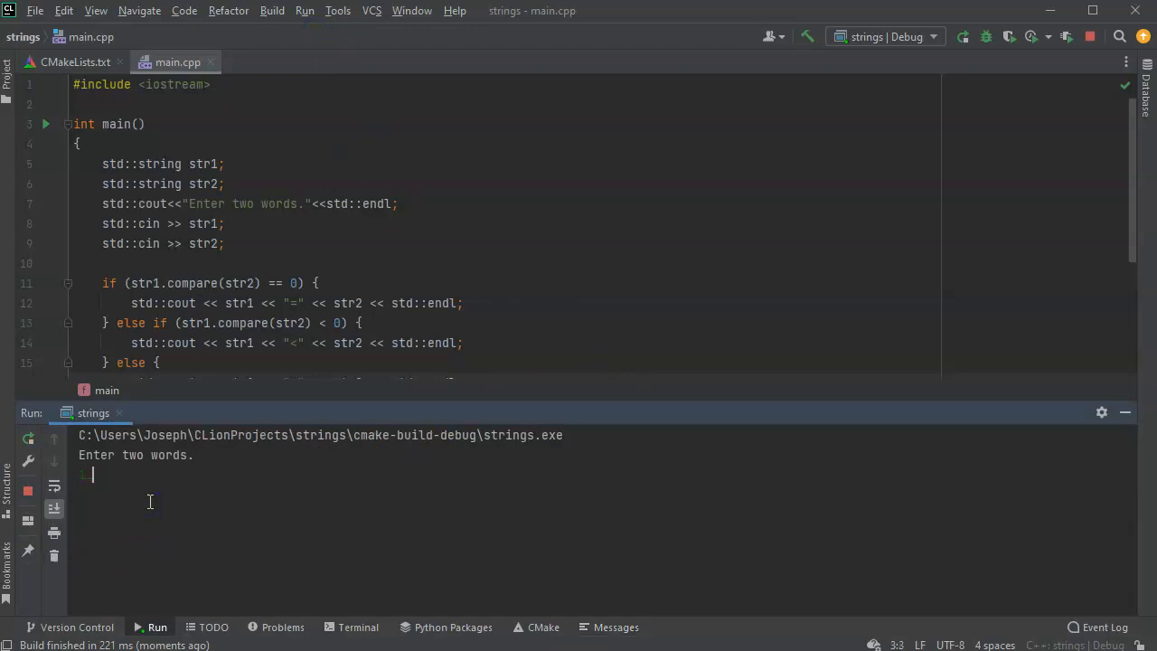
pyautogui.write('1')
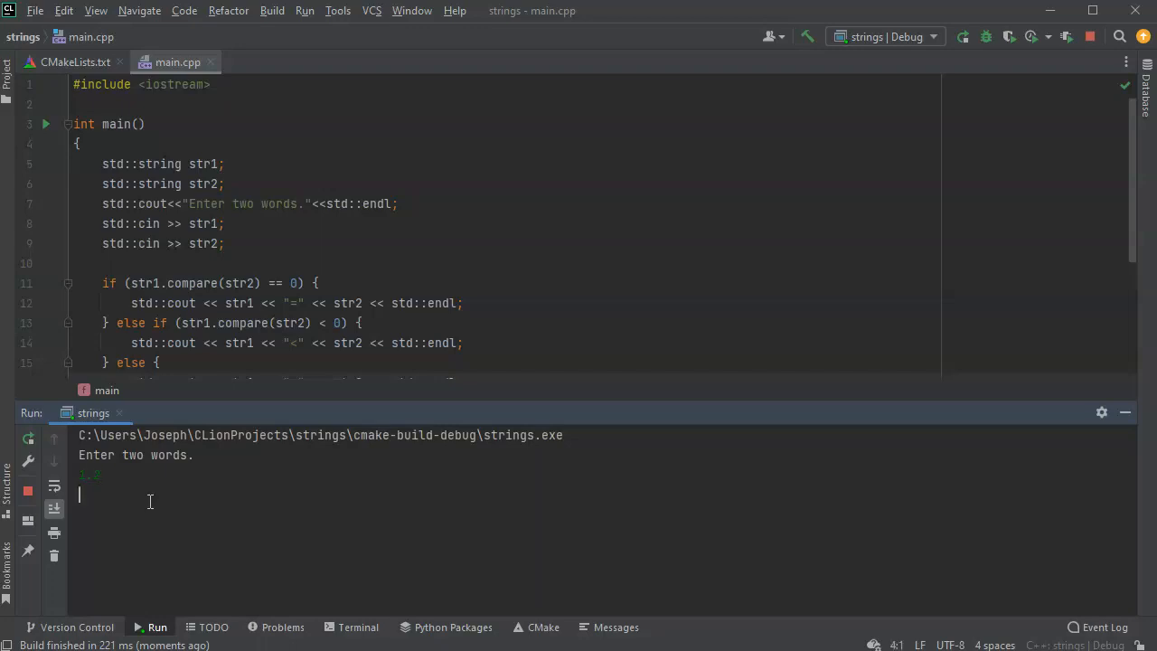
pyautogui.write('1d')
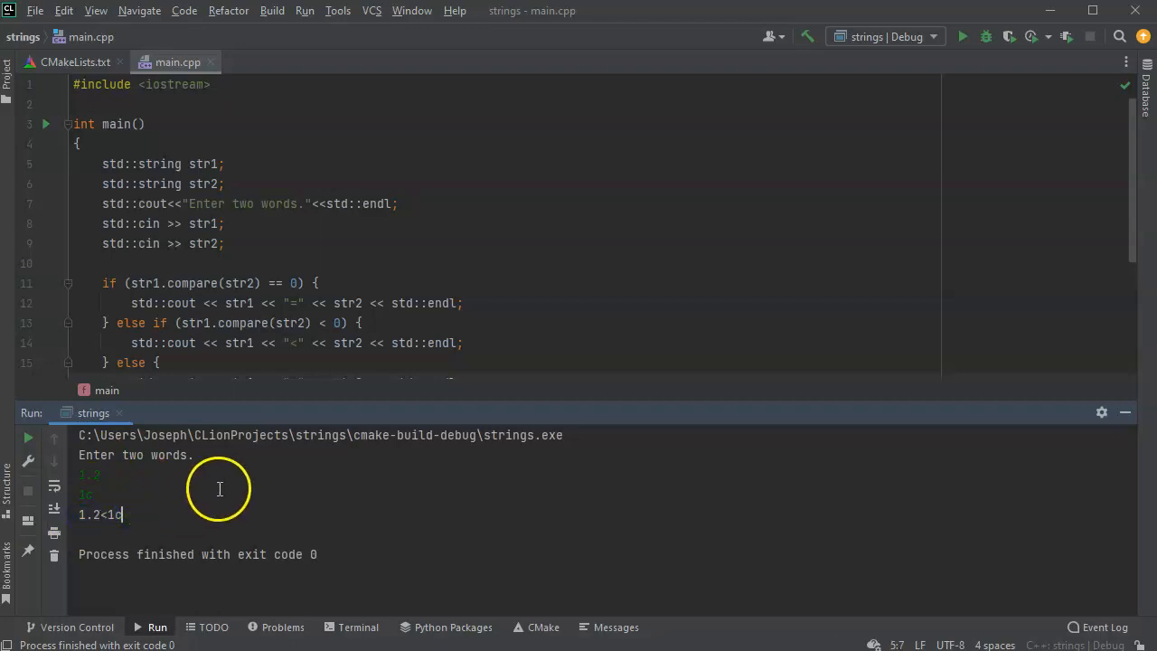
pyautogui.moveTo(210, 503)
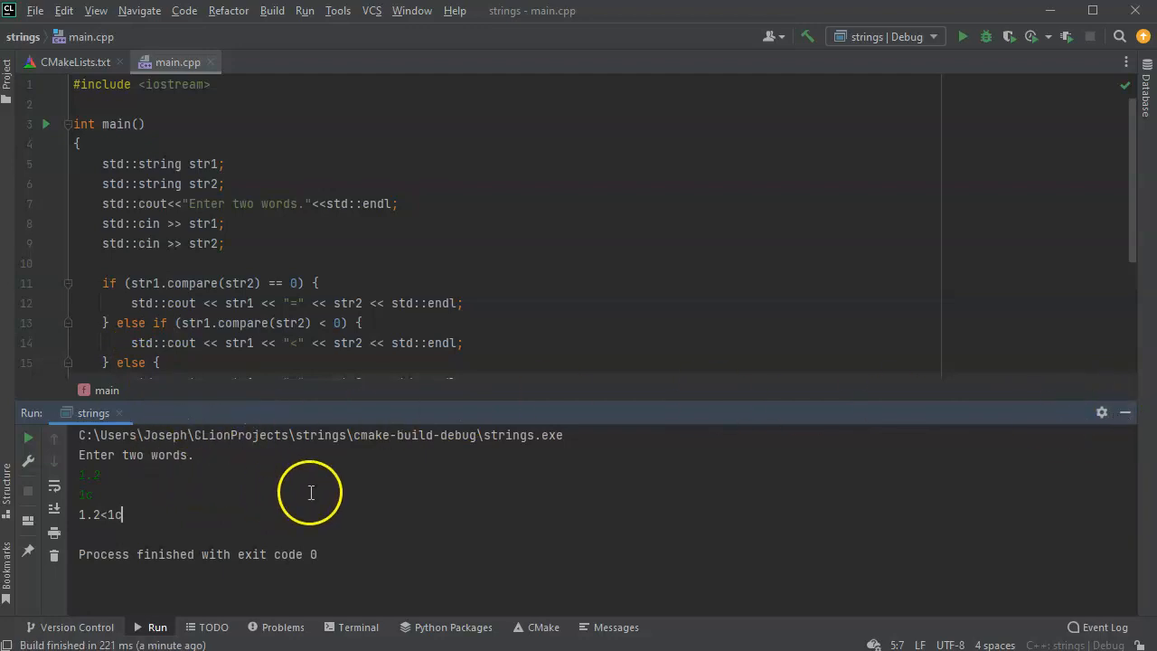
pyautogui.click(1125, 412)
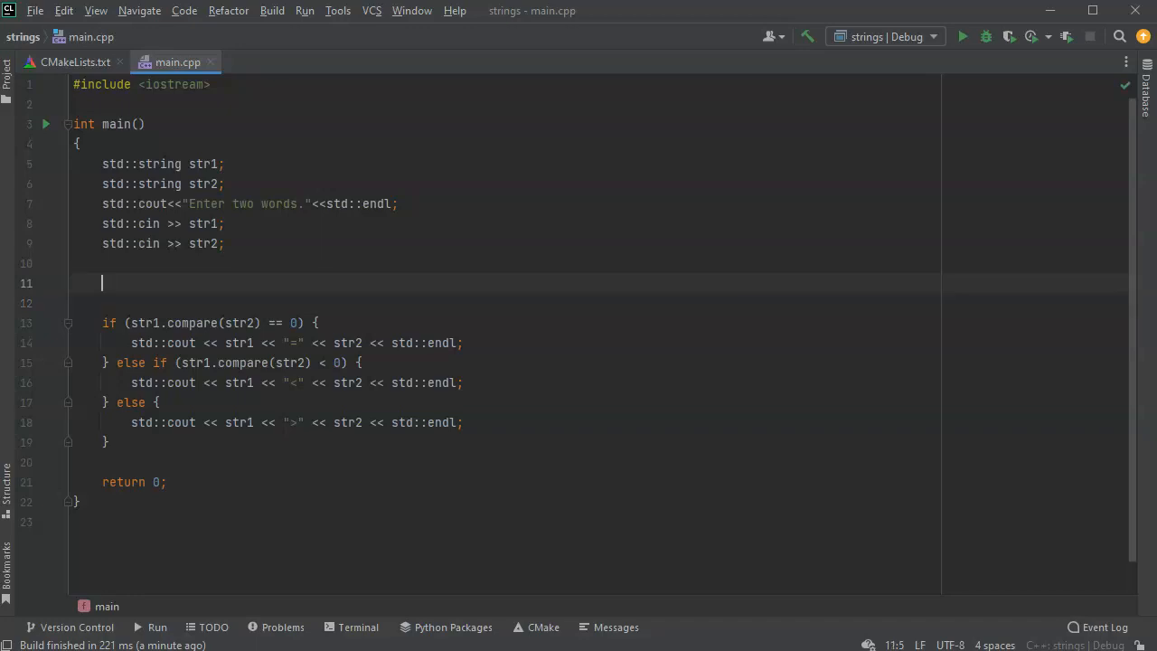
# Step: Write the for loop header iterating i from 0 to str1.length()
pyautogui.write('for(')
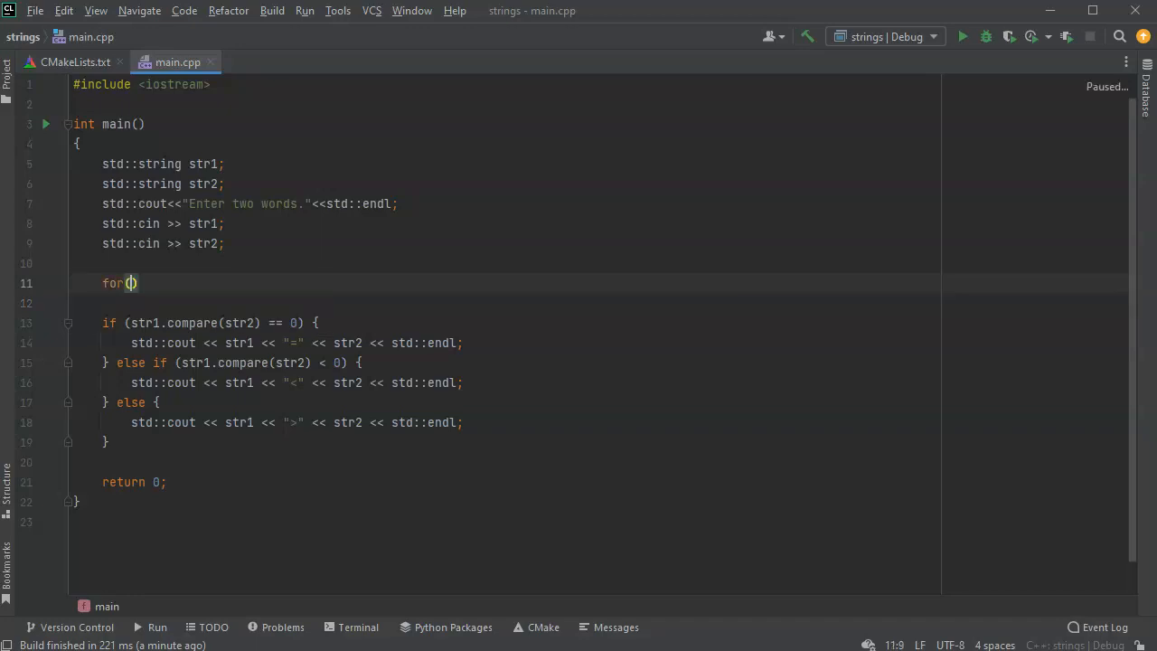
pyautogui.write('int i=0; i')
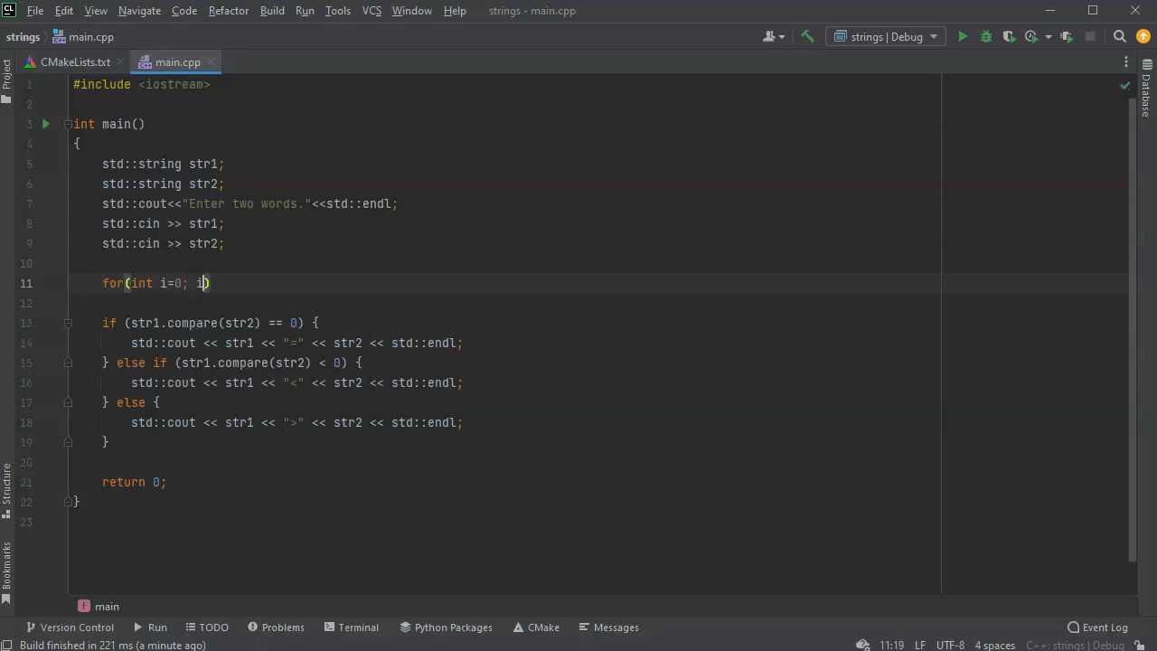
pyautogui.write('<')
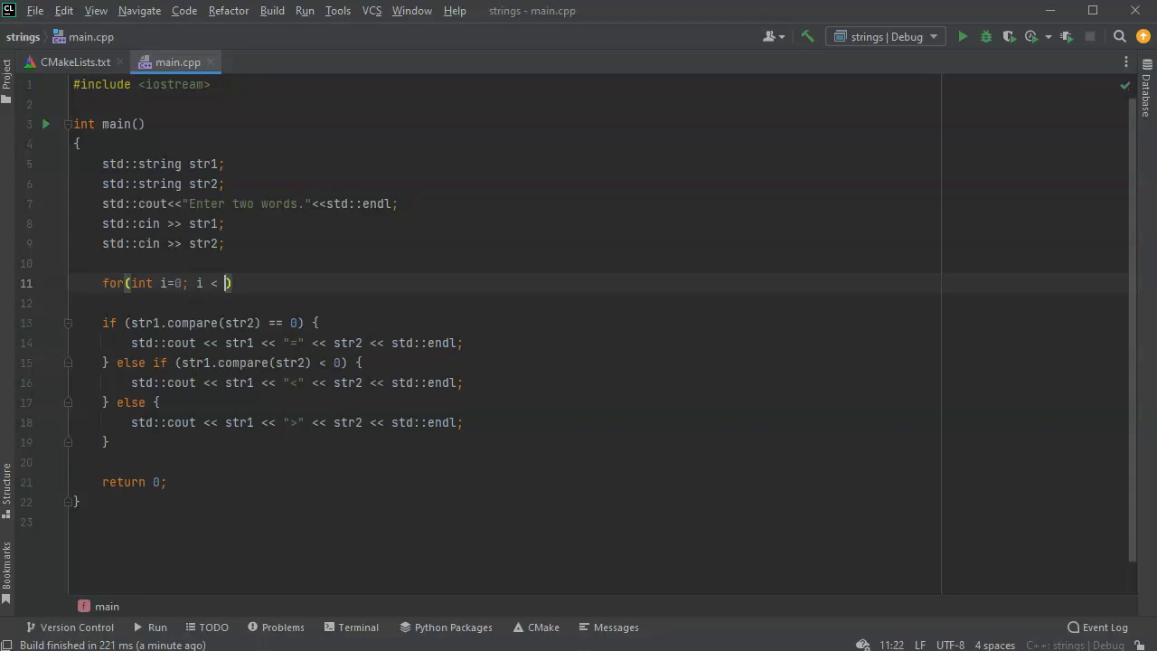
pyautogui.write('str1')
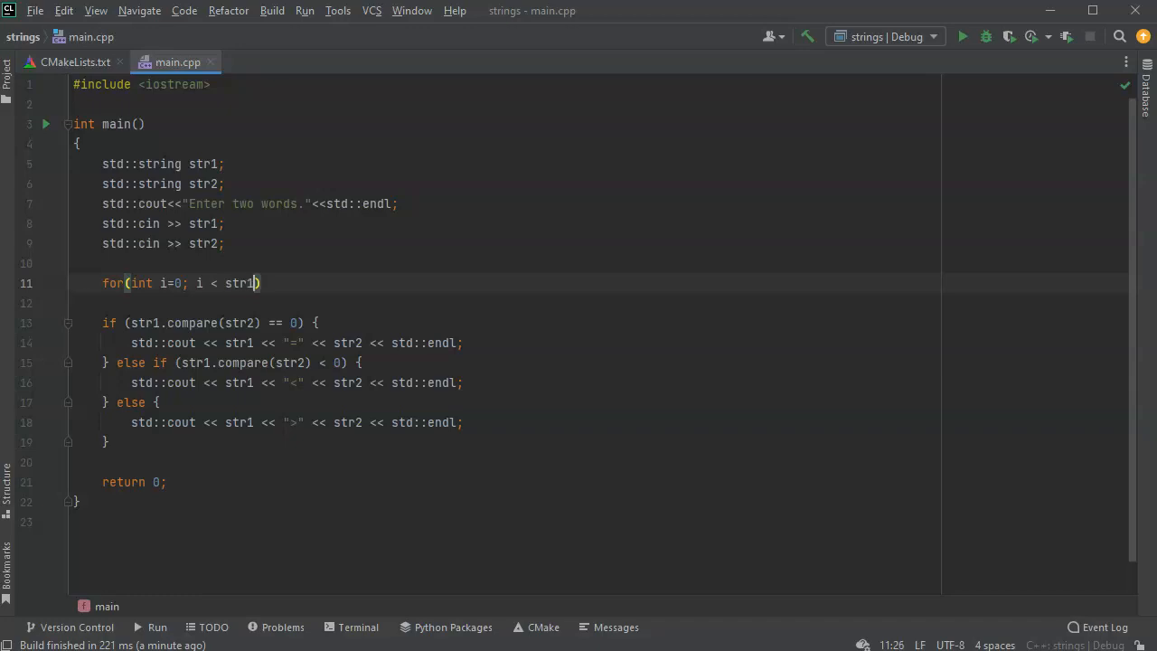
pyautogui.write('.length')
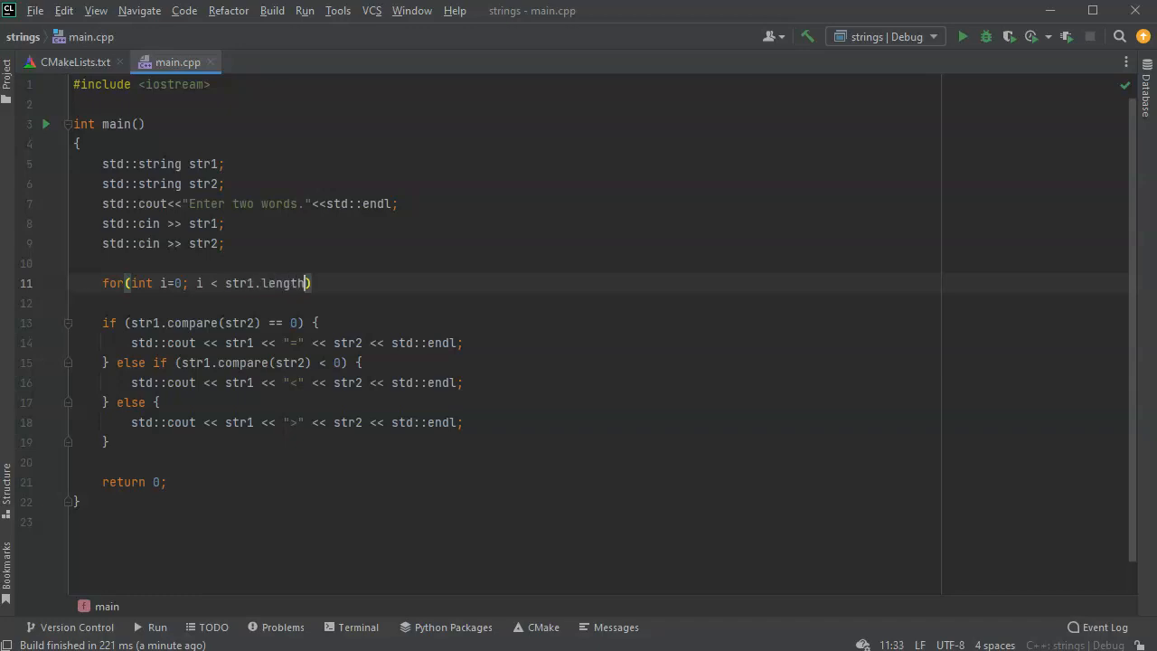
pyautogui.write('();')
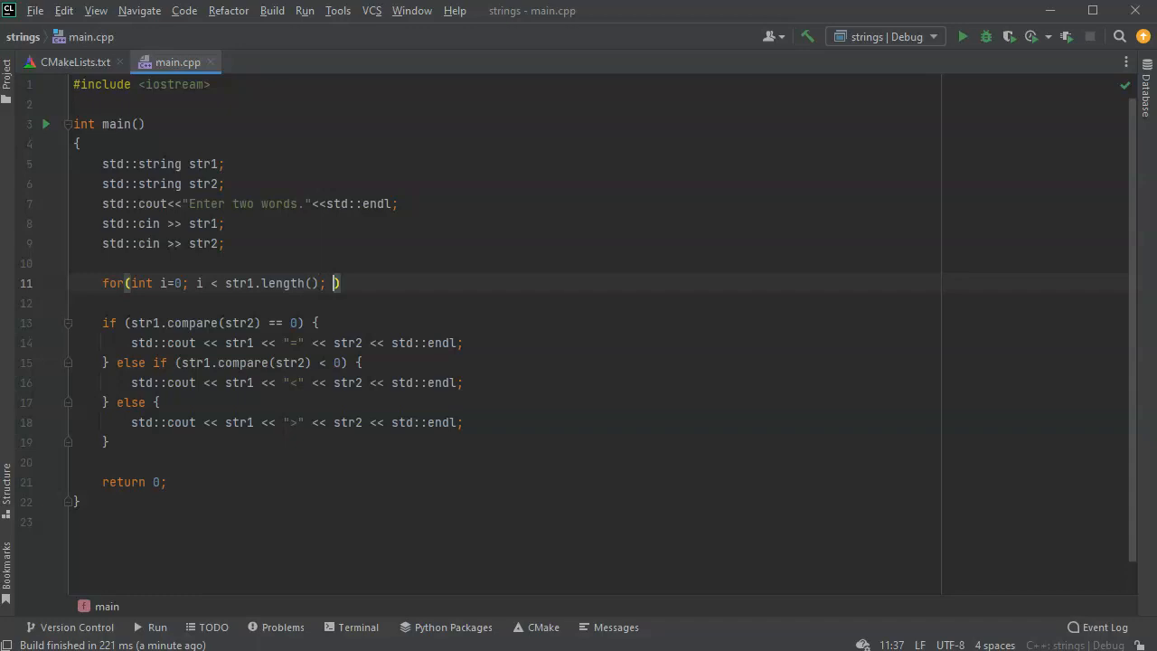
pyautogui.write('i++')
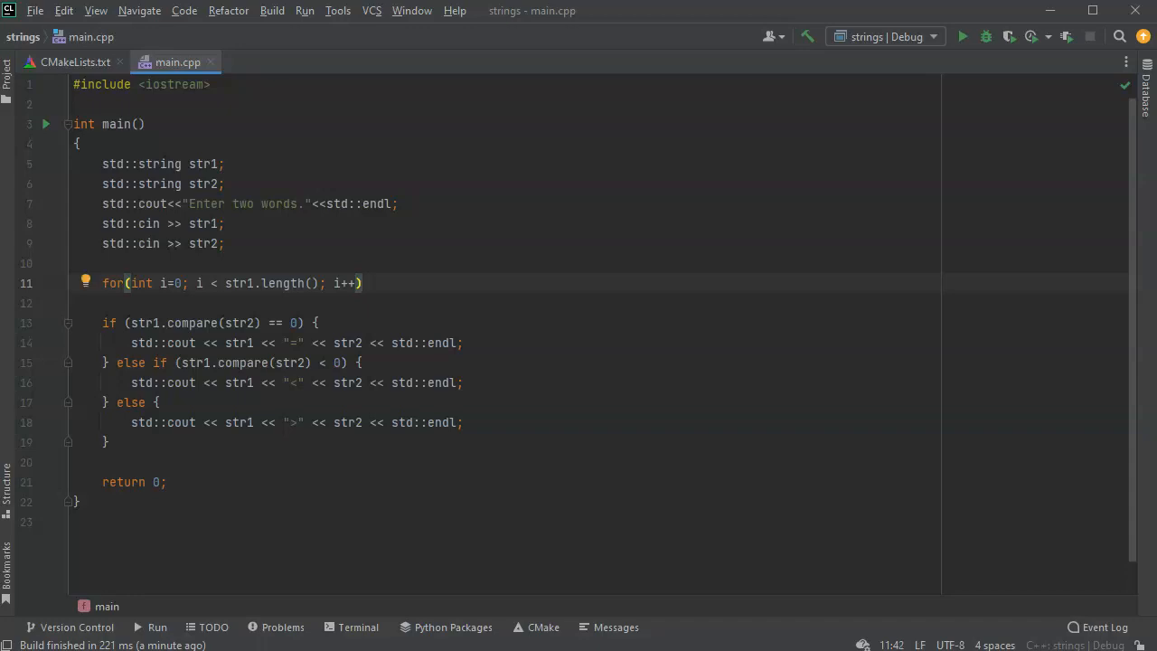
# Step: Assign str1[i] = tolower(str1[i]) in the loop body, completing the lowercase loops
pyautogui.write('str')
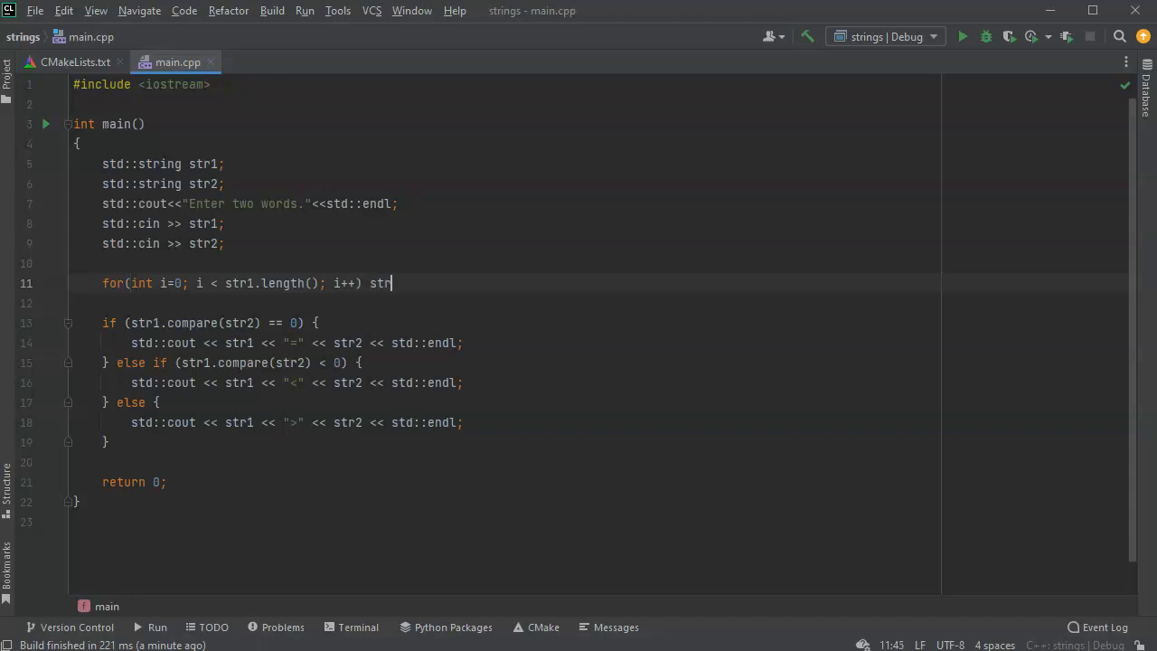
pyautogui.write('1[i] =')
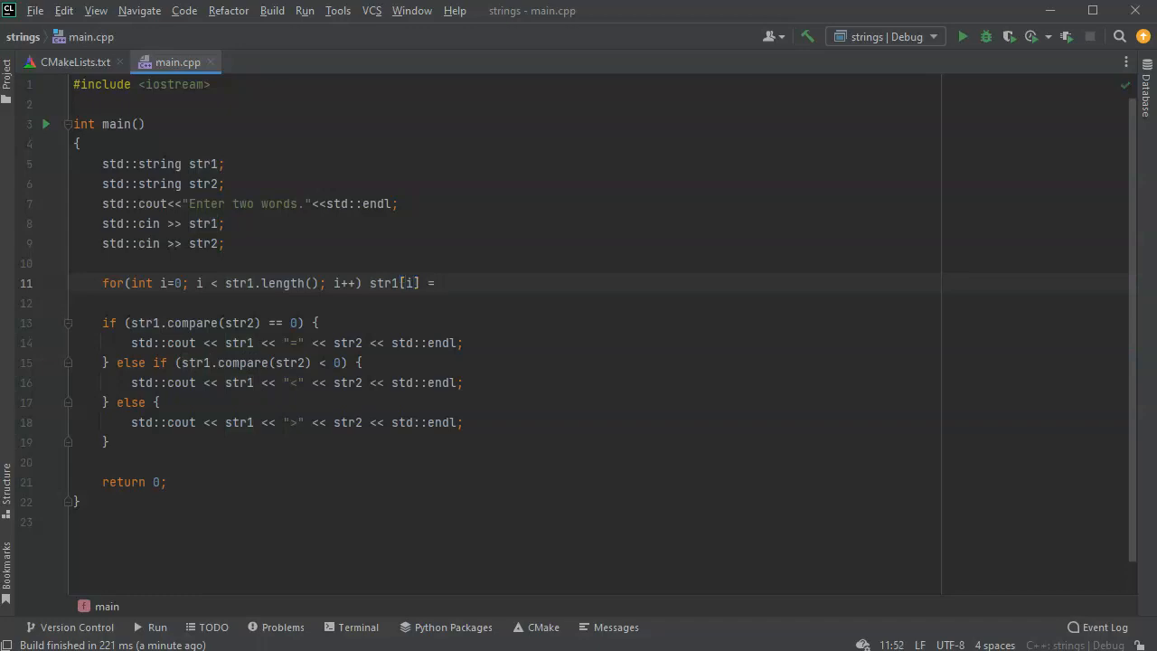
pyautogui.write('tolower(str1[')
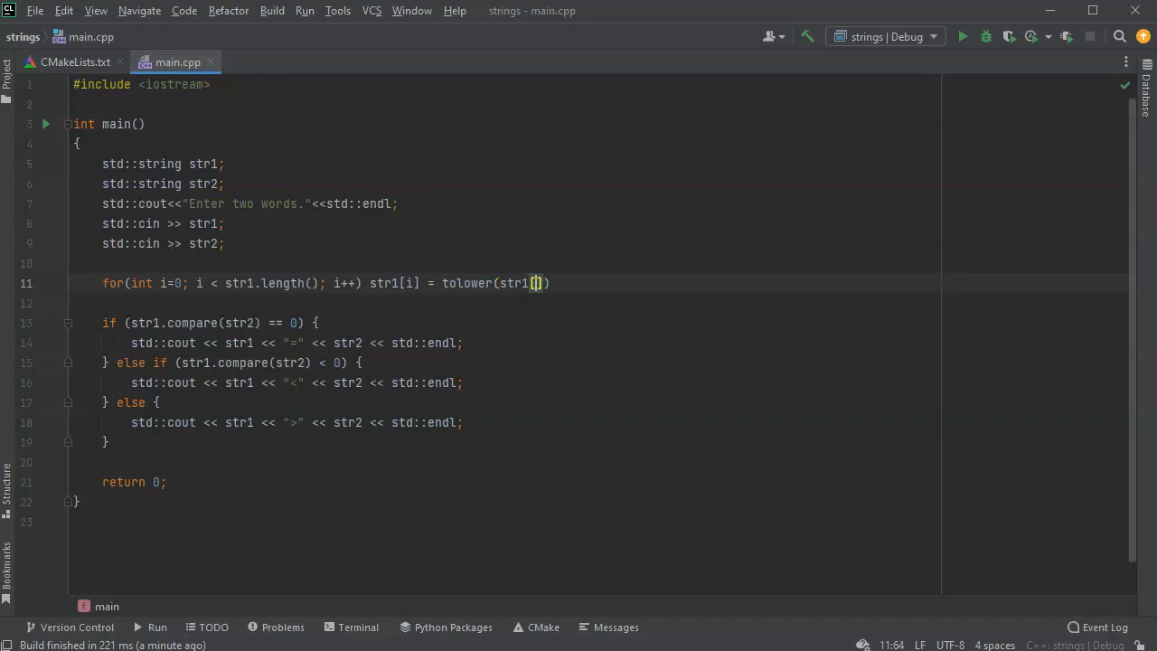
pyautogui.write('i]')
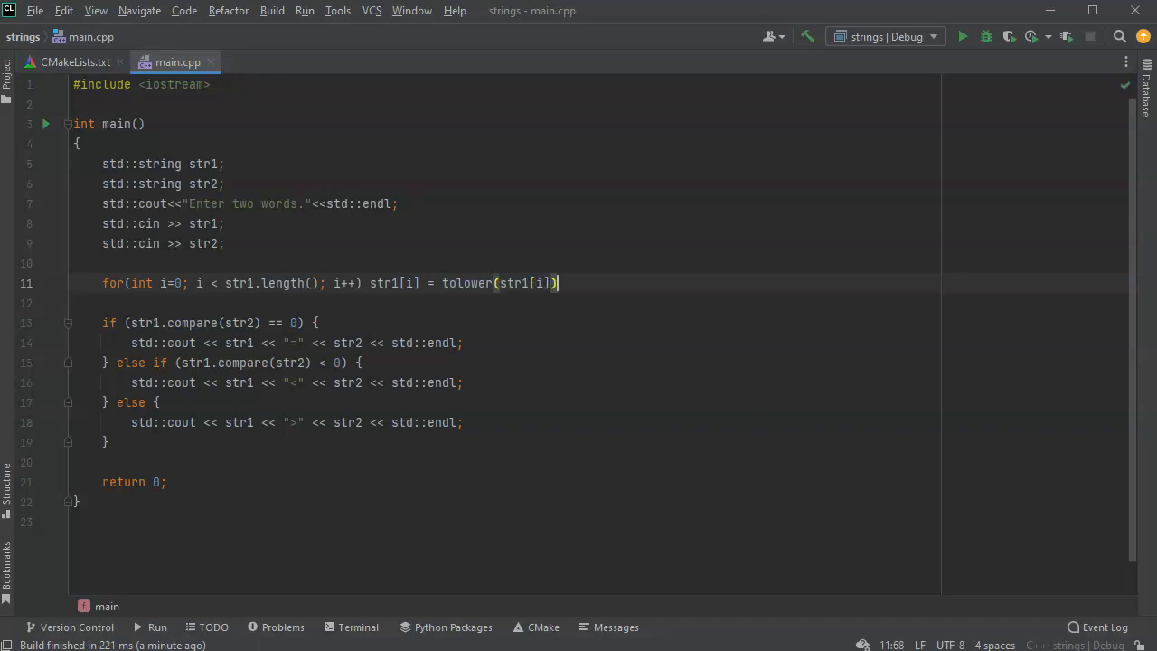
pyautogui.write(';')
pyautogui.write('for(int i=0; i < str2.length(); i++) str2[i] = tolower(str2[i]);')
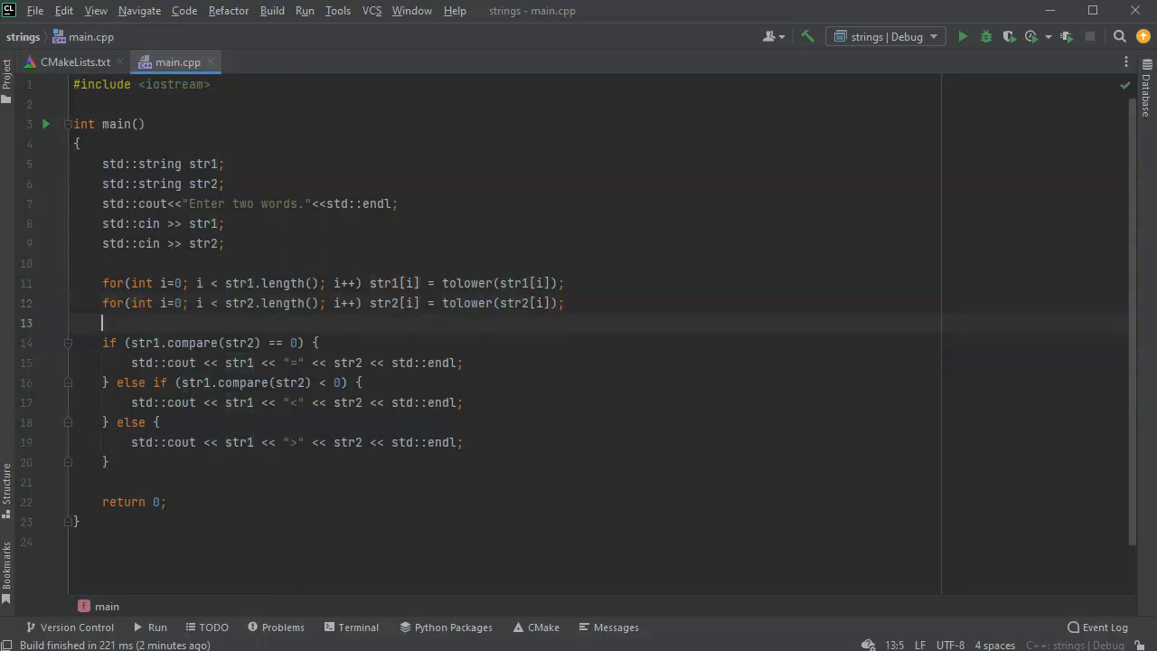
# Step: Run strings with apple and banana, which now prints apple<banana
pyautogui.click(304, 11)
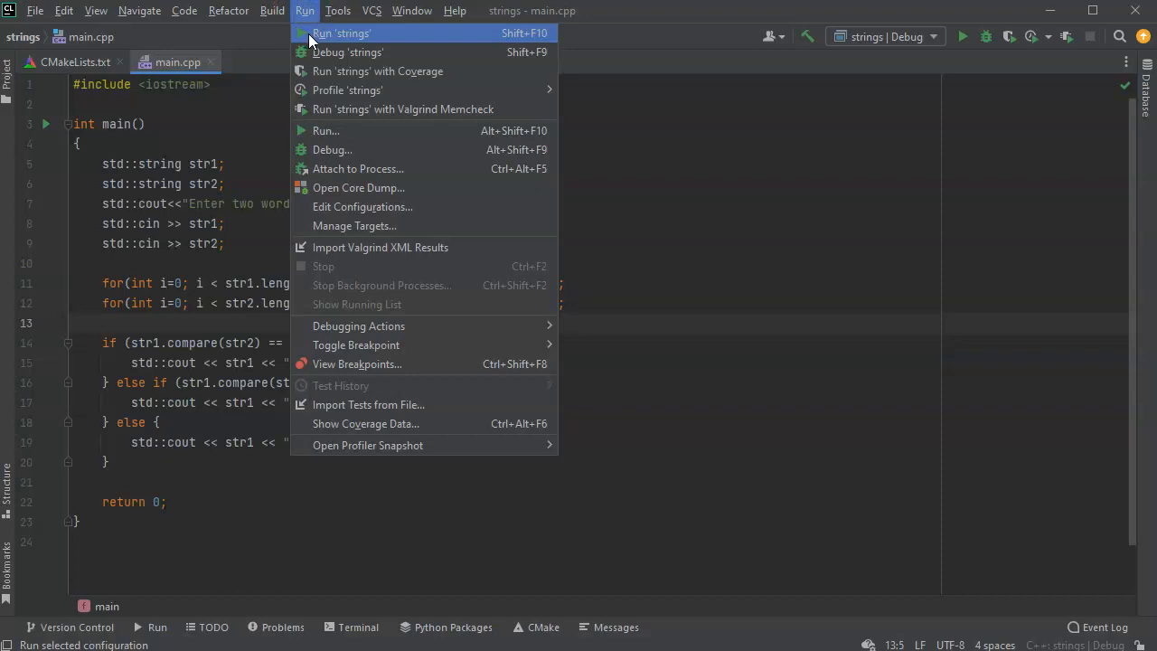
pyautogui.click(342, 32)
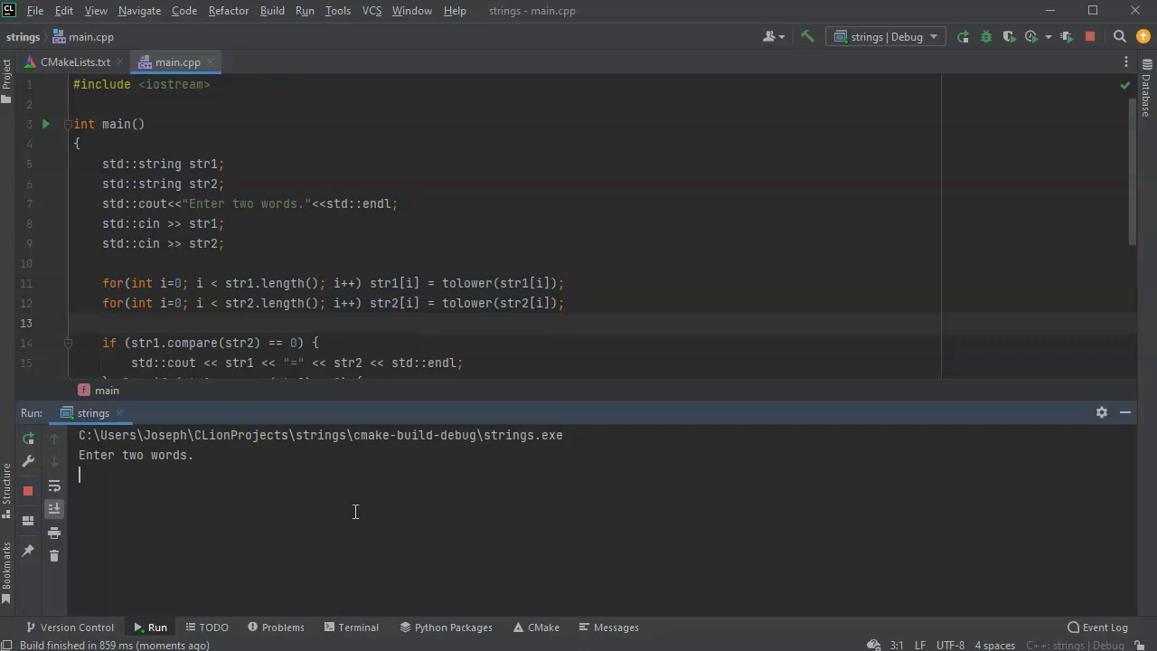
pyautogui.write('apple')
pyautogui.write('Banana')
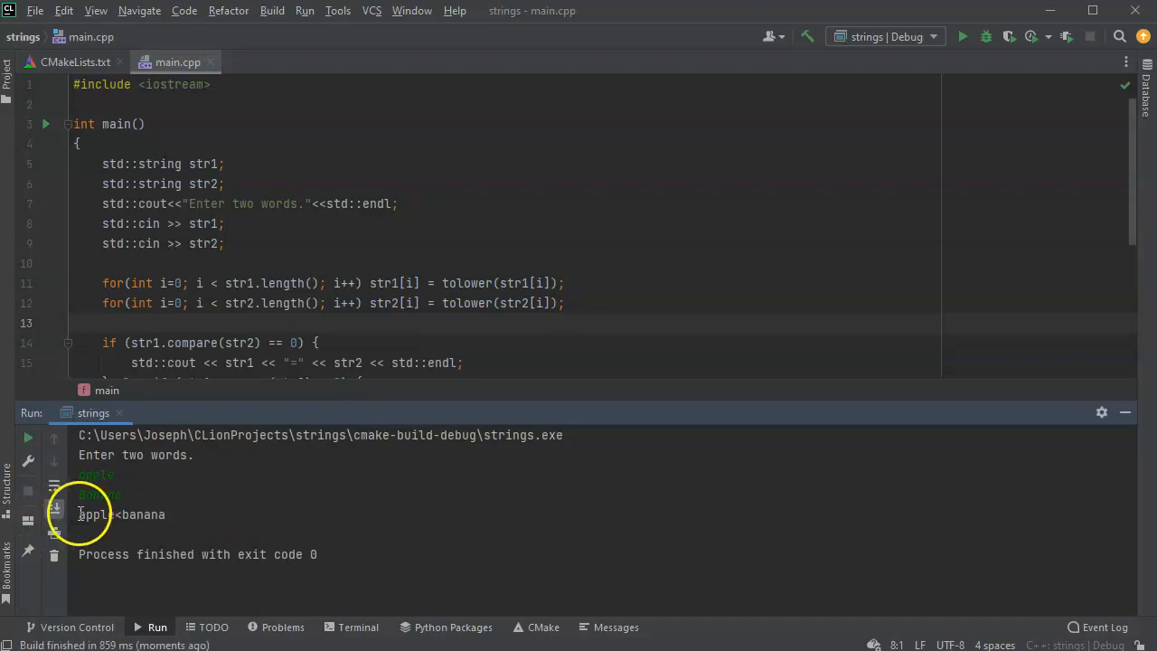
pyautogui.doubleClick(100, 496)
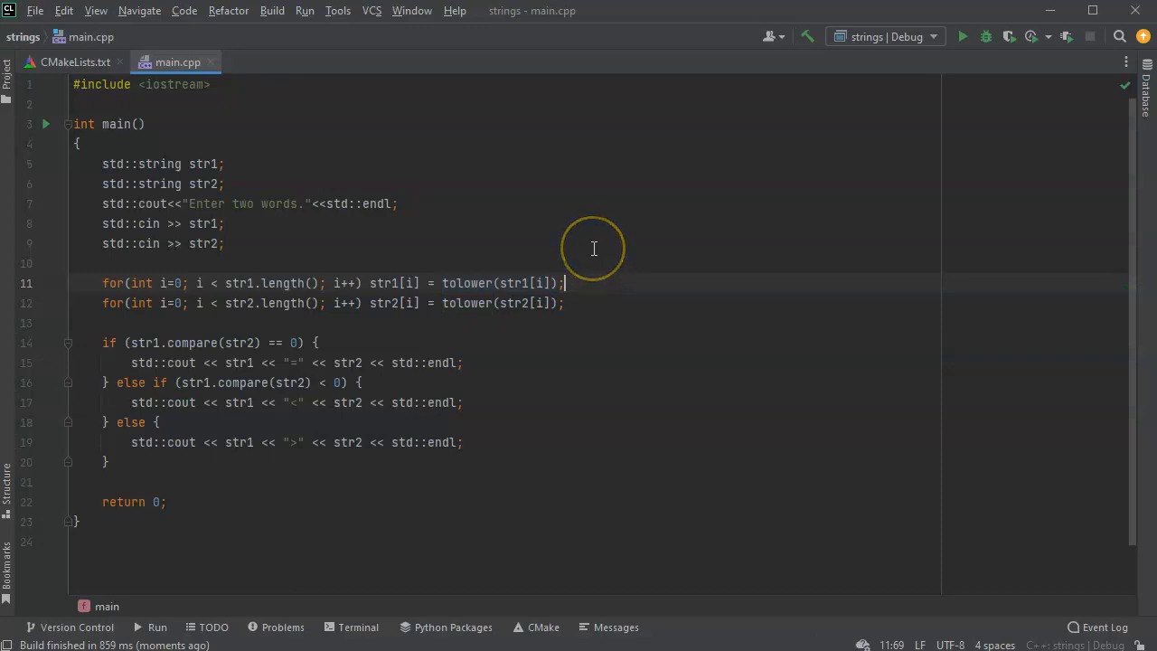
pyautogui.moveTo(118, 131)
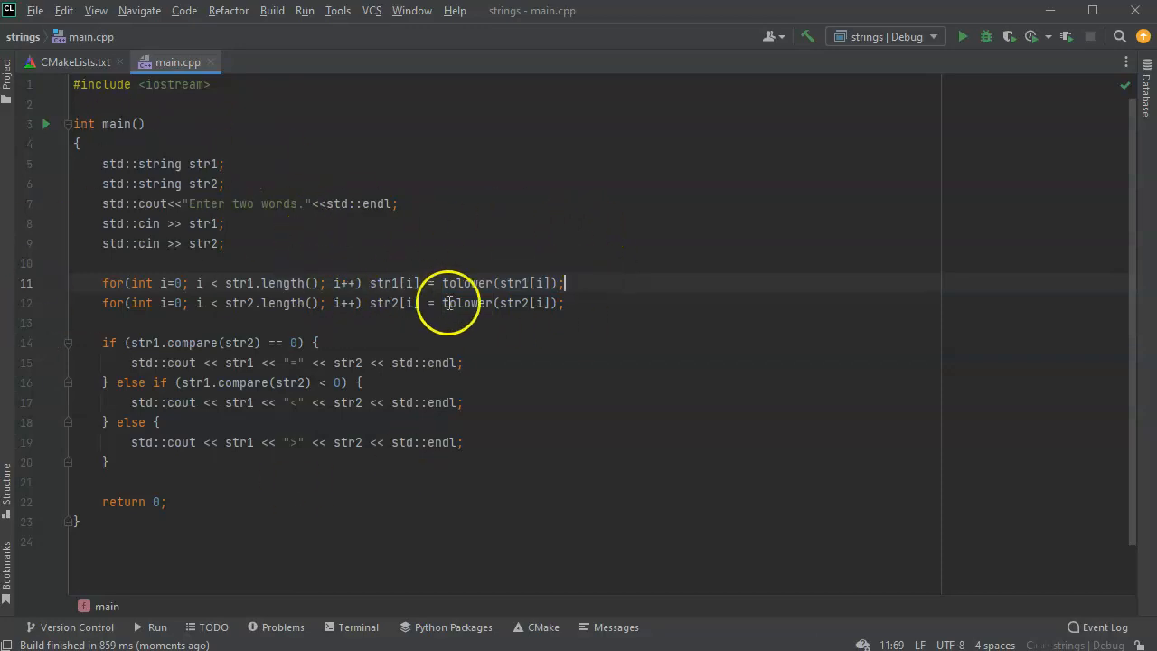
pyautogui.moveTo(510, 172)
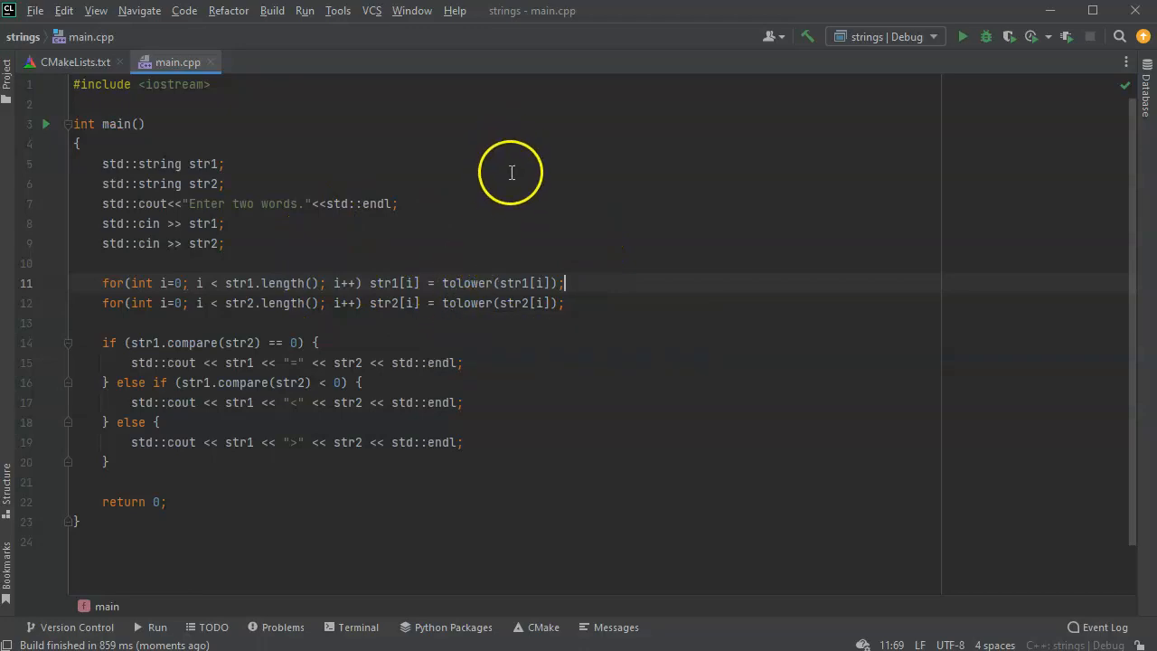
pyautogui.moveTo(510, 170)
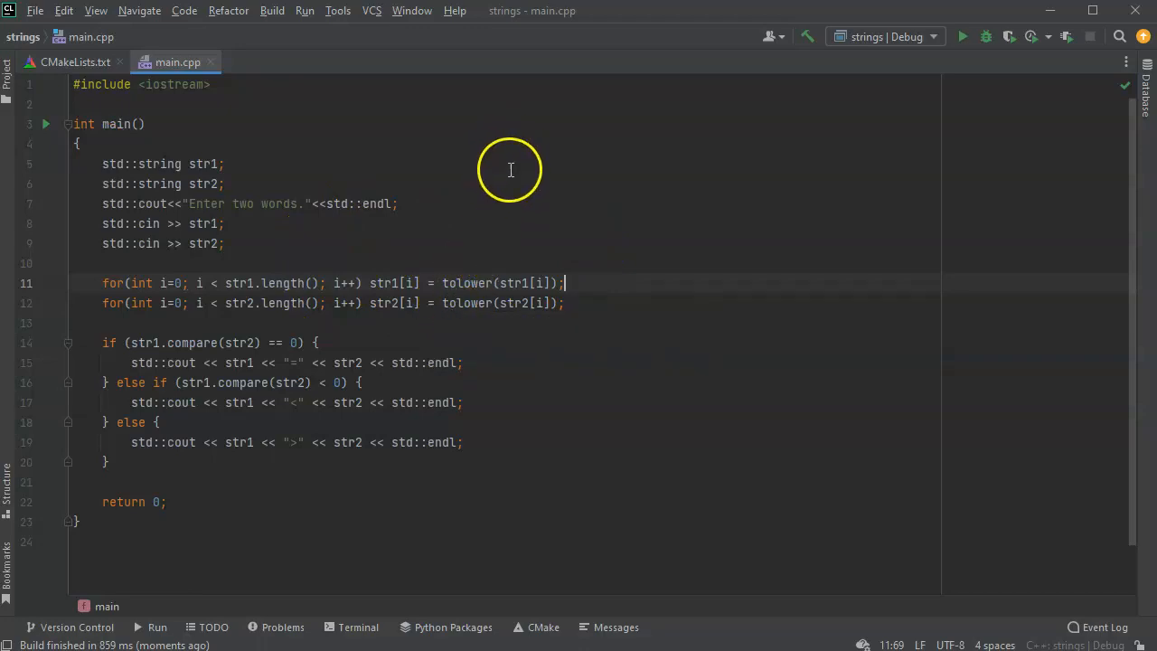
pyautogui.moveTo(332, 179)
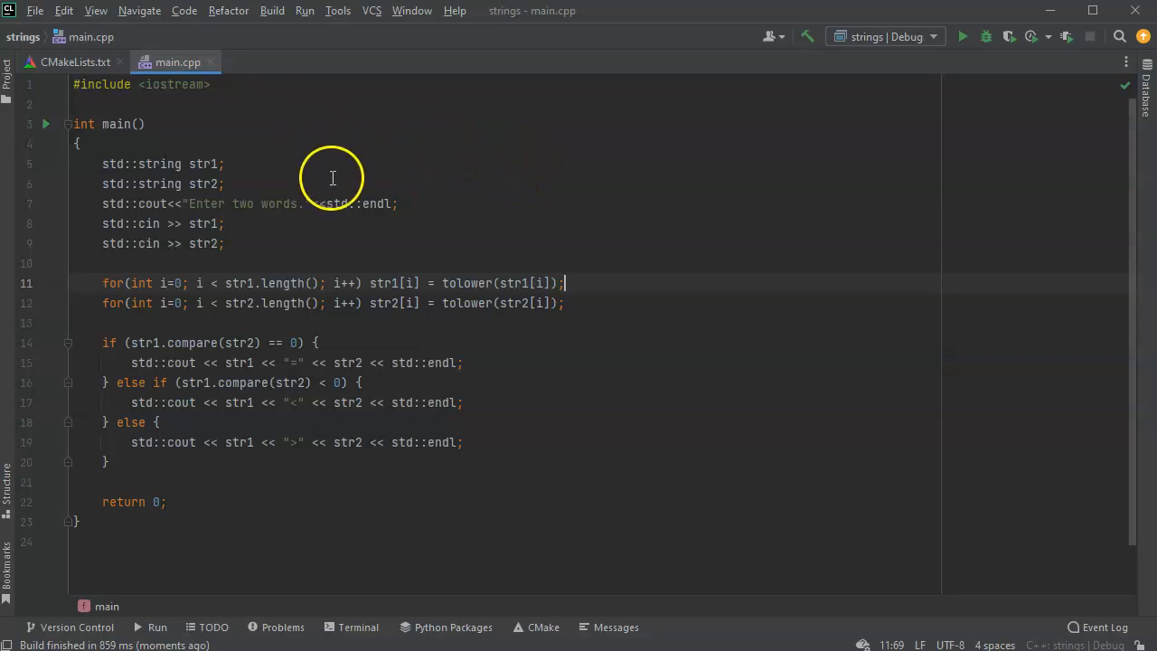